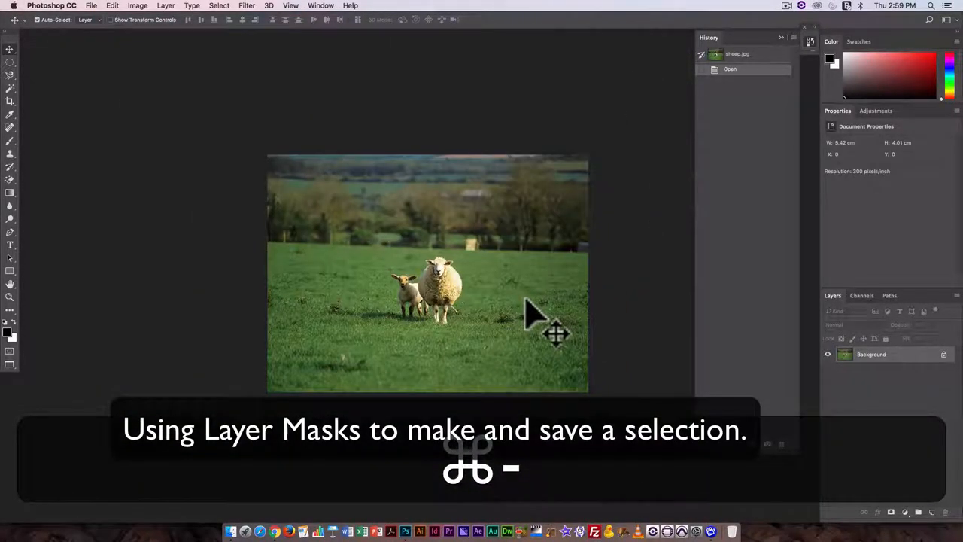
Zoom into sheep.jpg until the sheep and lamb fill the view
{"action": "key", "text": "cmd+="}
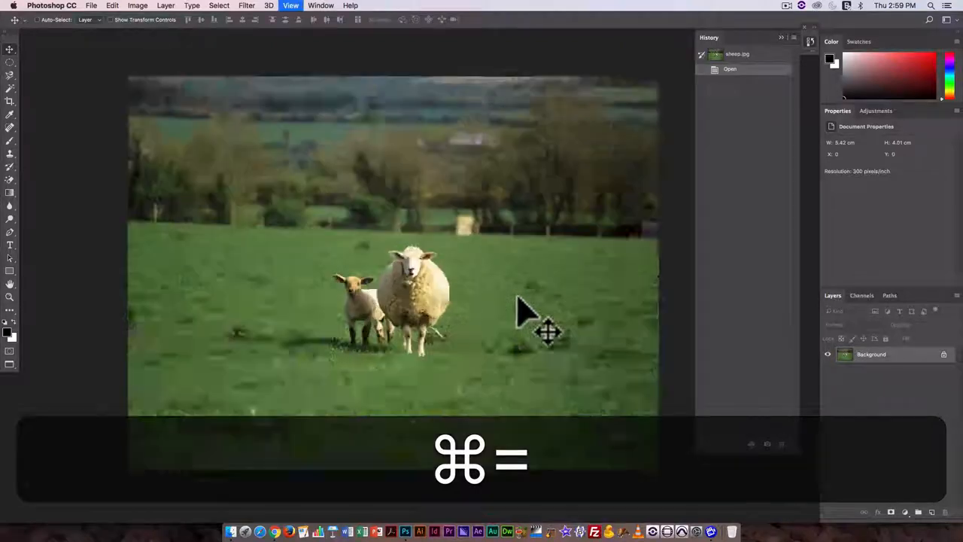
{"action": "key", "text": "cmd+="}
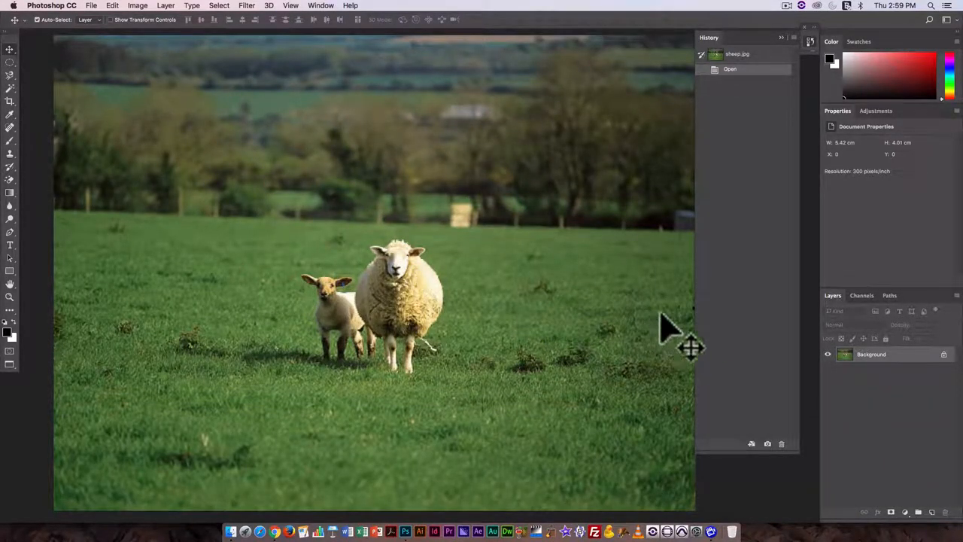
{"action": "mouse_move", "coordinate": [940, 362]}
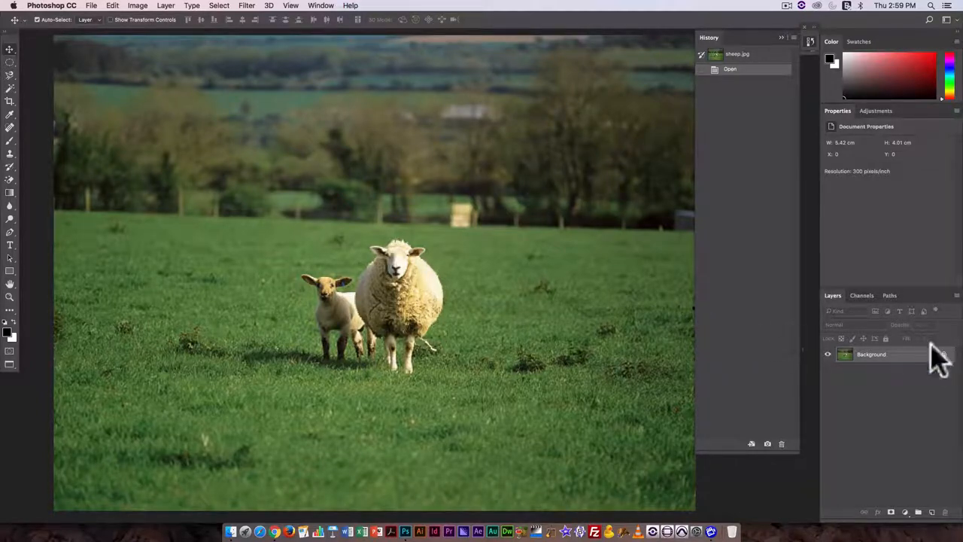
{"action": "mouse_move", "coordinate": [621, 377]}
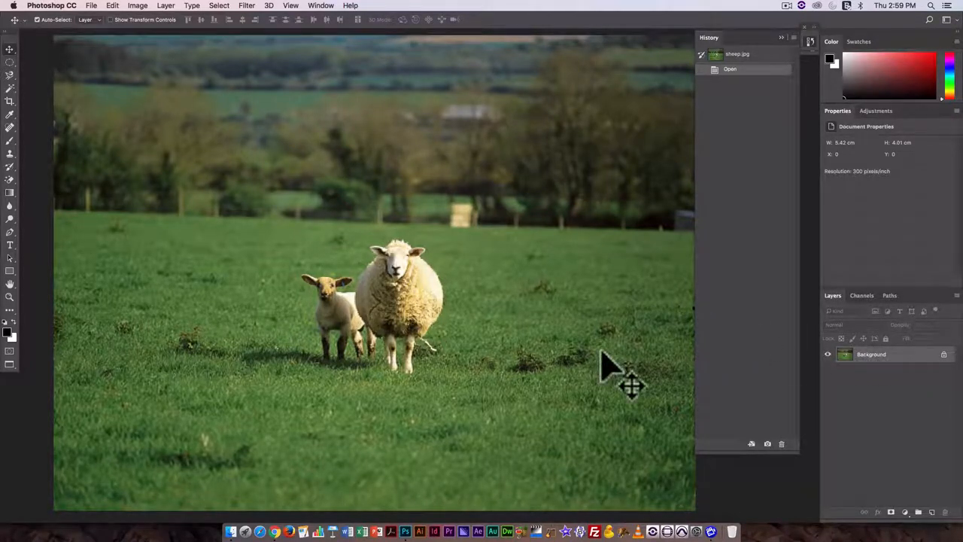
{"action": "mouse_move", "coordinate": [617, 354]}
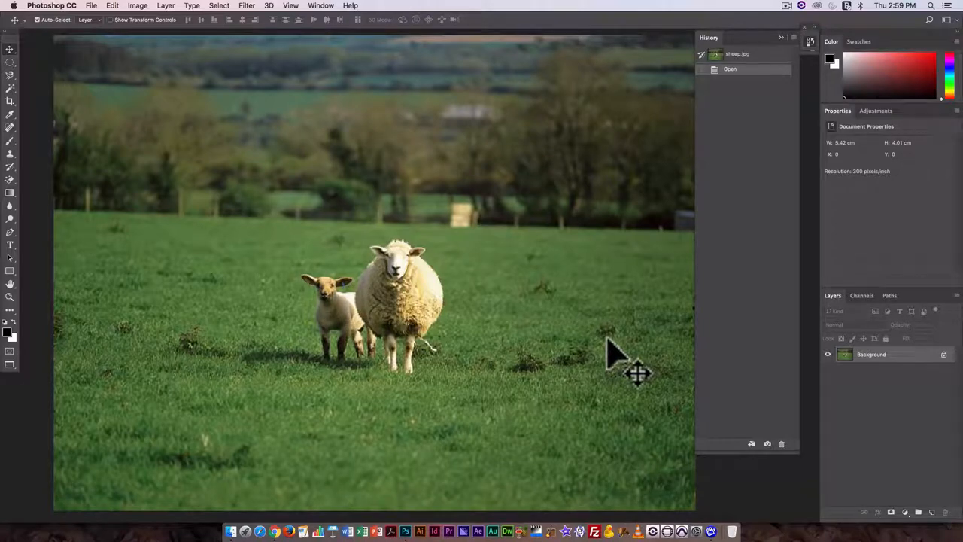
{"action": "mouse_move", "coordinate": [858, 372]}
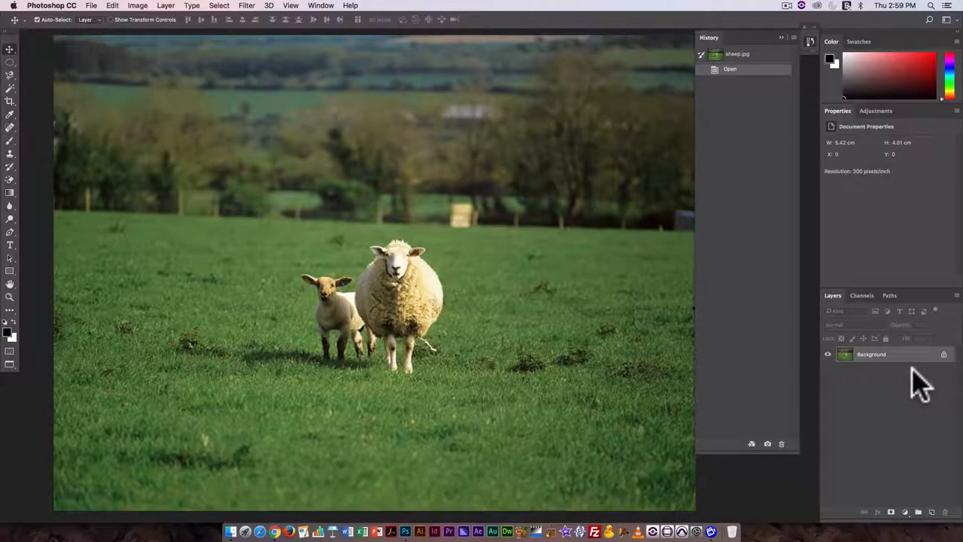
{"action": "mouse_move", "coordinate": [512, 339]}
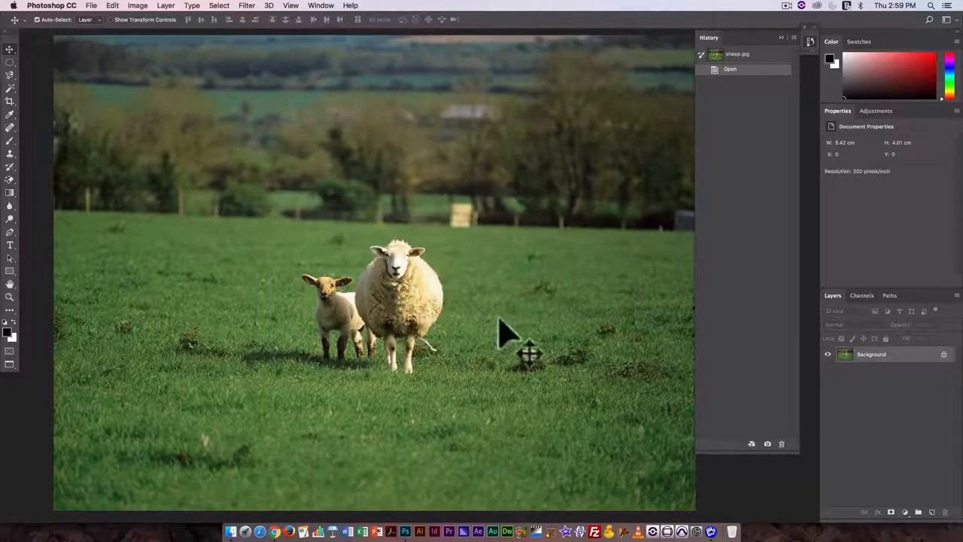
{"action": "mouse_move", "coordinate": [320, 14]}
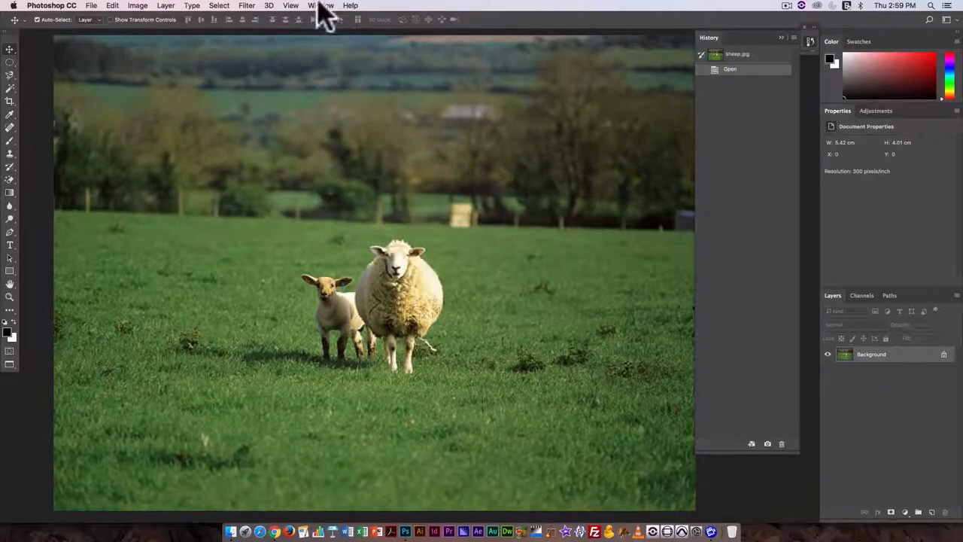
Hide the lightning layer (Layer 1) in Eiffel.psd, then return to sheep.jpg
{"action": "left_click", "coordinate": [321, 6]}
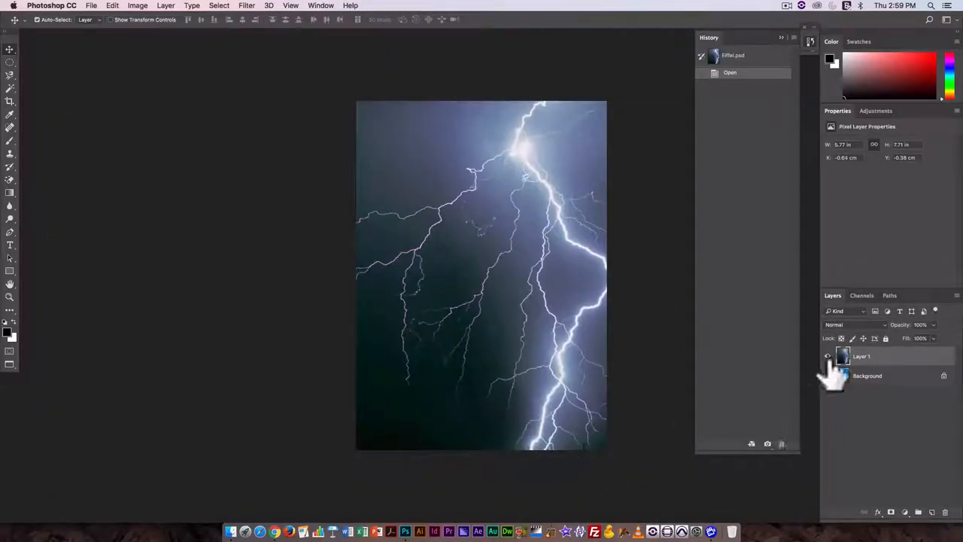
{"action": "left_click", "coordinate": [828, 356]}
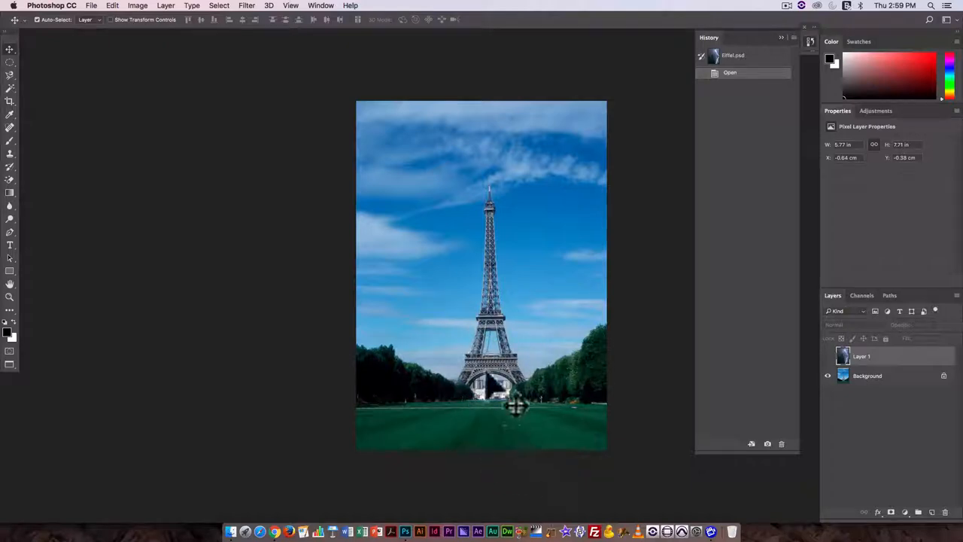
{"action": "left_click", "coordinate": [321, 5]}
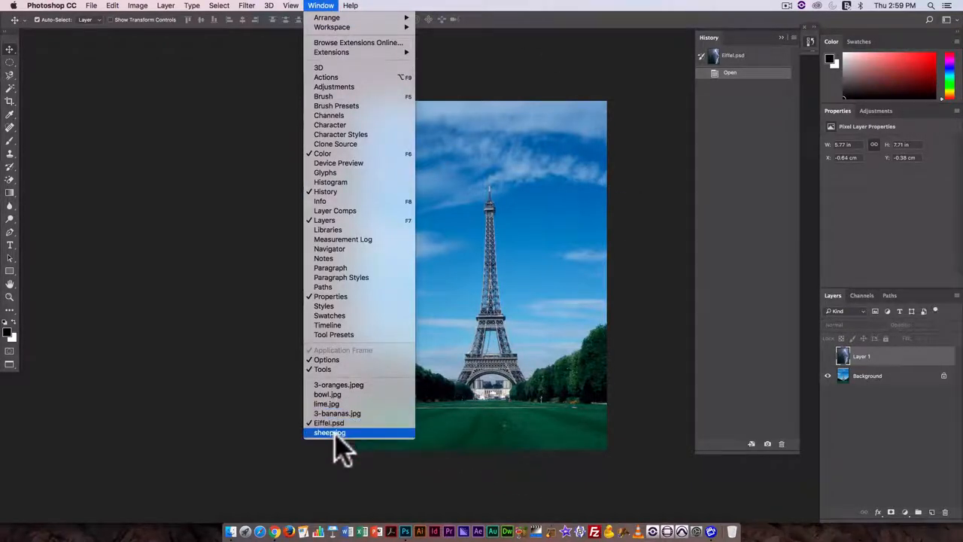
{"action": "left_click", "coordinate": [329, 432]}
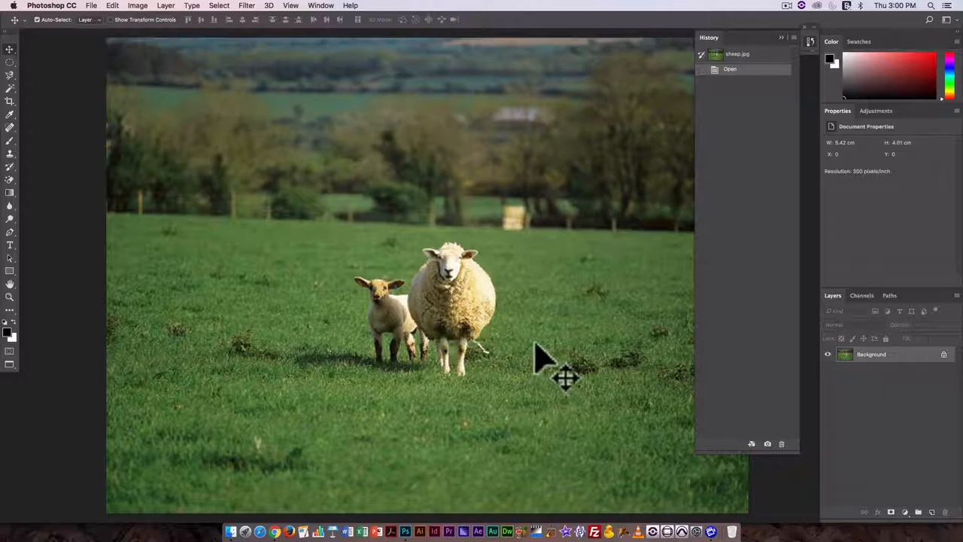
{"action": "mouse_move", "coordinate": [772, 331]}
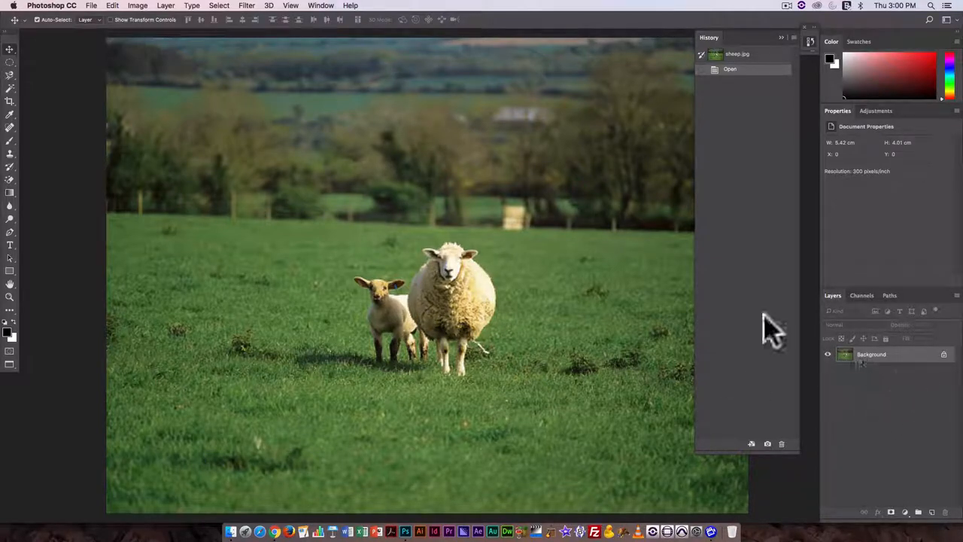
{"action": "mouse_move", "coordinate": [933, 380]}
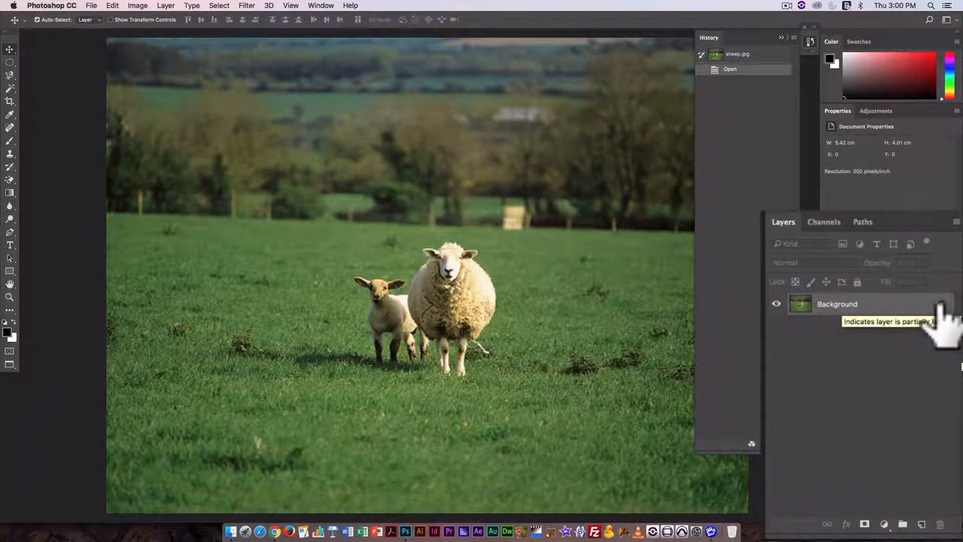
Convert the Background layer into a regular layer and rename it 'sheep'
{"action": "double_click", "coordinate": [837, 303]}
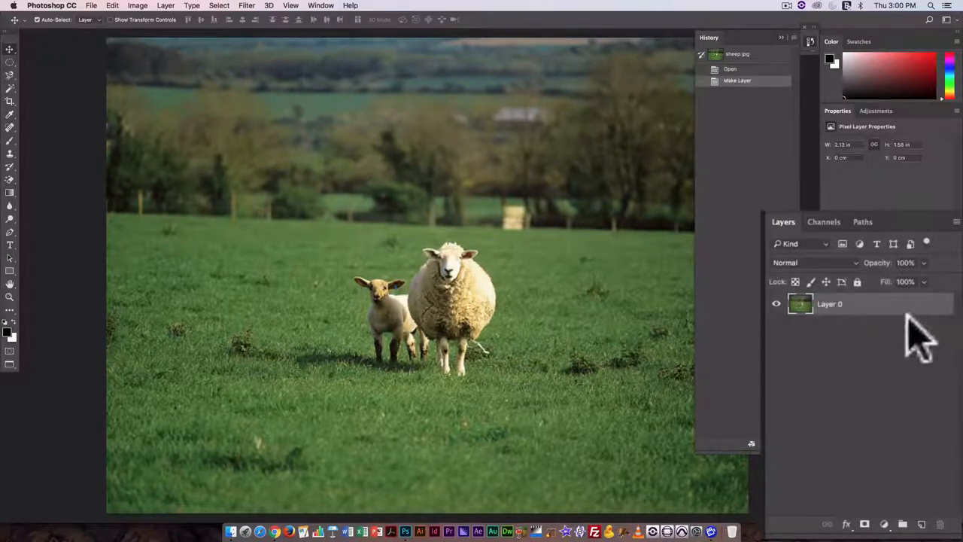
{"action": "double_click", "coordinate": [830, 304]}
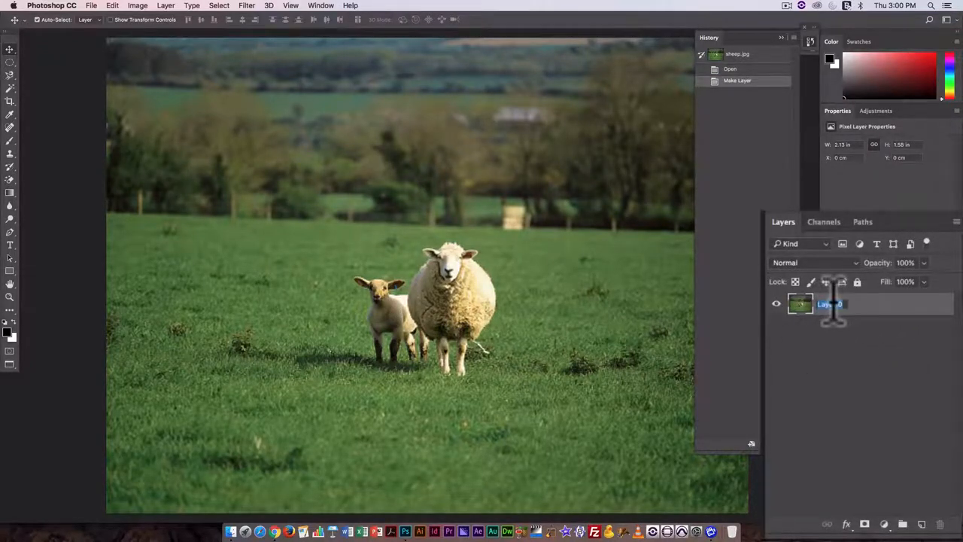
{"action": "type", "text": "sheep"}
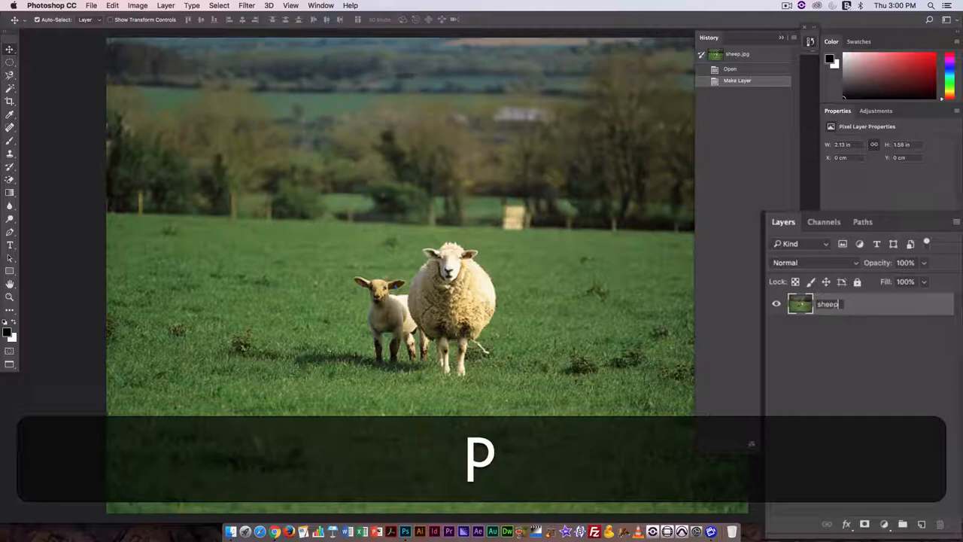
{"action": "key", "text": "Return"}
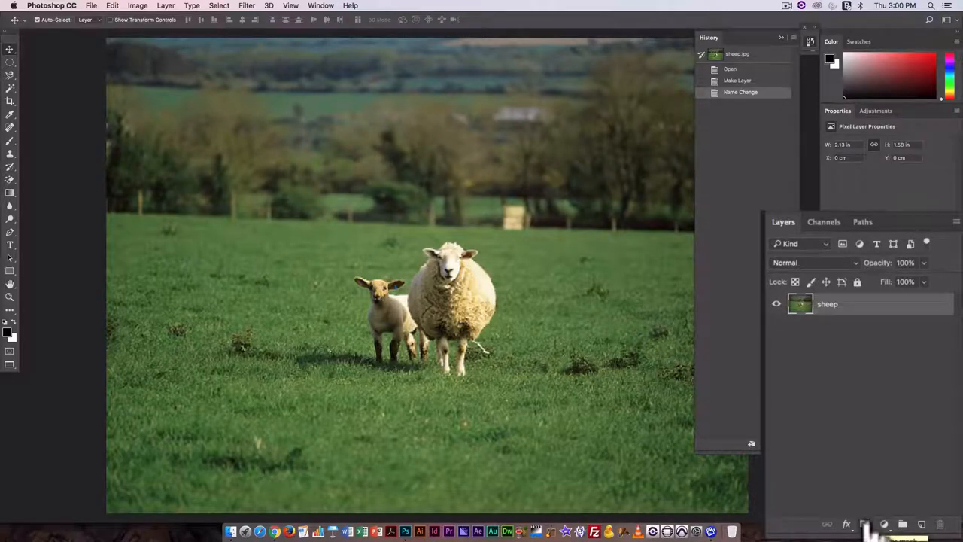
{"action": "mouse_move", "coordinate": [221, 19]}
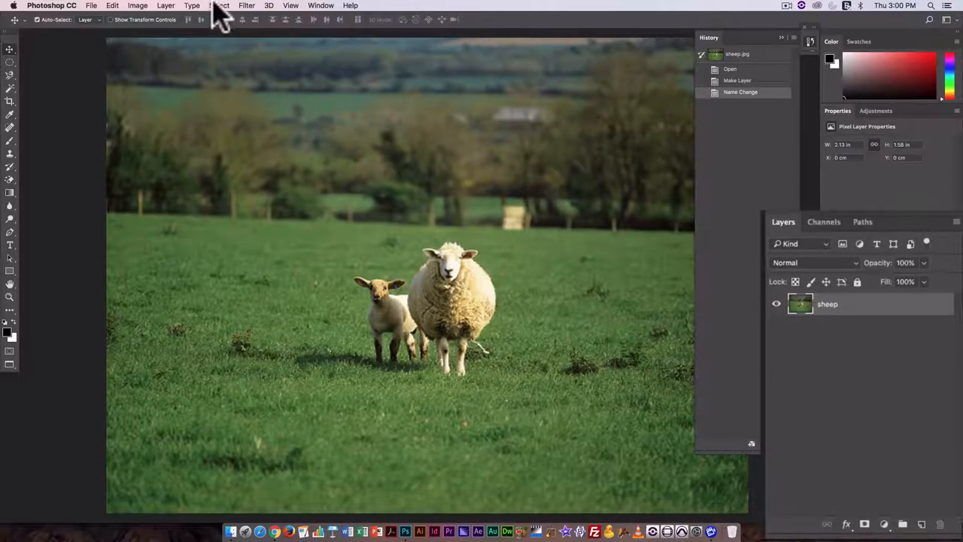
Add a reveal-all mask to the sheep layer and target the mask thumbnail
{"action": "left_click", "coordinate": [165, 5]}
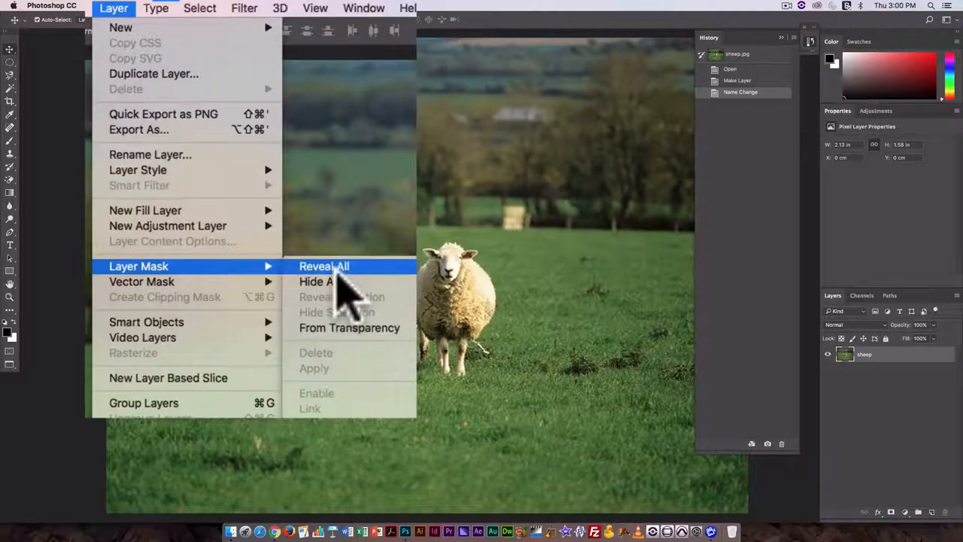
{"action": "left_click", "coordinate": [324, 267]}
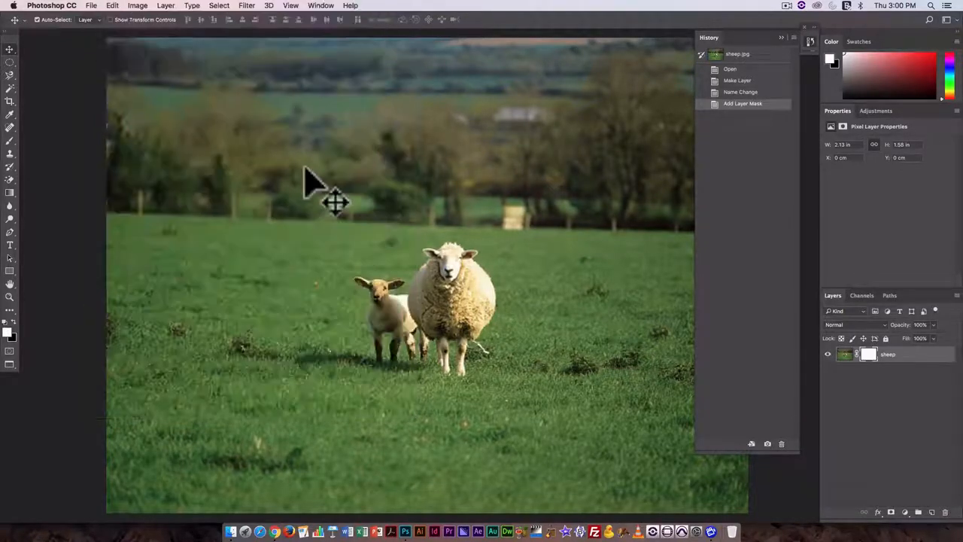
{"action": "mouse_move", "coordinate": [414, 255]}
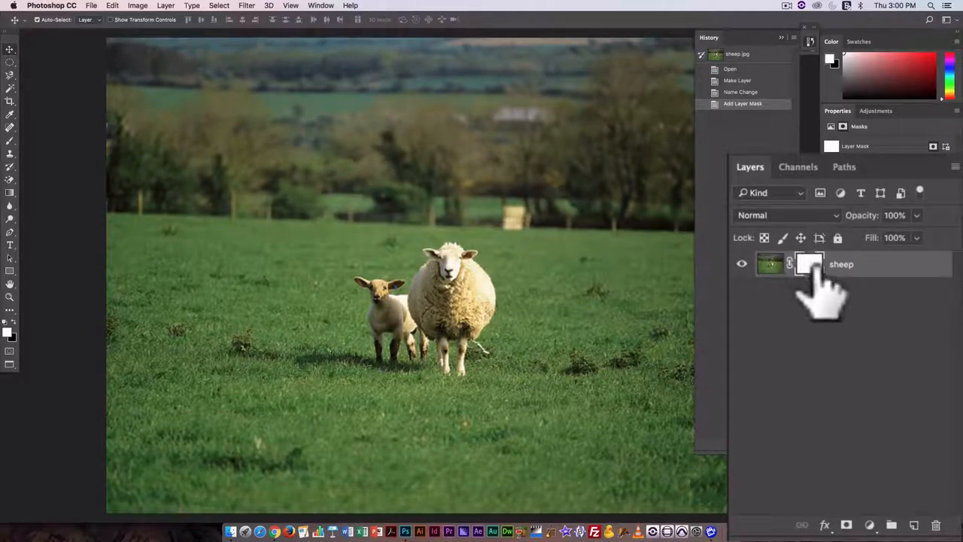
{"action": "mouse_move", "coordinate": [324, 233]}
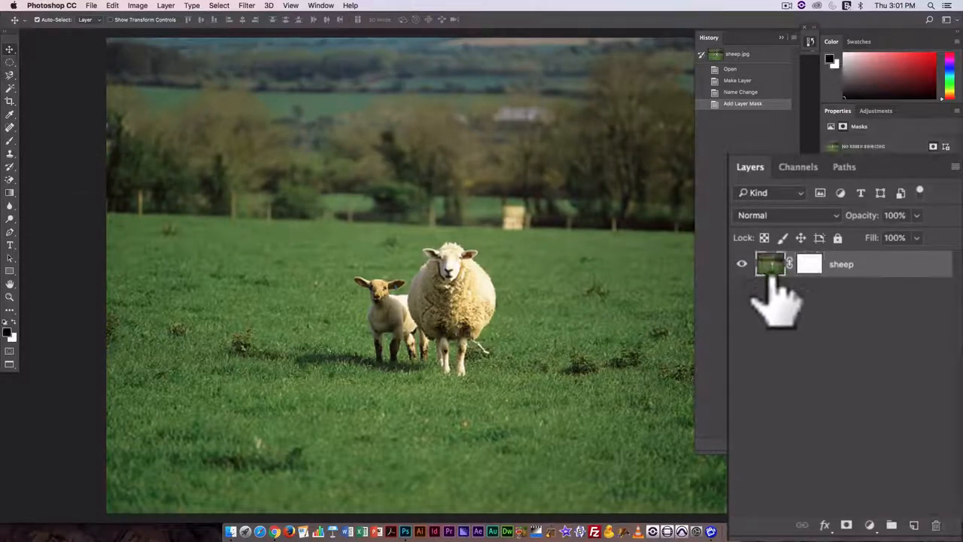
{"action": "left_click", "coordinate": [809, 264]}
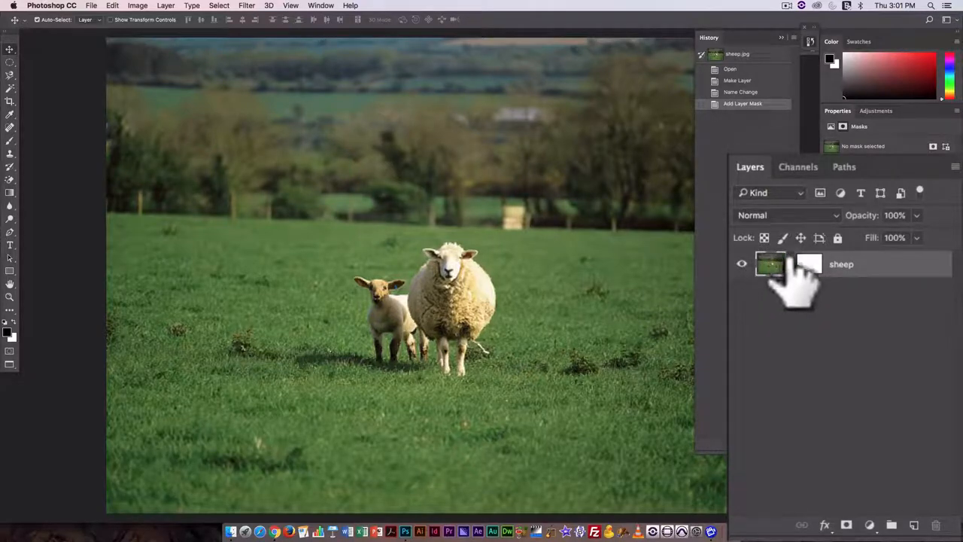
{"action": "left_click", "coordinate": [770, 264]}
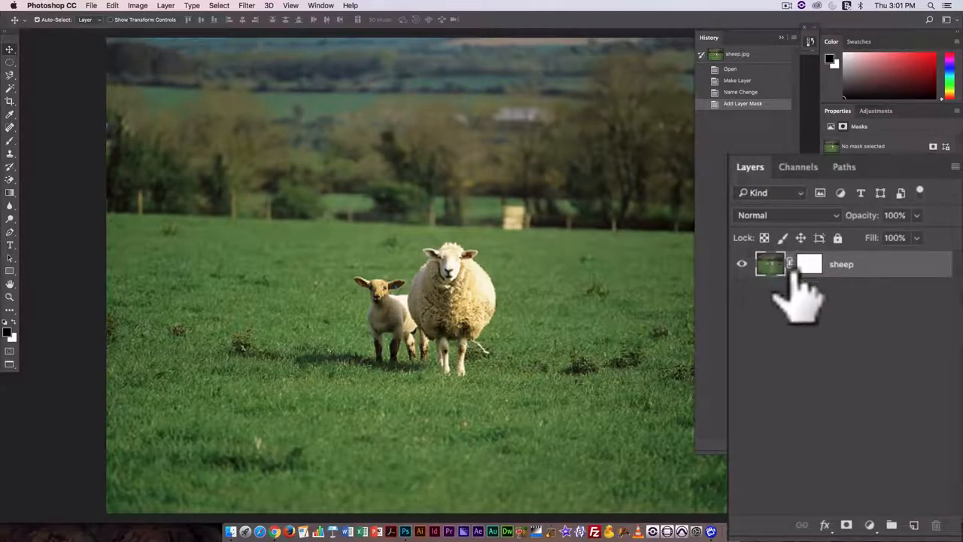
{"action": "left_click", "coordinate": [809, 263]}
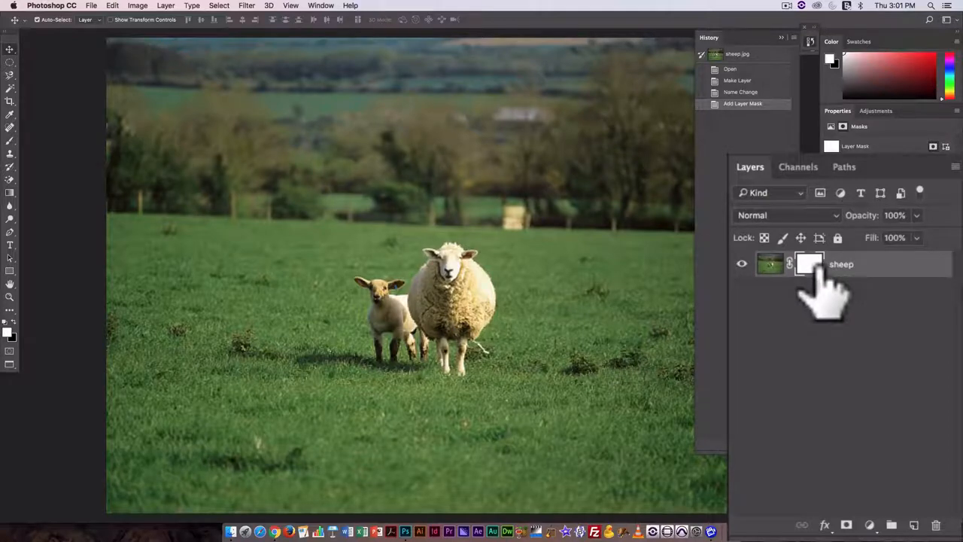
{"action": "mouse_move", "coordinate": [745, 309]}
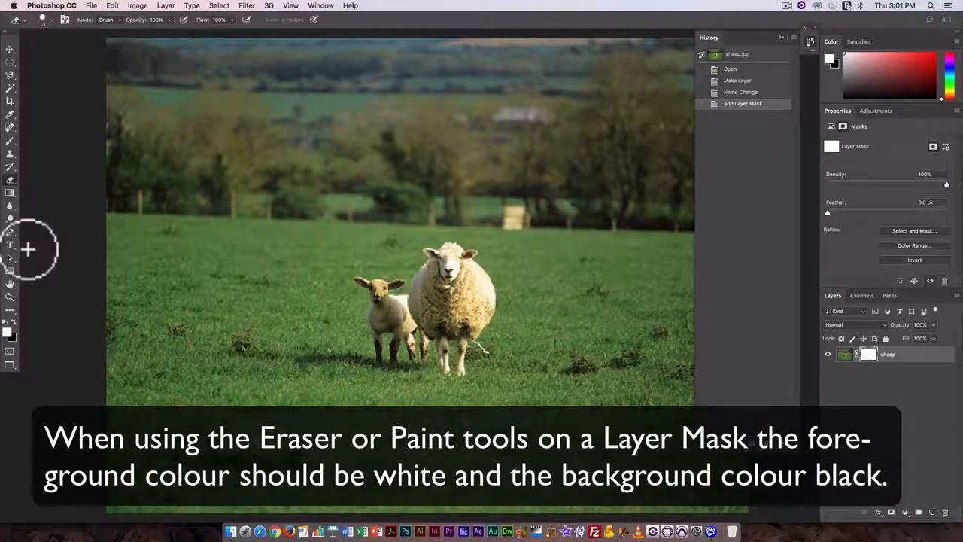
Erase grass streaks left of and above the sheep and lamb on the mask
{"action": "left_click_drag", "start_coordinate": [316, 254], "coordinate": [172, 285]}
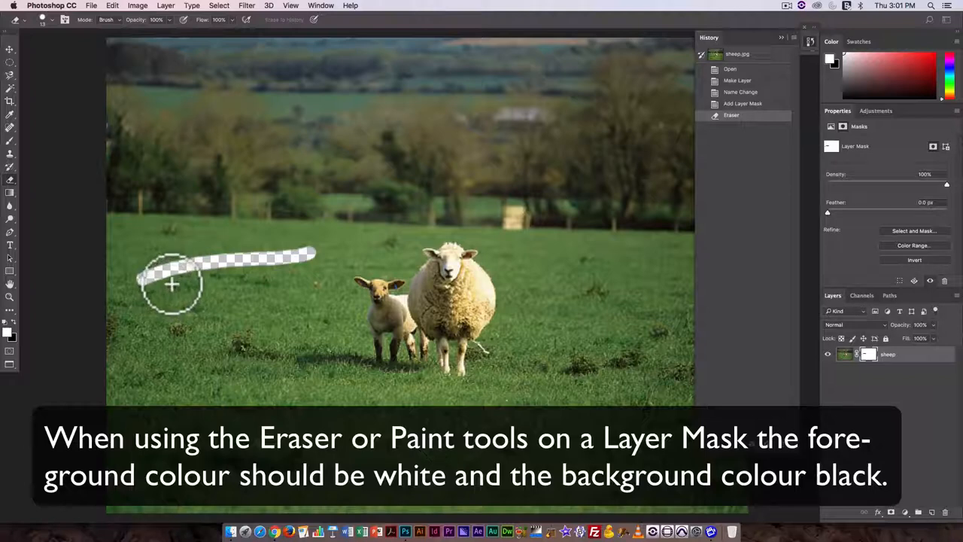
{"action": "left_click_drag", "start_coordinate": [170, 284], "coordinate": [540, 325]}
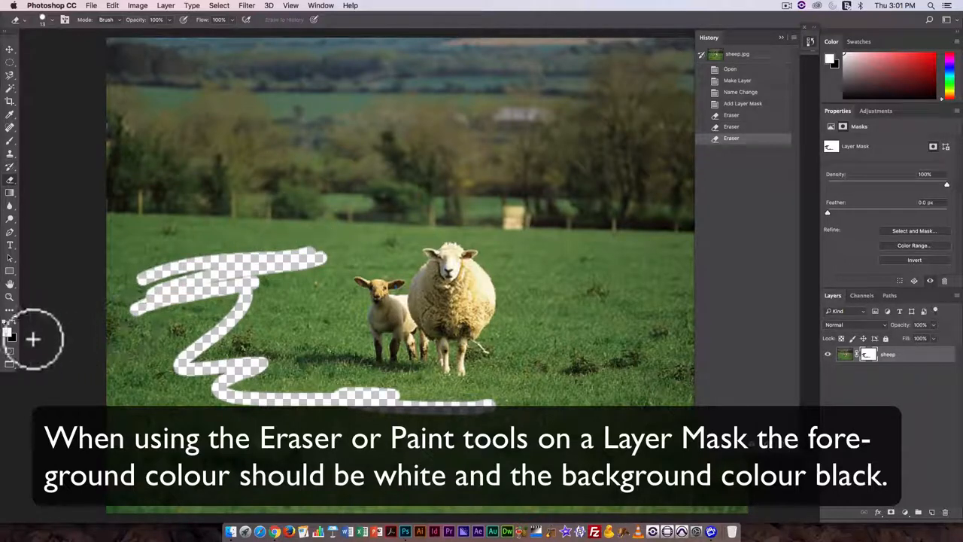
{"action": "mouse_move", "coordinate": [226, 217]}
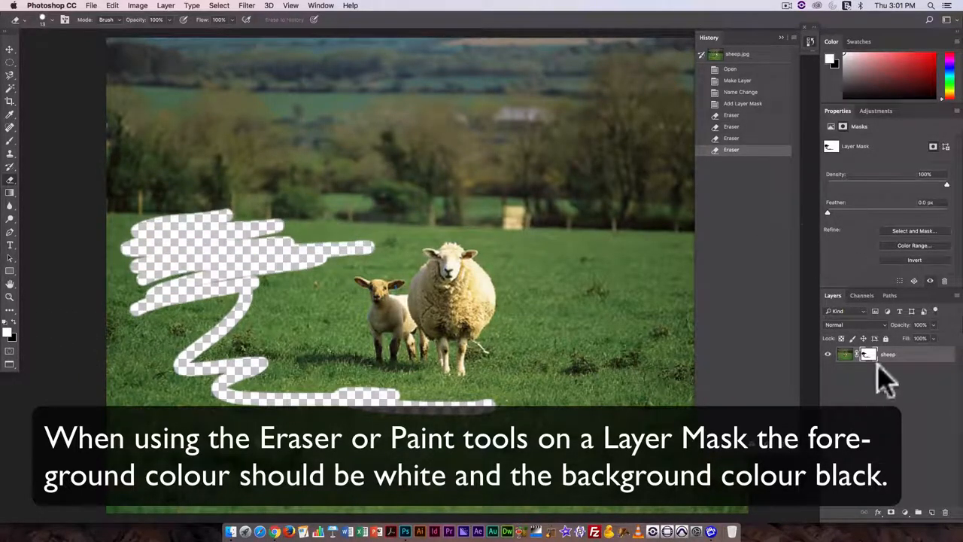
{"action": "mouse_move", "coordinate": [335, 220]}
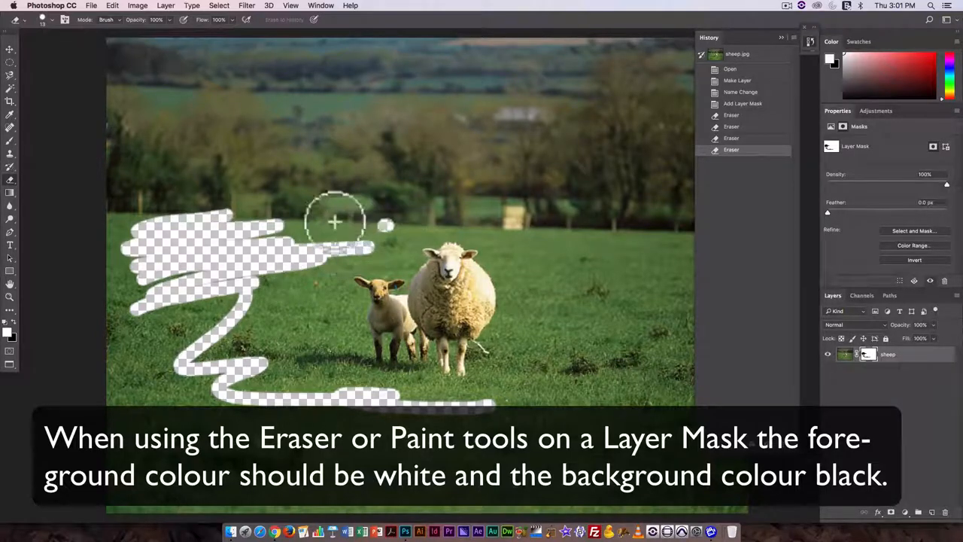
{"action": "left_click_drag", "start_coordinate": [335, 221], "coordinate": [241, 57]}
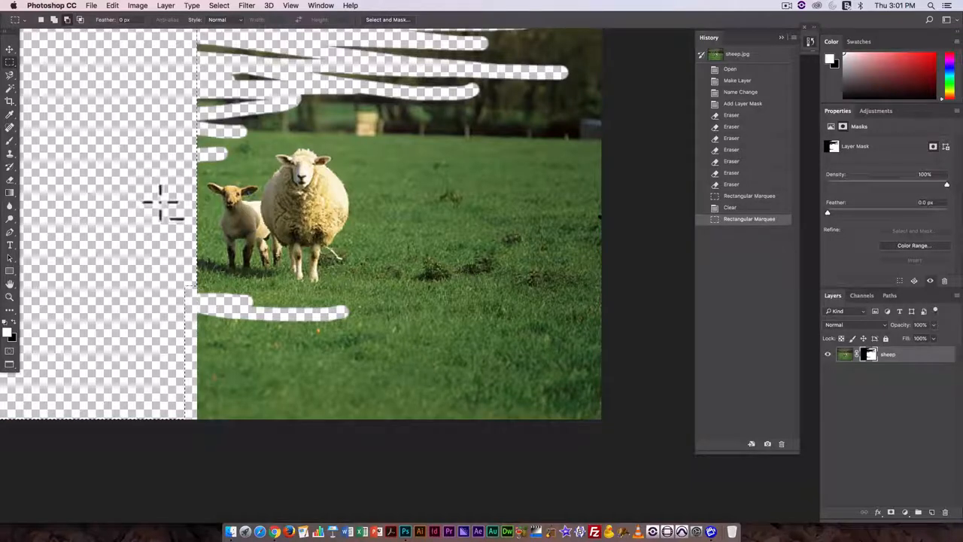
{"action": "mouse_move", "coordinate": [245, 260]}
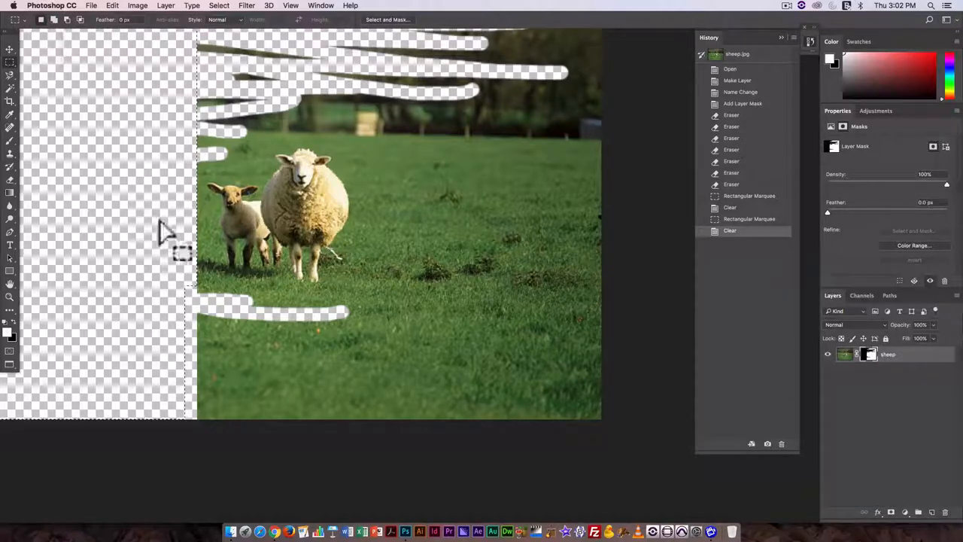
Clear the outer and lower areas, keeping only a central rectangle, and deselect
{"action": "key", "text": "cmd+d"}
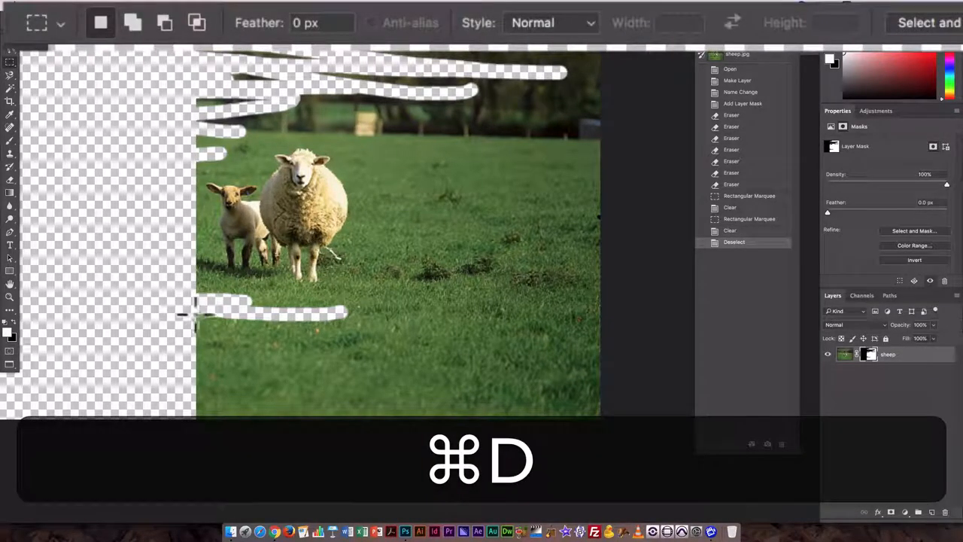
{"action": "key", "text": "cmd+d"}
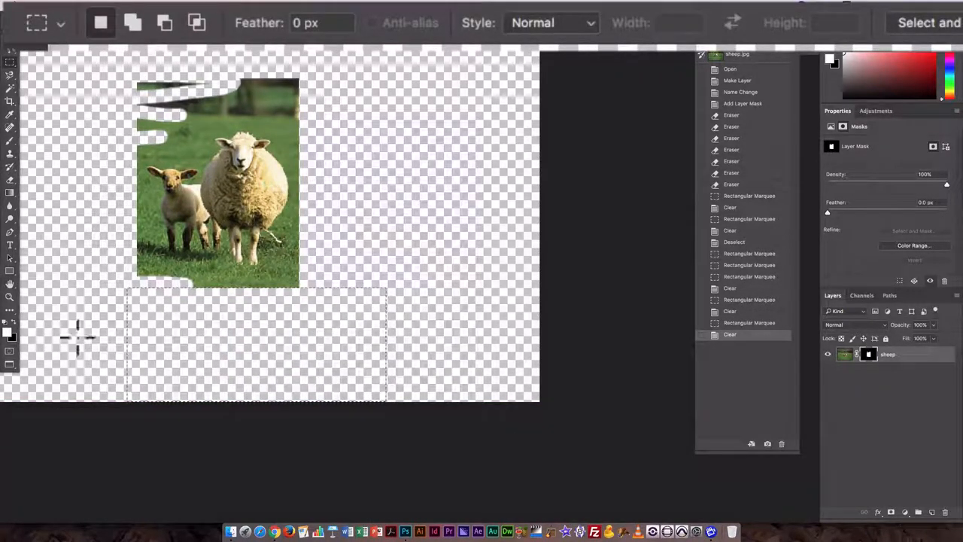
{"action": "key", "text": "cmd+d"}
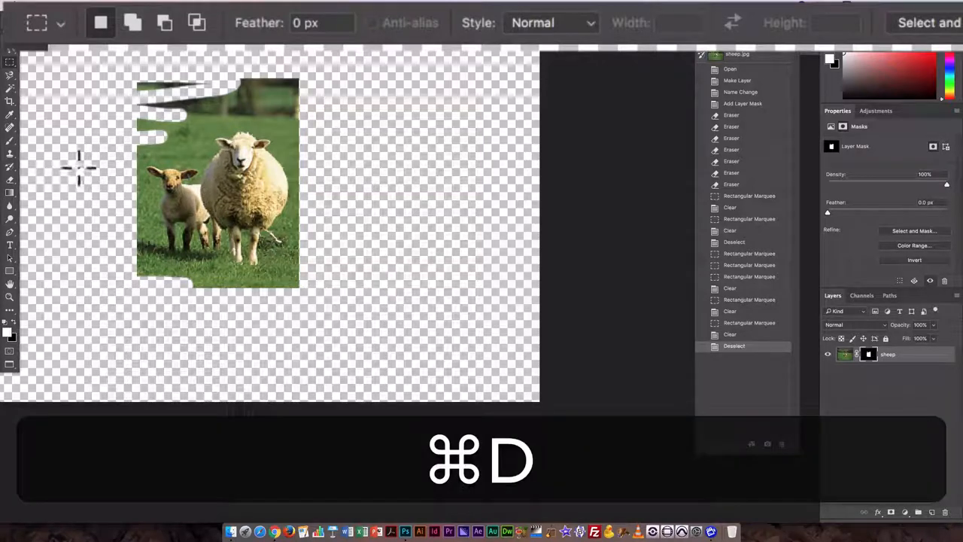
{"action": "key", "text": "cmd+d"}
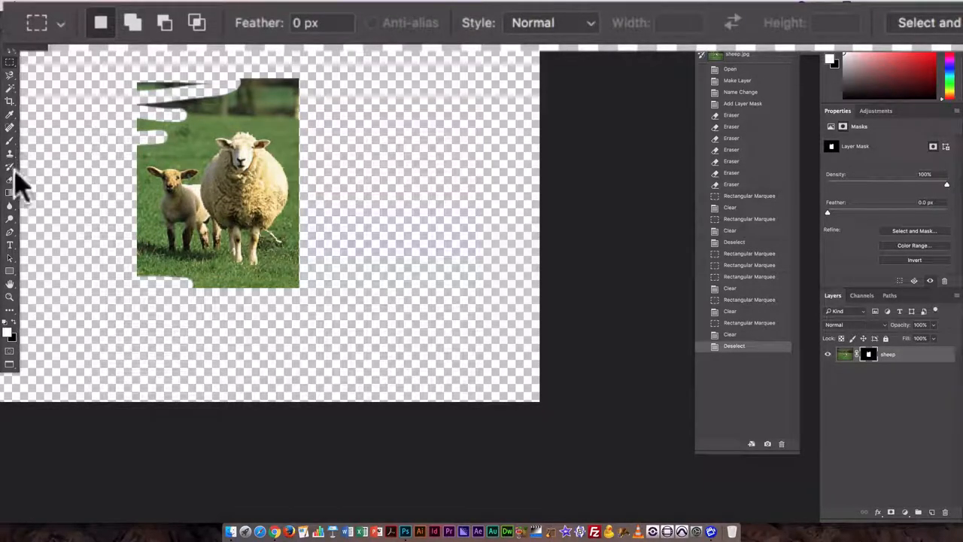
Brush back the grass left of the lamb, then erase grass along the top edge
{"action": "left_click", "coordinate": [10, 126]}
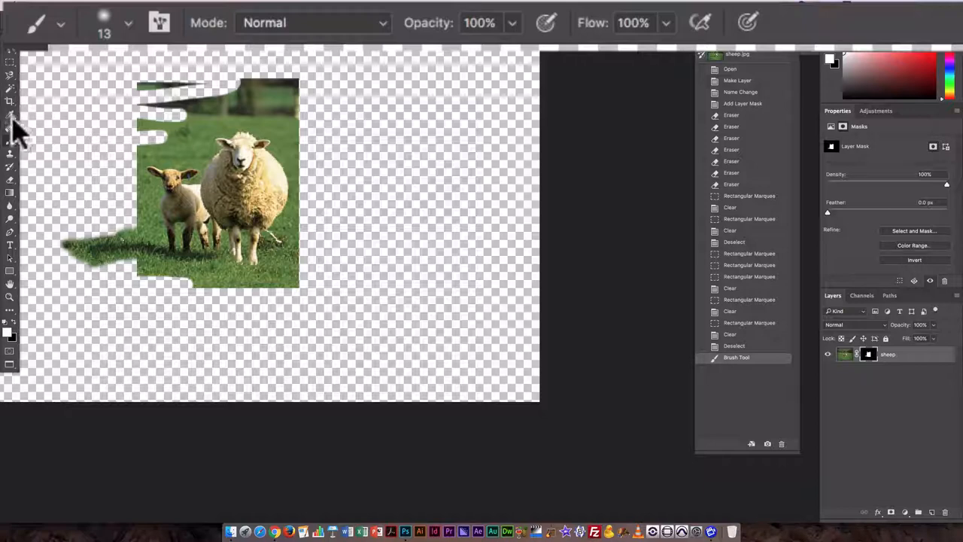
{"action": "left_click", "coordinate": [11, 126]}
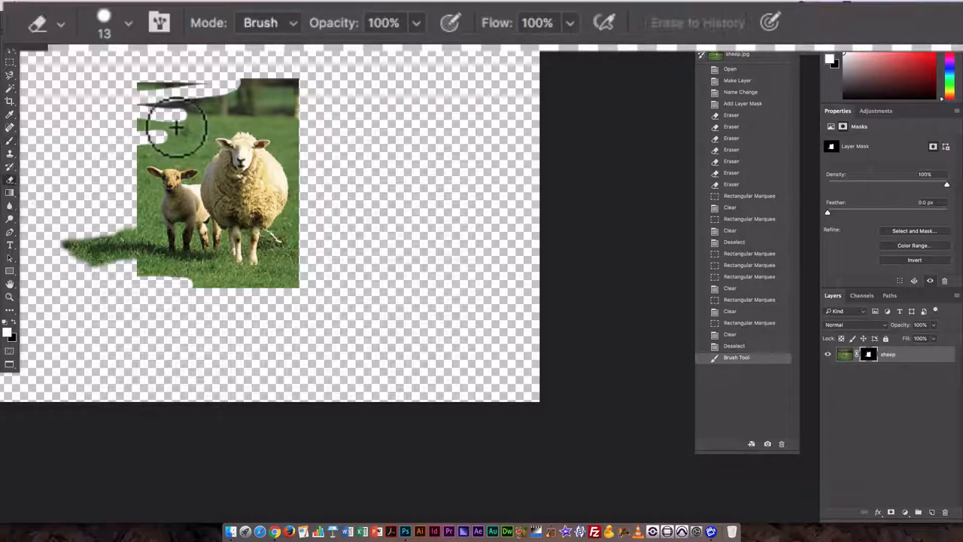
{"action": "left_click_drag", "start_coordinate": [173, 128], "coordinate": [185, 90]}
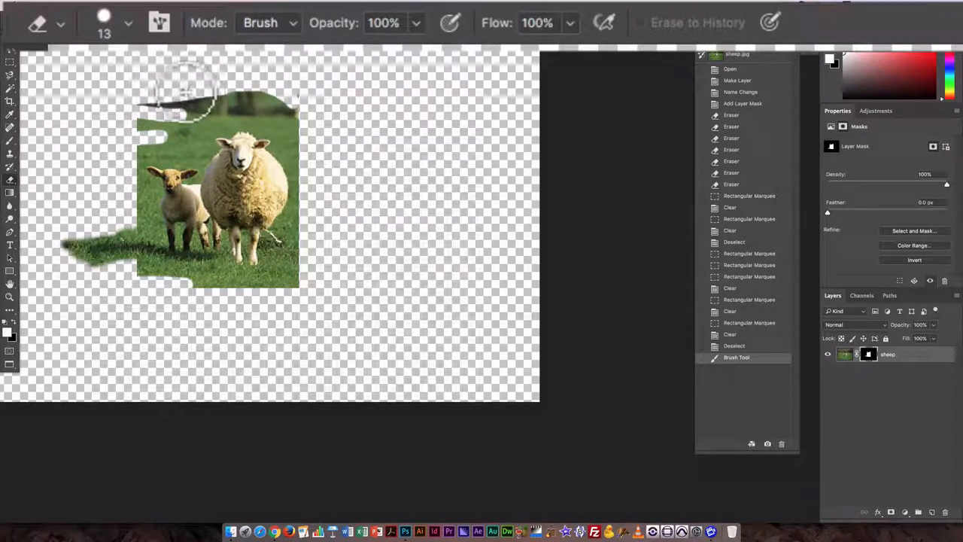
{"action": "left_click_drag", "start_coordinate": [185, 90], "coordinate": [135, 223]}
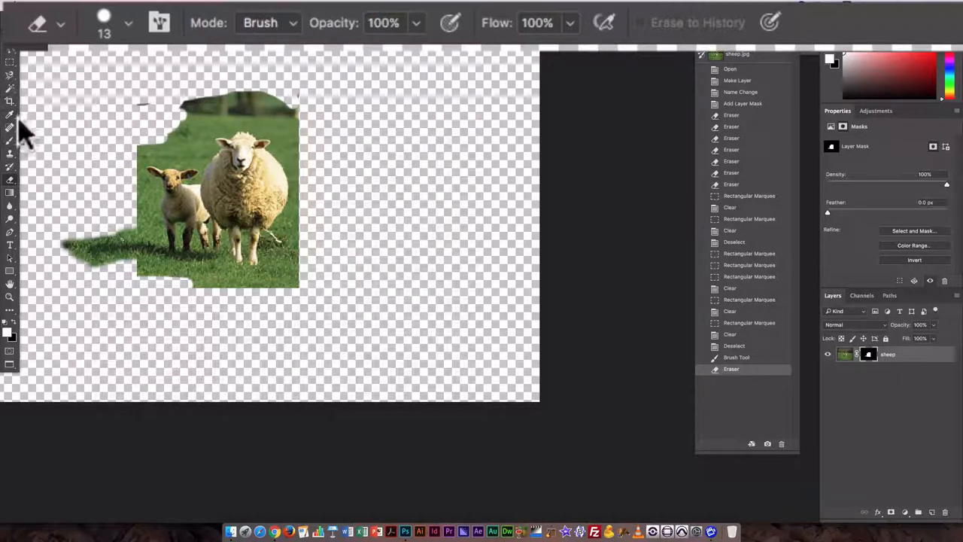
Quick-select the grass below and right of the sheep and hide it
{"action": "left_click", "coordinate": [10, 86]}
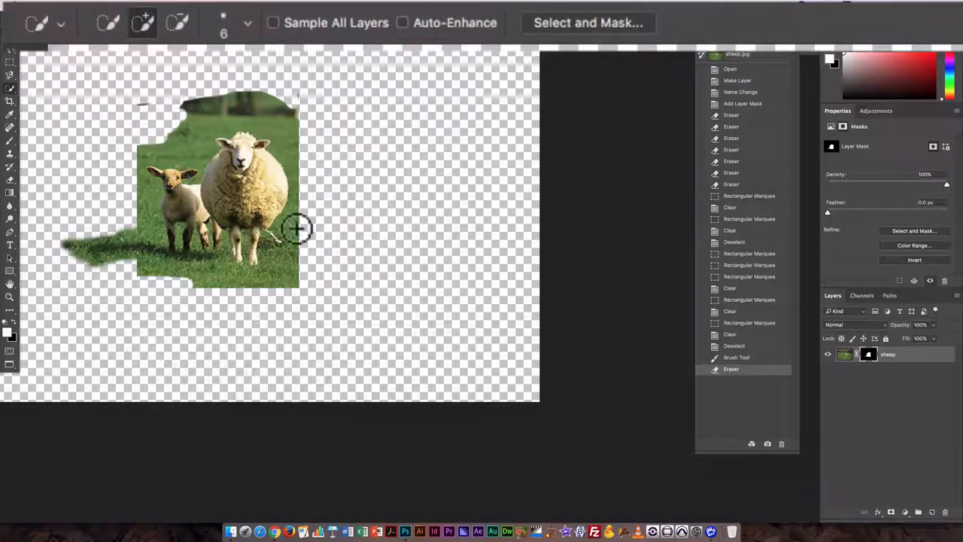
{"action": "left_click_drag", "start_coordinate": [297, 230], "coordinate": [204, 292]}
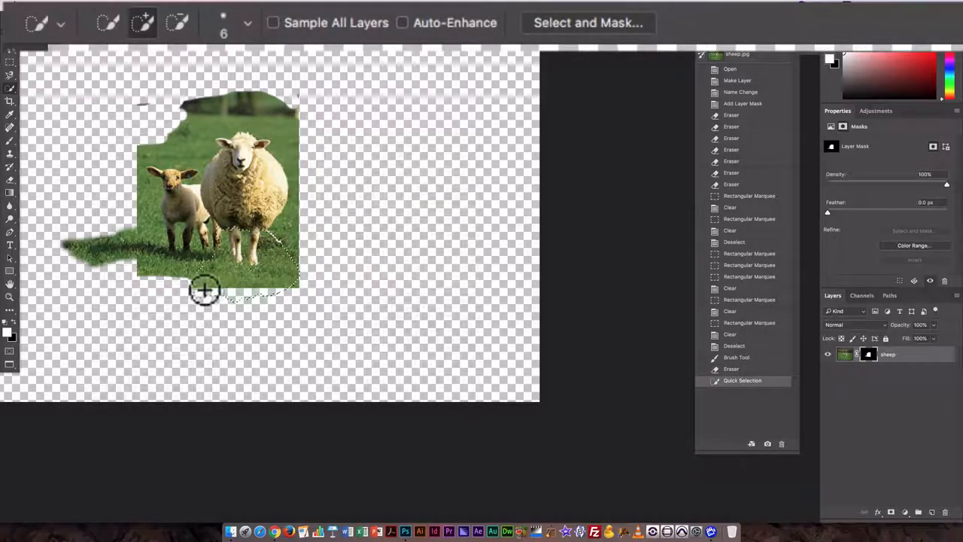
{"action": "key", "text": "cmd"}
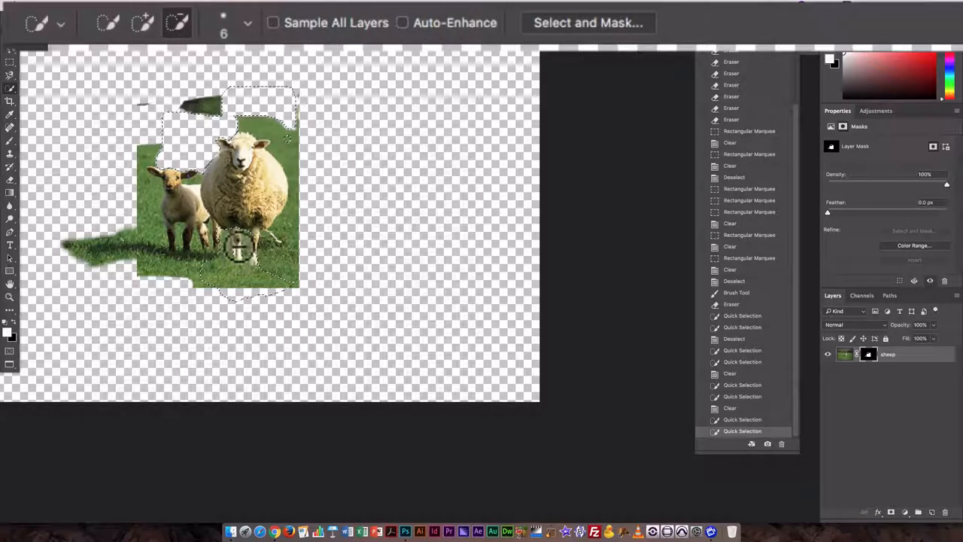
Refine the grass selection by subtracting areas, undo two removals, then delete again
{"action": "left_click", "coordinate": [237, 260]}
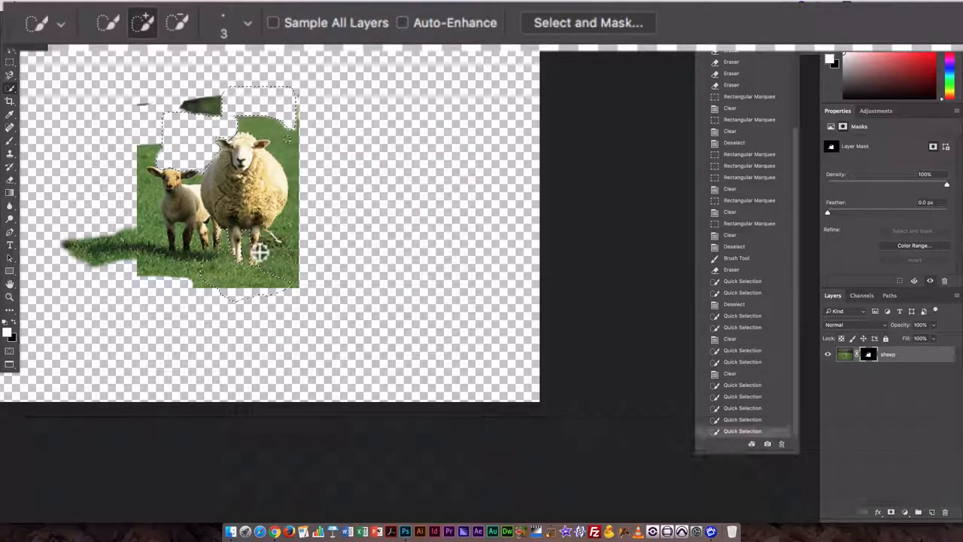
{"action": "key", "text": "alt"}
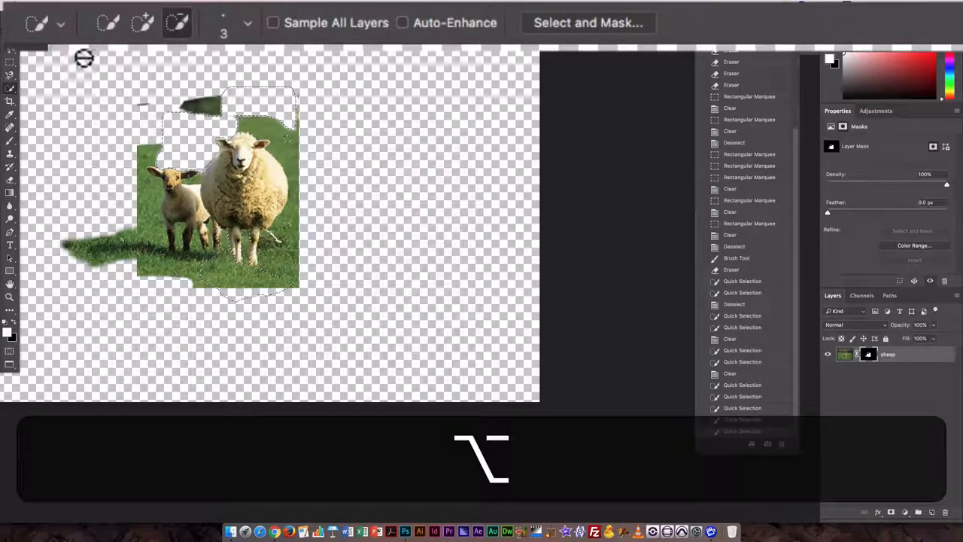
{"action": "mouse_move", "coordinate": [269, 240]}
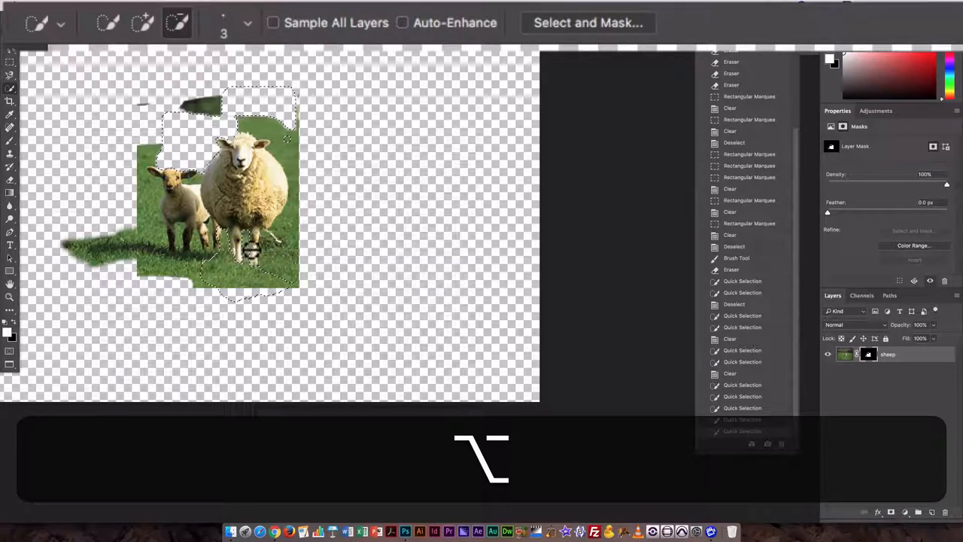
{"action": "key", "text": "alt"}
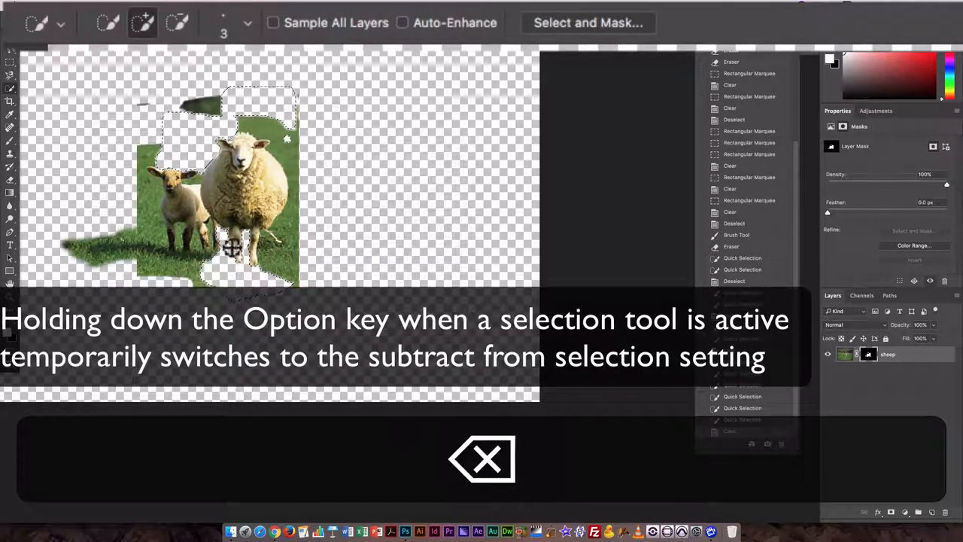
{"action": "key", "text": "cmd+z"}
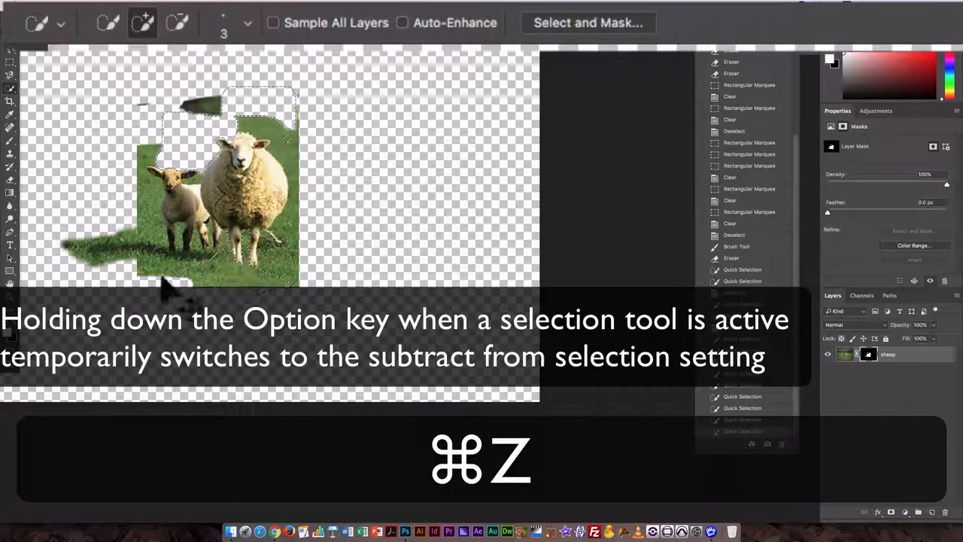
{"action": "key", "text": "cmd+z"}
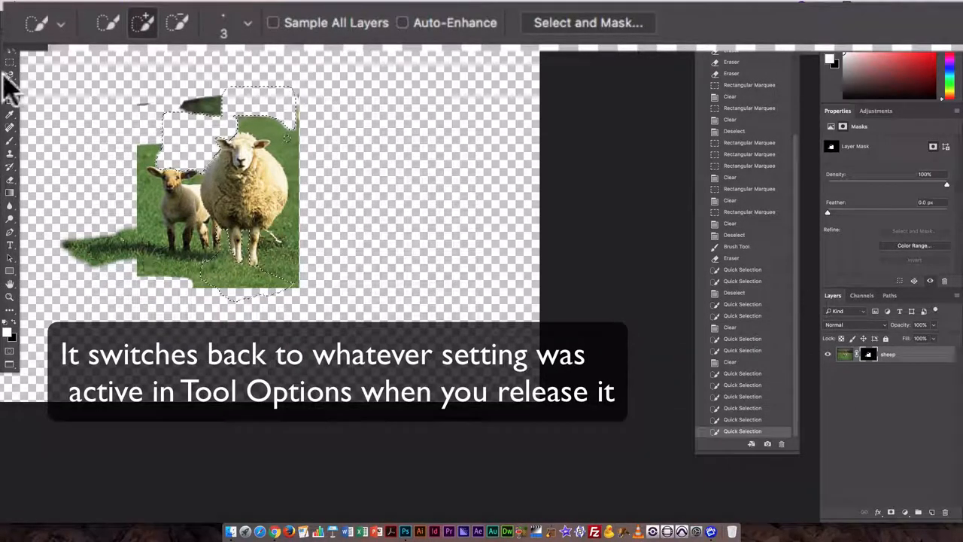
{"action": "key", "text": "backspace"}
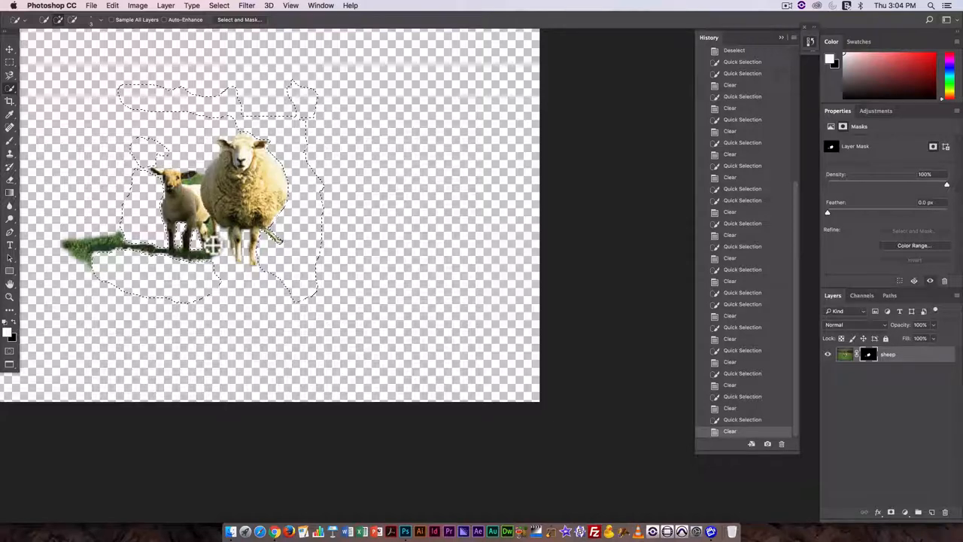
Select and delete leftover grass around the shadow, then drop the selection
{"action": "left_click", "coordinate": [214, 226]}
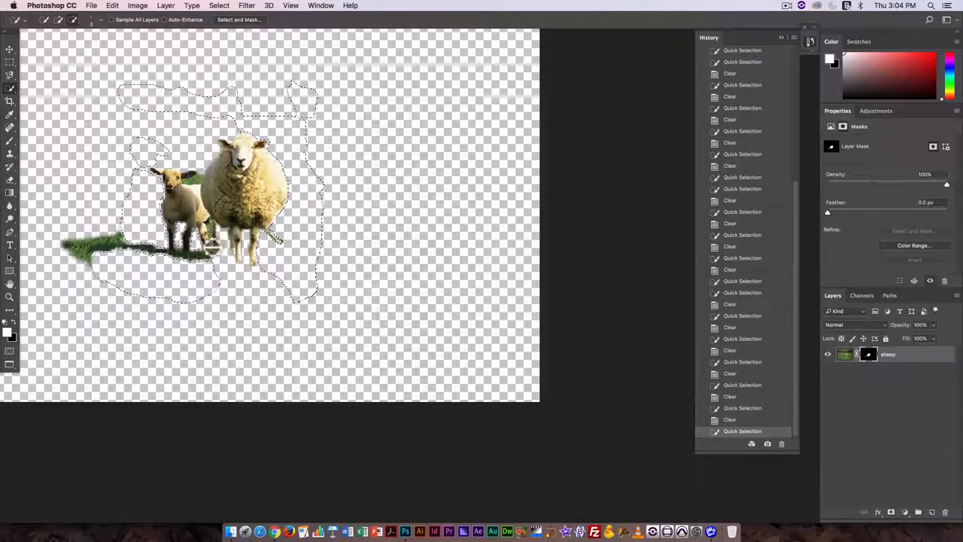
{"action": "key", "text": "alt"}
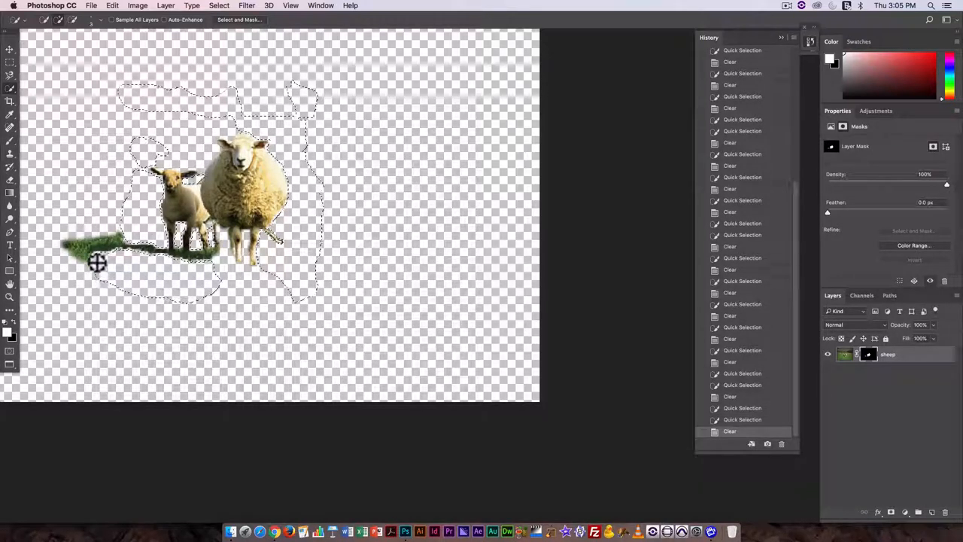
{"action": "key", "text": "backspace"}
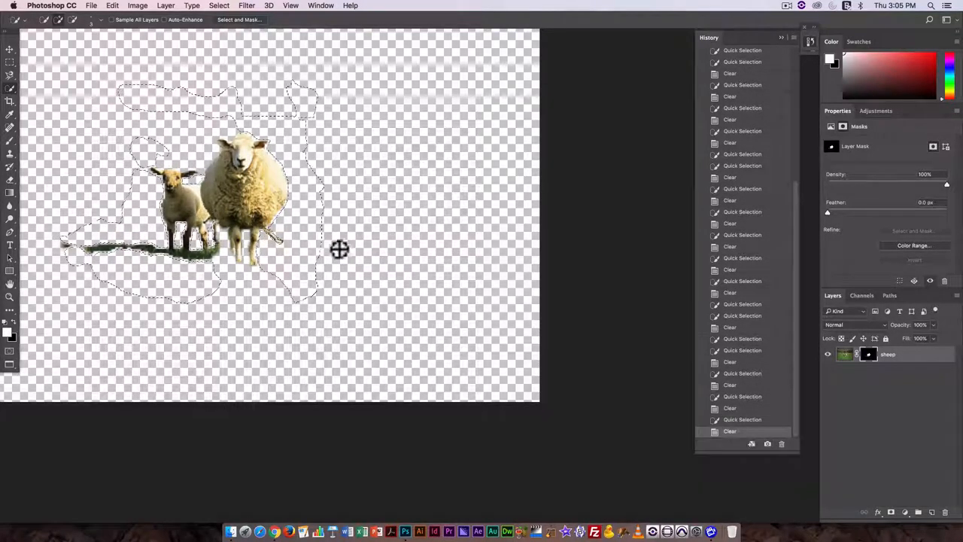
{"action": "key", "text": "cmd"}
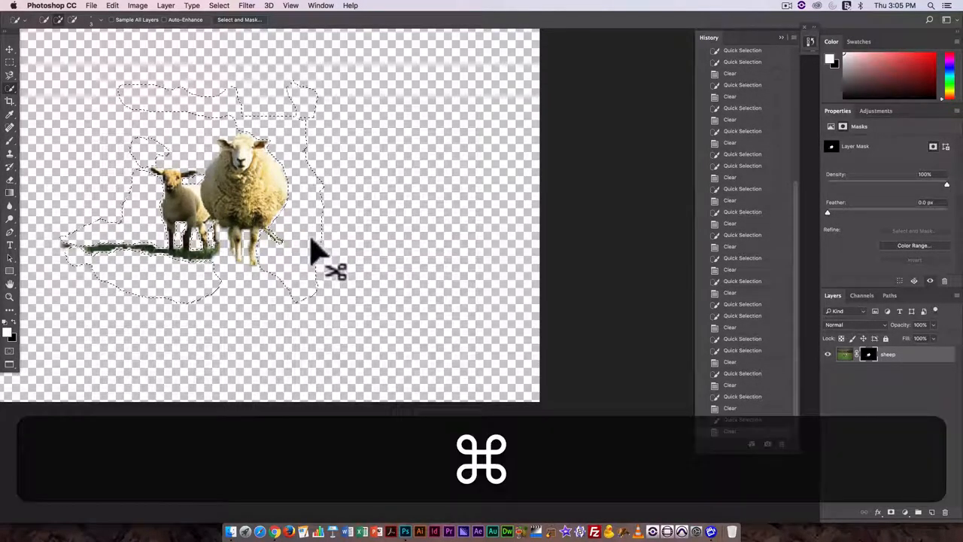
{"action": "key", "text": "cmd+d"}
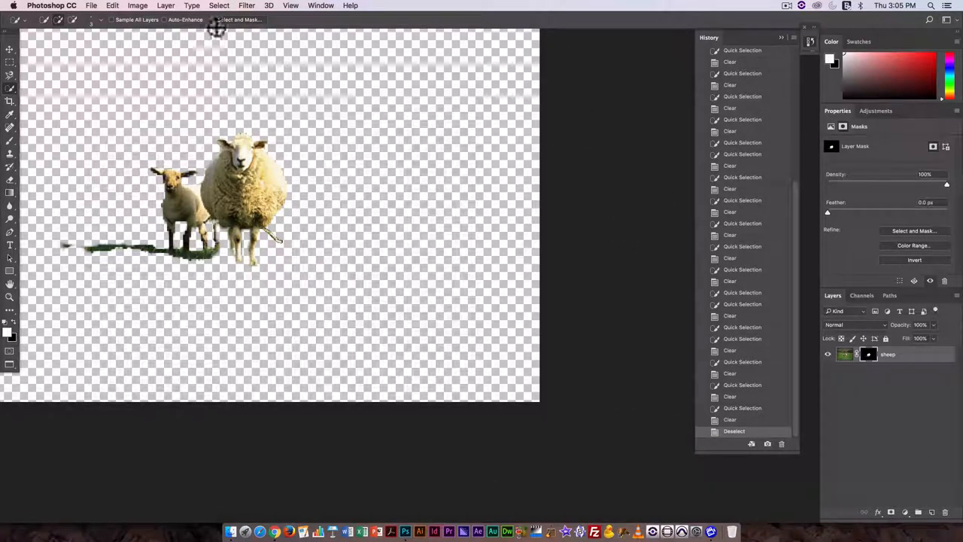
{"action": "mouse_move", "coordinate": [273, 316]}
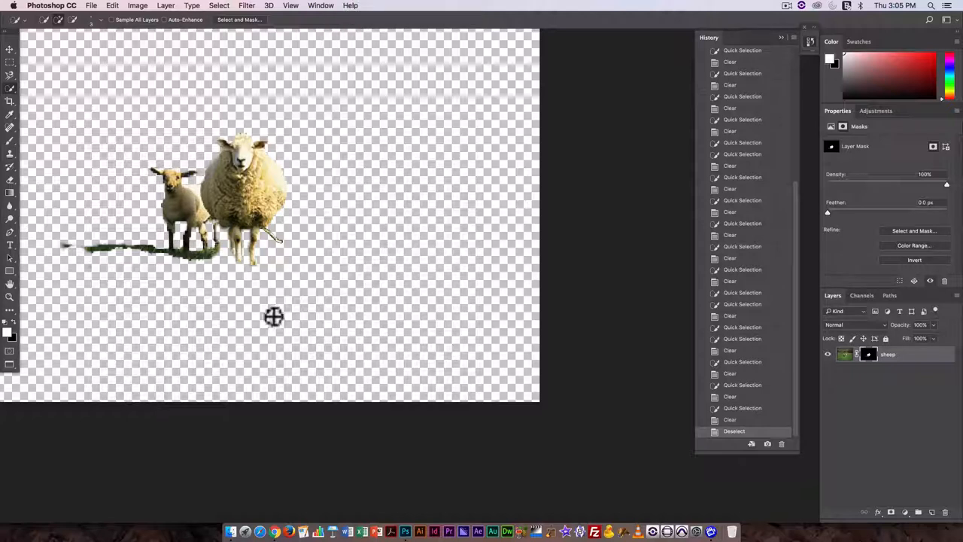
{"action": "mouse_move", "coordinate": [325, 13]}
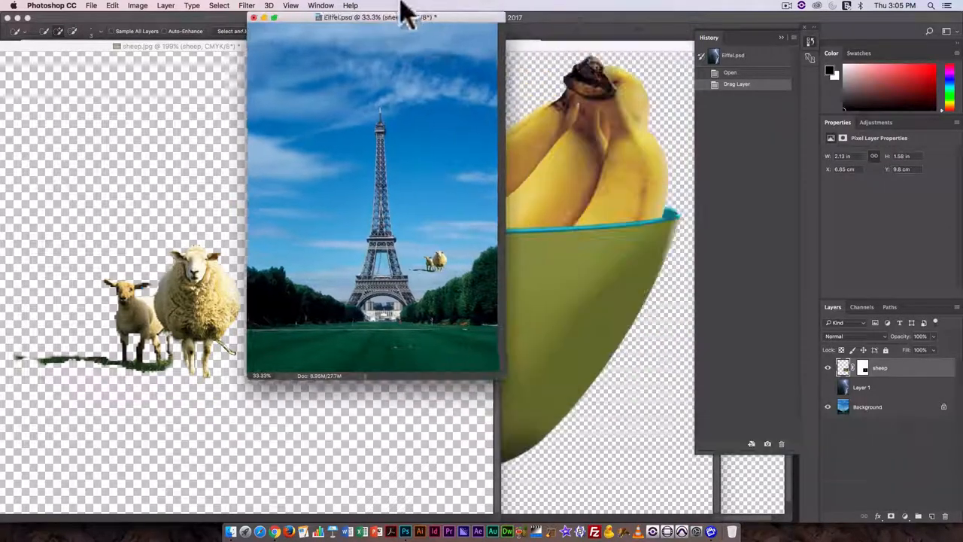
Switch to full-screen mode and move the sheep onto the grass near the tower's base
{"action": "key", "text": "v"}
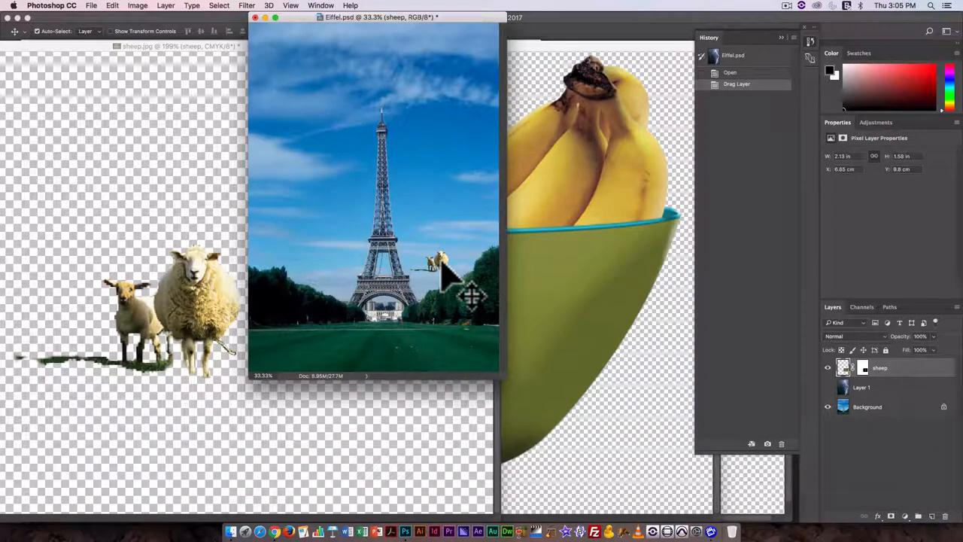
{"action": "key", "text": "f"}
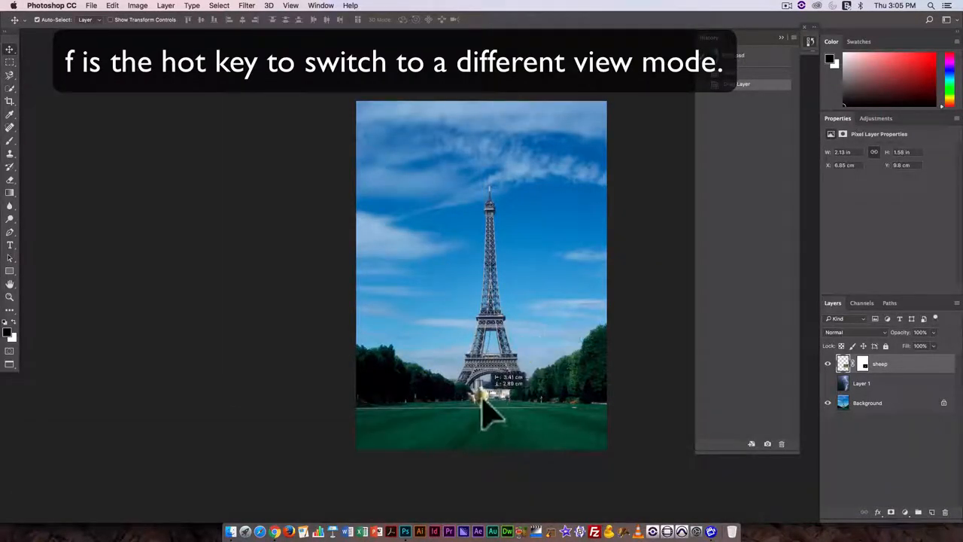
{"action": "key", "text": "f"}
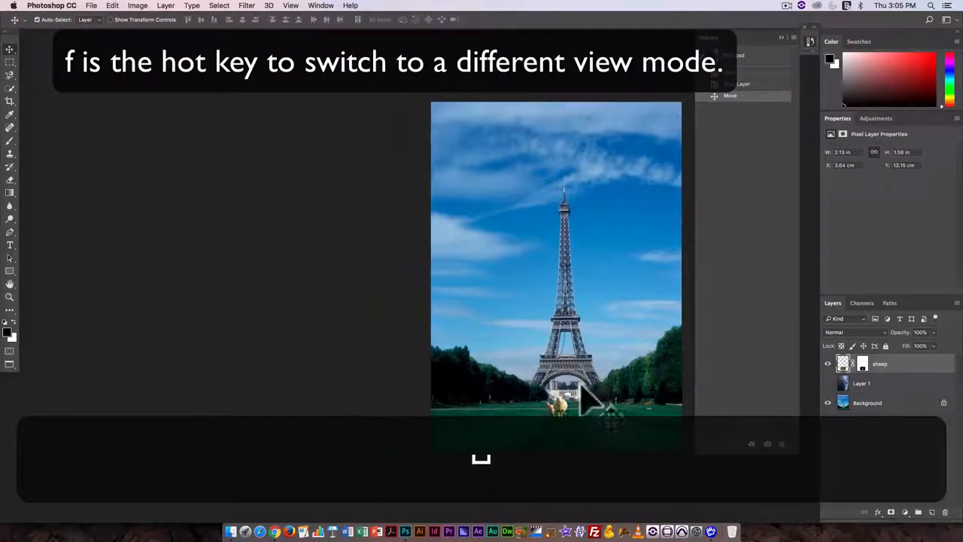
Zoom in on the lawn and drag the sheep lower onto the foreground grass
{"action": "key", "text": "f"}
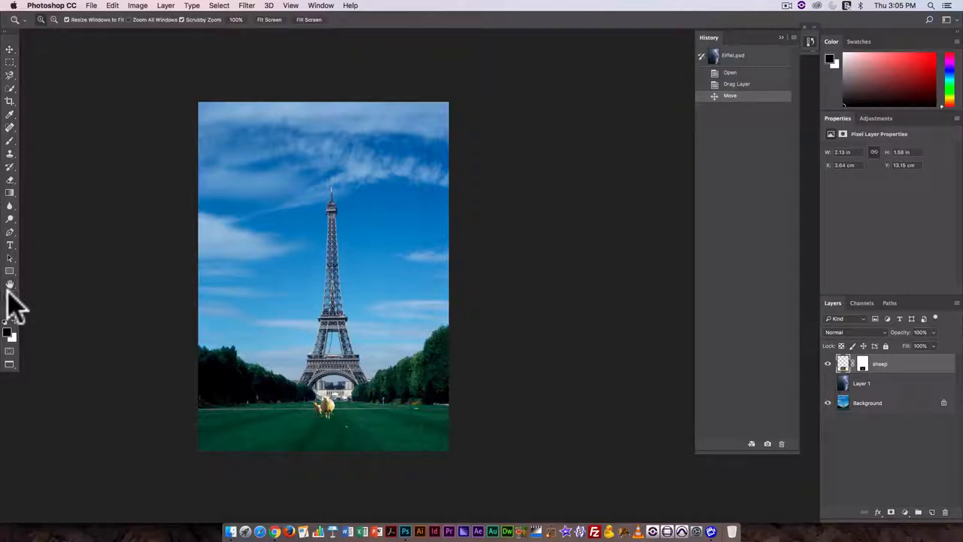
{"action": "left_click", "coordinate": [429, 389]}
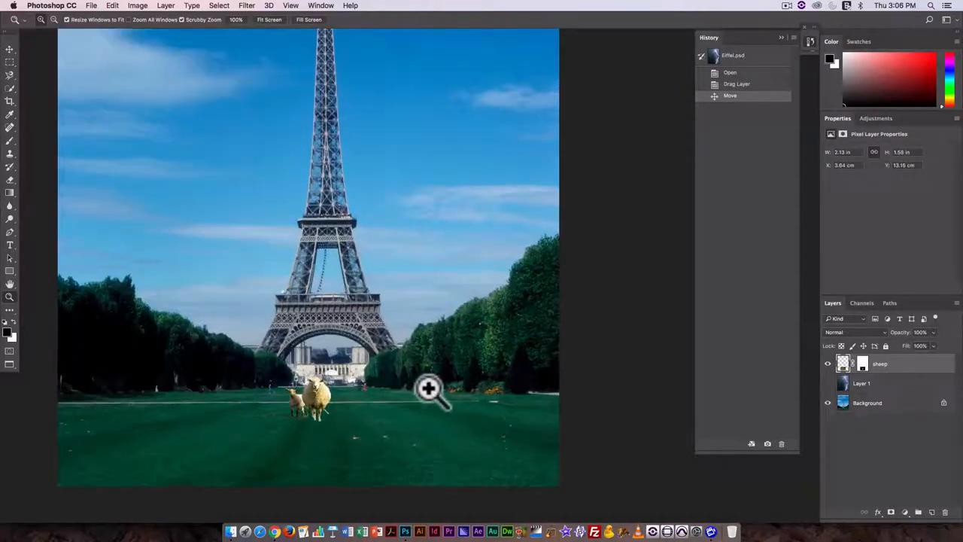
{"action": "left_click", "coordinate": [429, 387]}
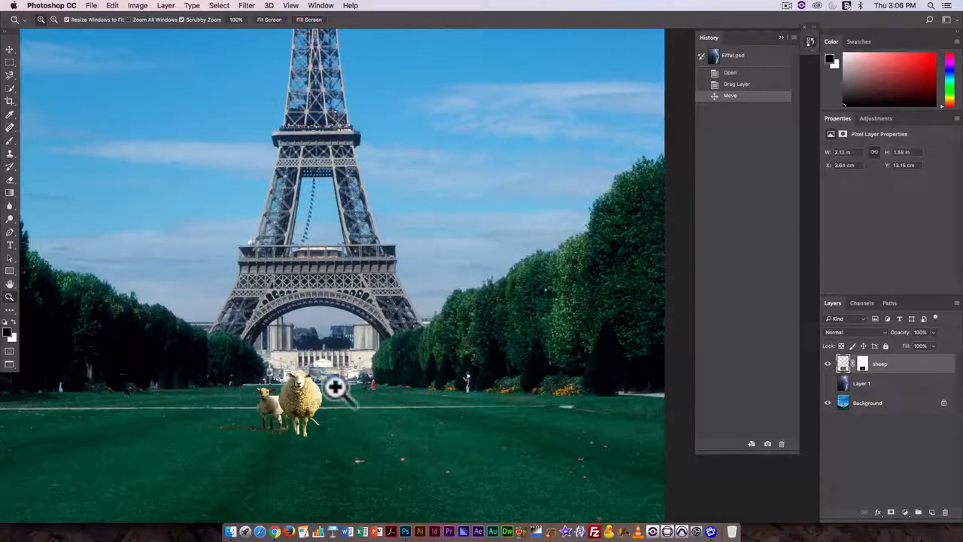
{"action": "mouse_move", "coordinate": [471, 380]}
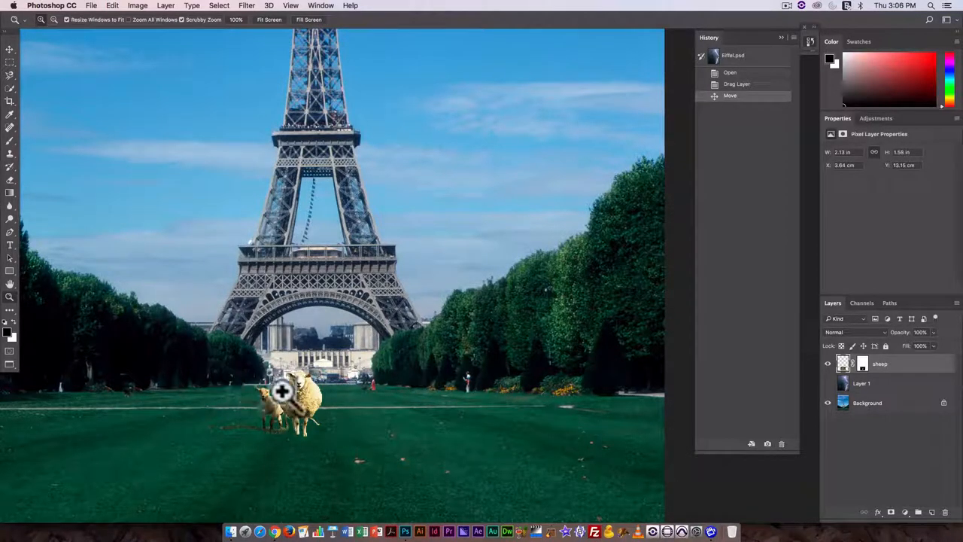
{"action": "left_click", "coordinate": [282, 392]}
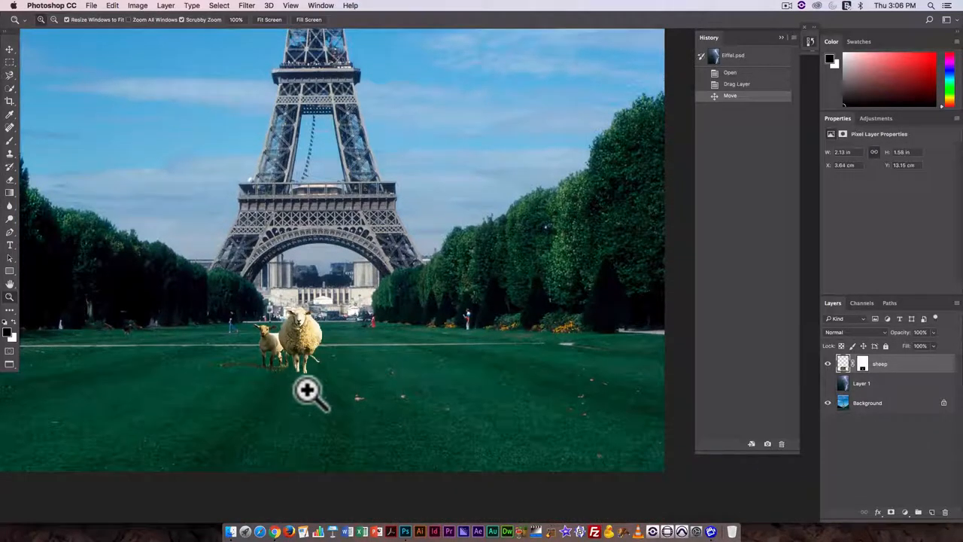
{"action": "left_click", "coordinate": [10, 50]}
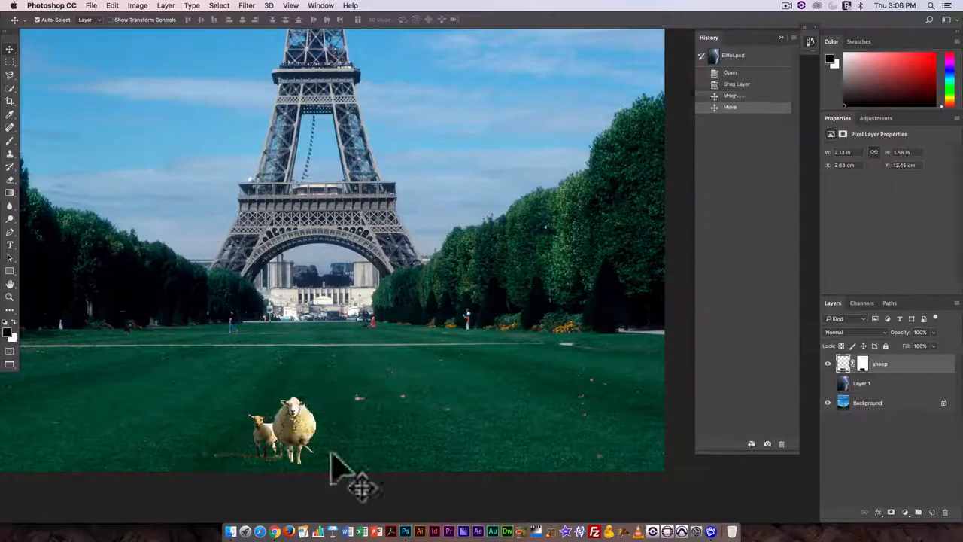
{"action": "left_click_drag", "start_coordinate": [361, 485], "coordinate": [309, 444]}
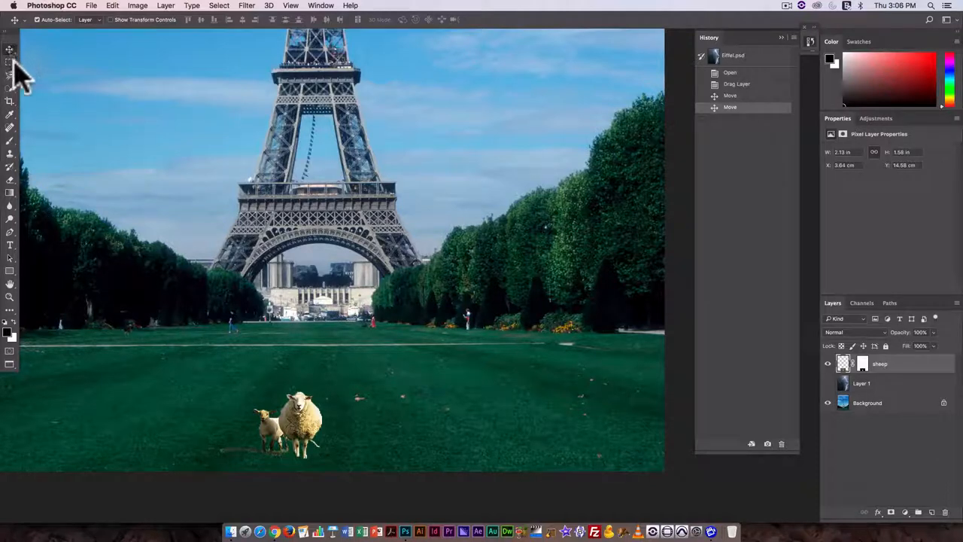
{"action": "left_click", "coordinate": [10, 245]}
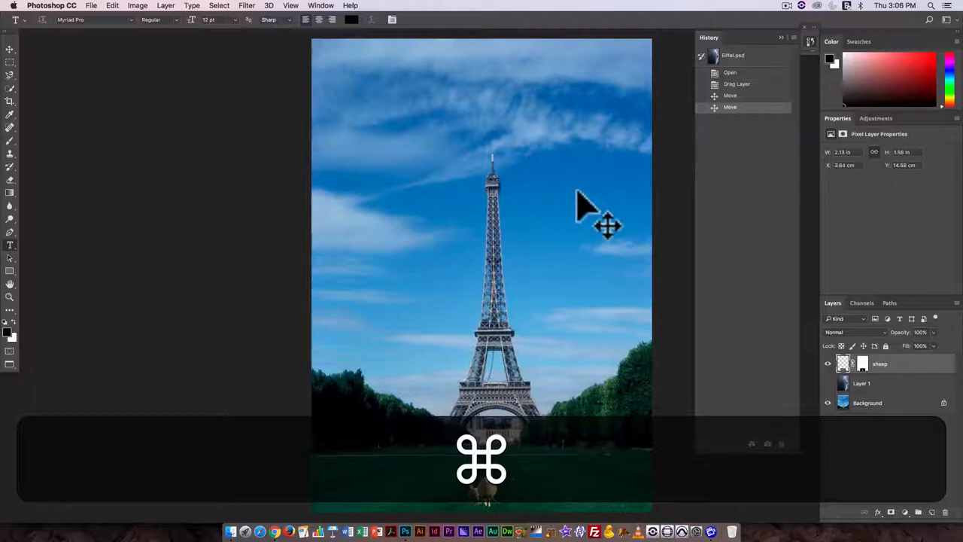
Scale the sheep and lamb down with Free Transform, then zoom in to check
{"action": "key", "text": "cmd+t"}
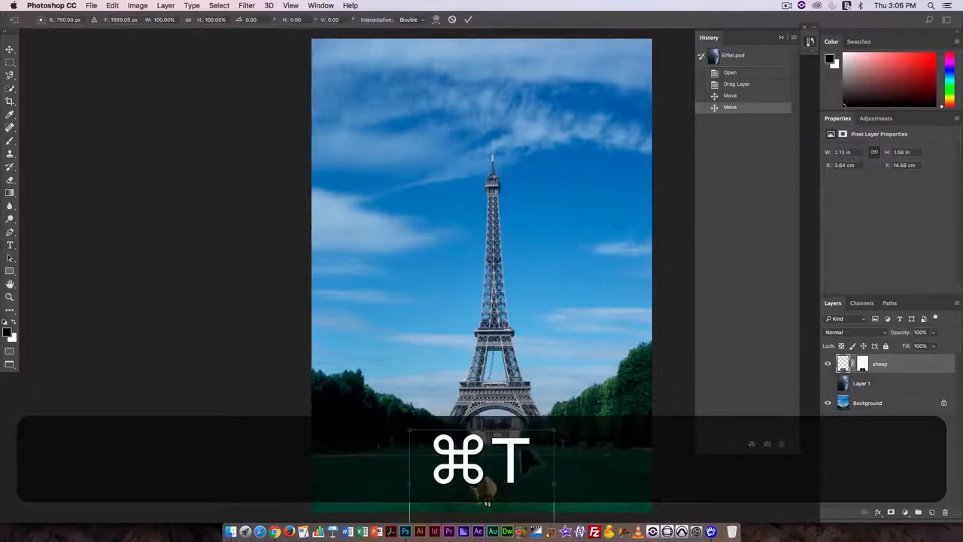
{"action": "key", "text": "cmd+t"}
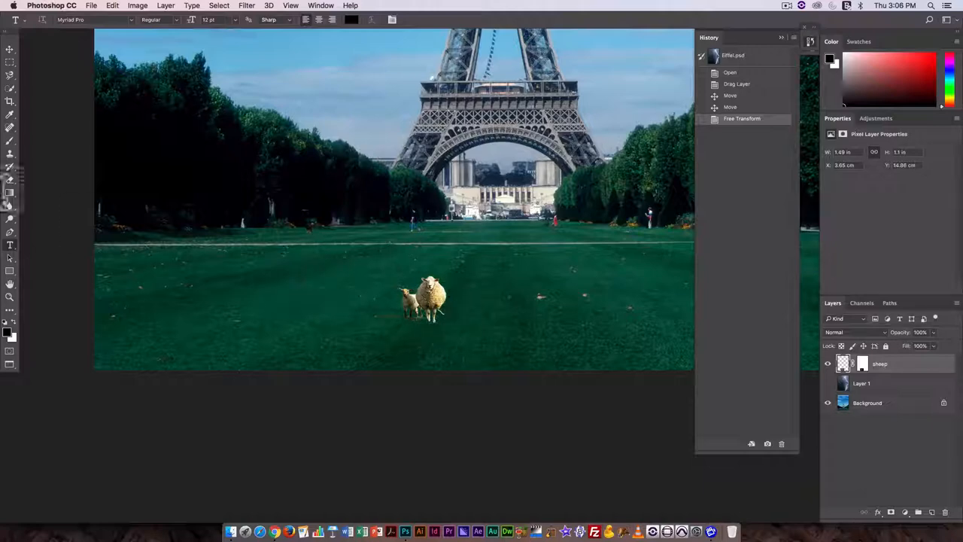
{"action": "left_click", "coordinate": [9, 284]}
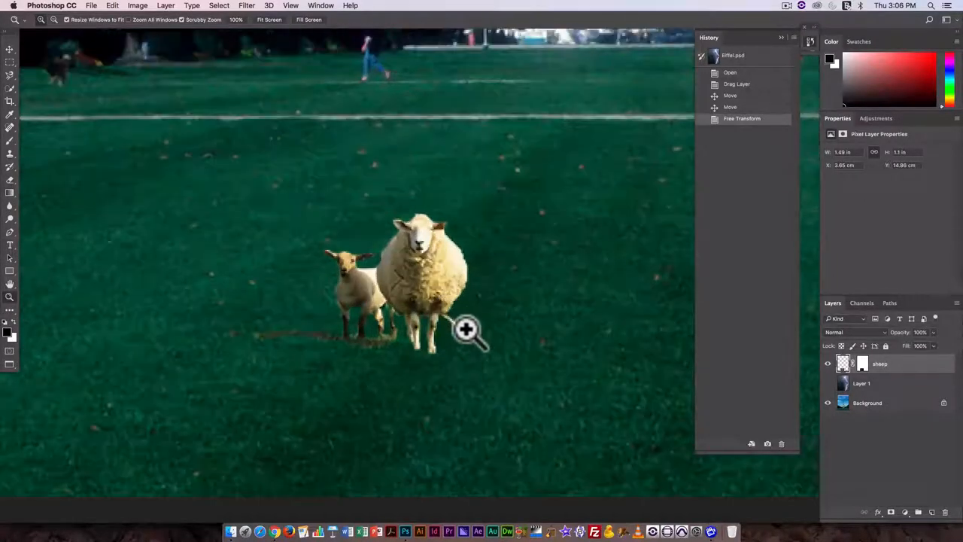
{"action": "mouse_move", "coordinate": [331, 339]}
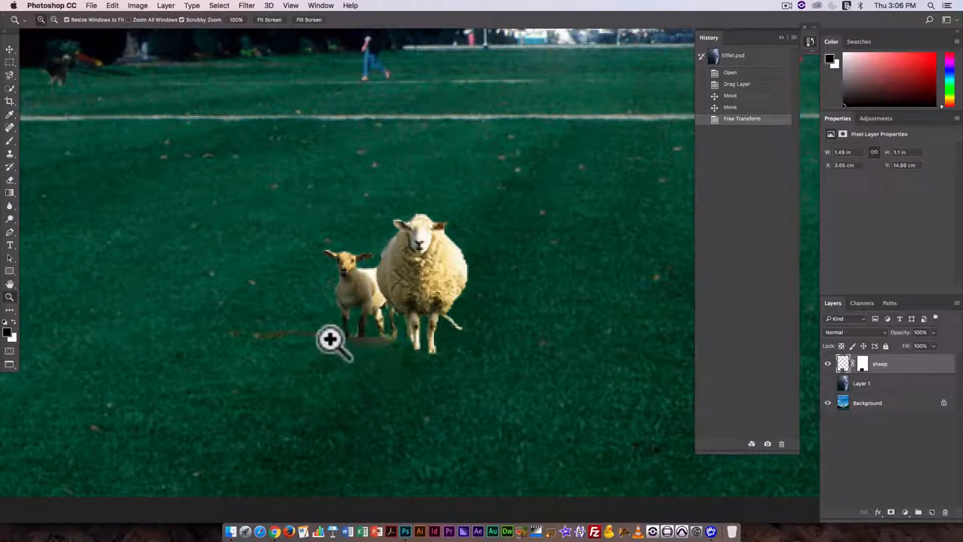
{"action": "mouse_move", "coordinate": [384, 342]}
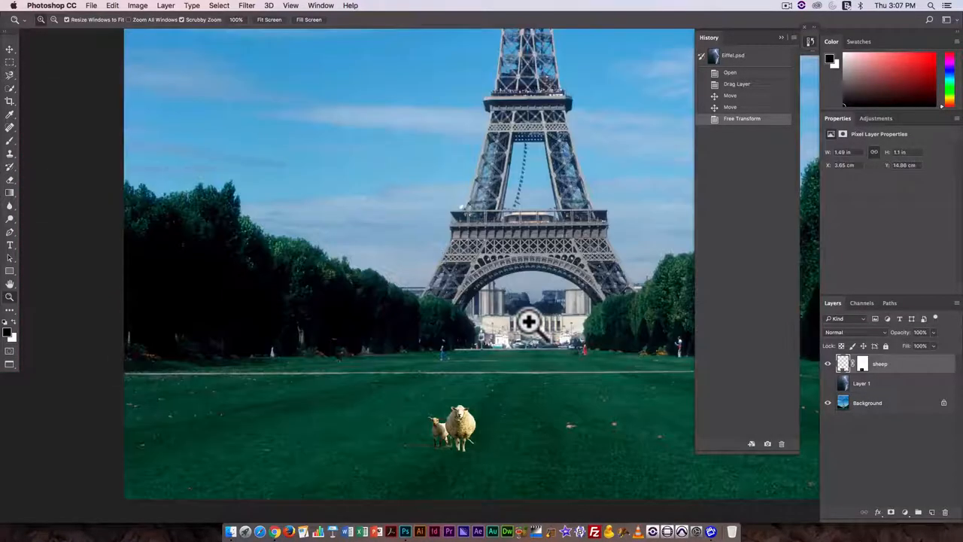
{"action": "mouse_move", "coordinate": [497, 350]}
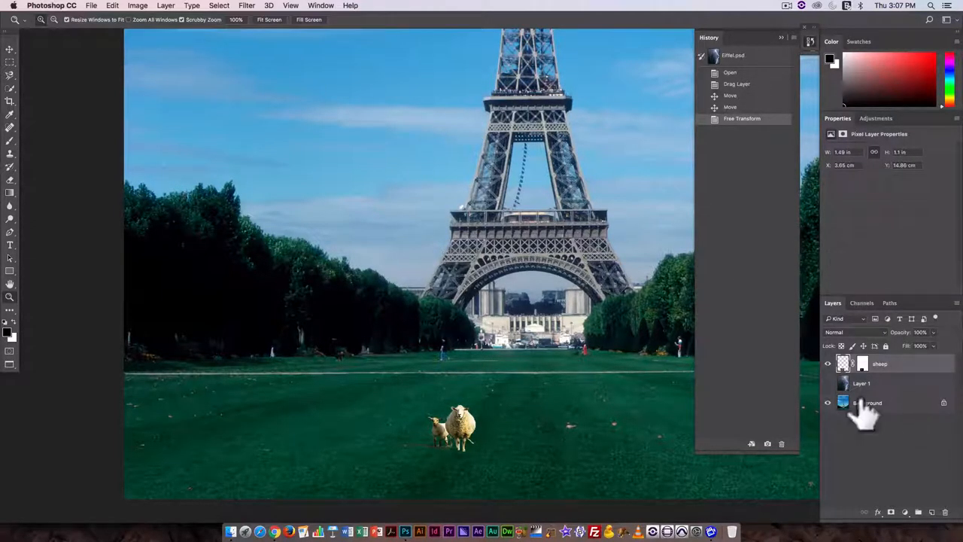
Add a Color Balance layer above the Background, shifting midtones toward red, magenta and yellow
{"action": "left_click", "coordinate": [865, 402]}
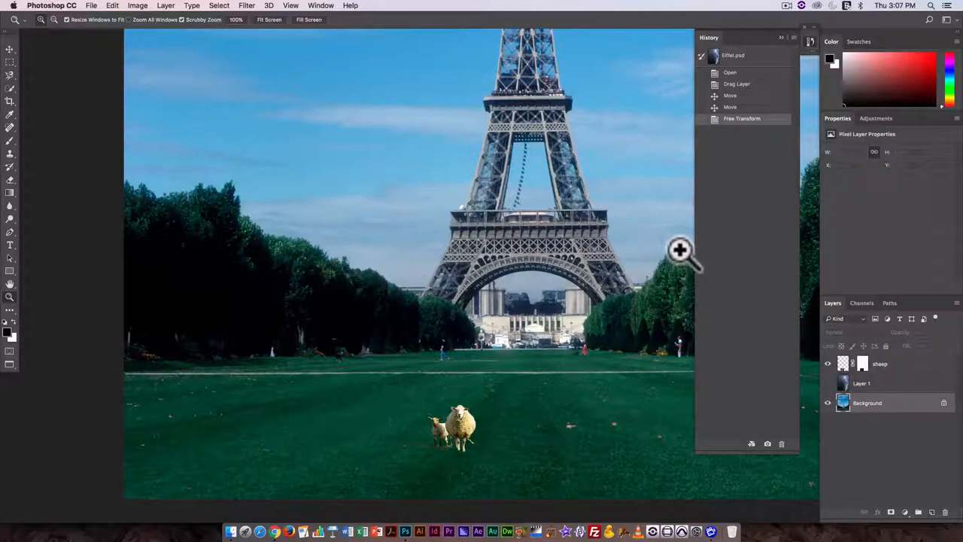
{"action": "mouse_move", "coordinate": [946, 433]}
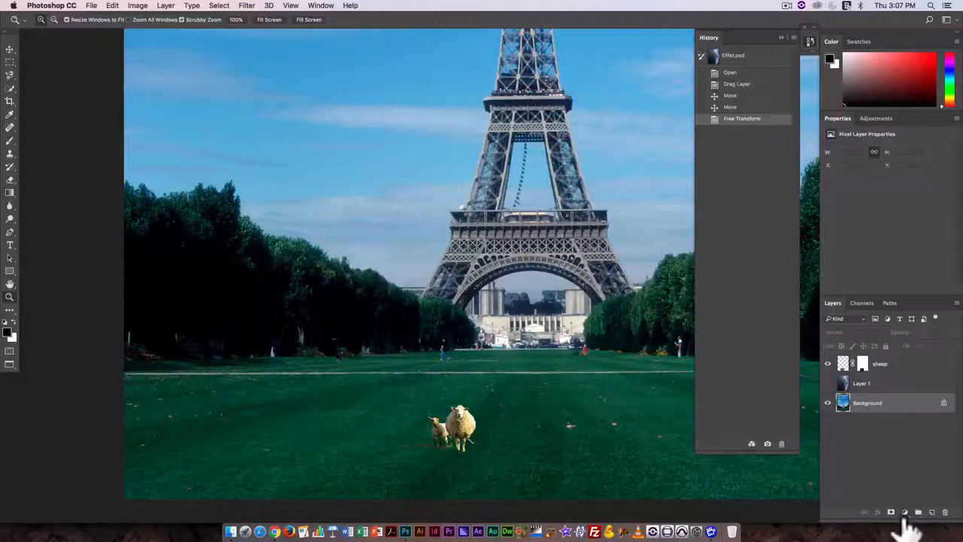
{"action": "left_click", "coordinate": [906, 513]}
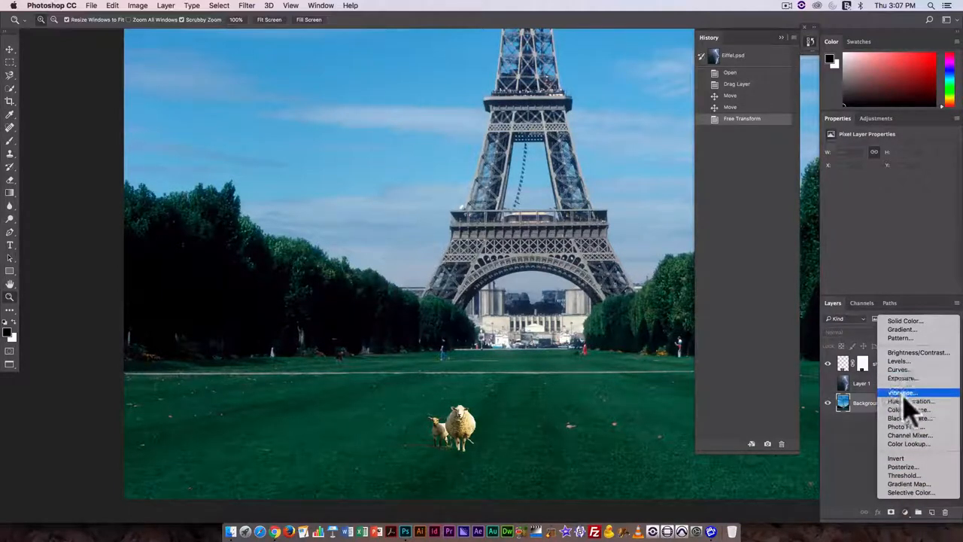
{"action": "mouse_move", "coordinate": [907, 410]}
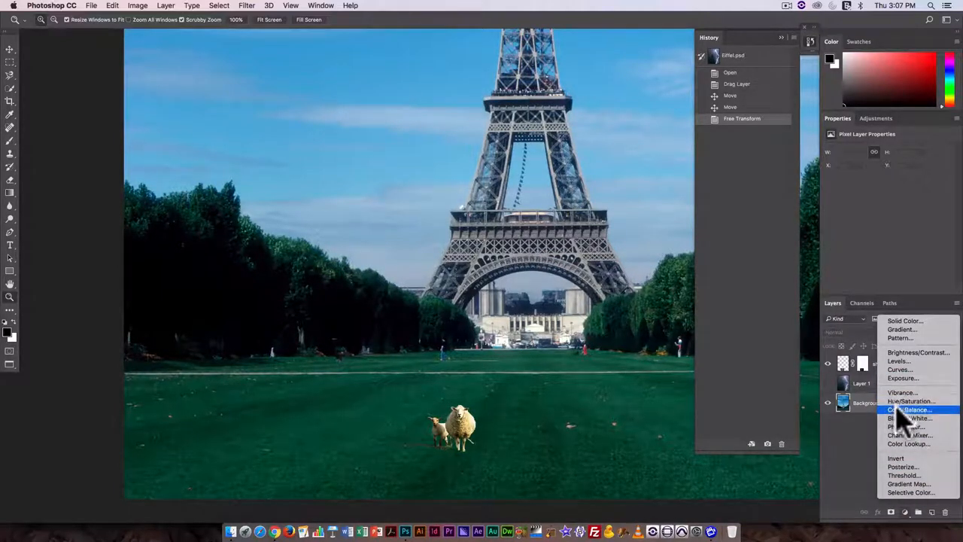
{"action": "left_click", "coordinate": [908, 409]}
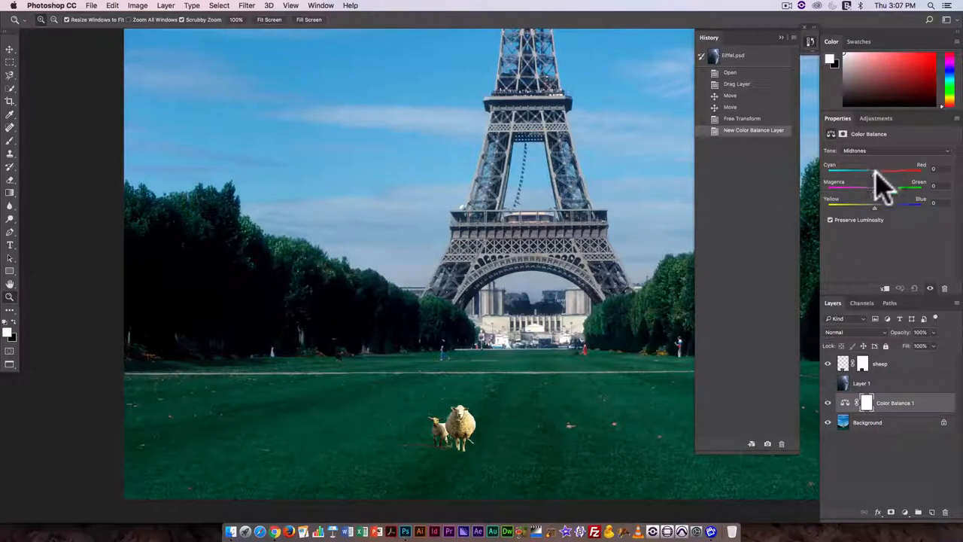
{"action": "left_click_drag", "start_coordinate": [869, 171], "coordinate": [903, 171]}
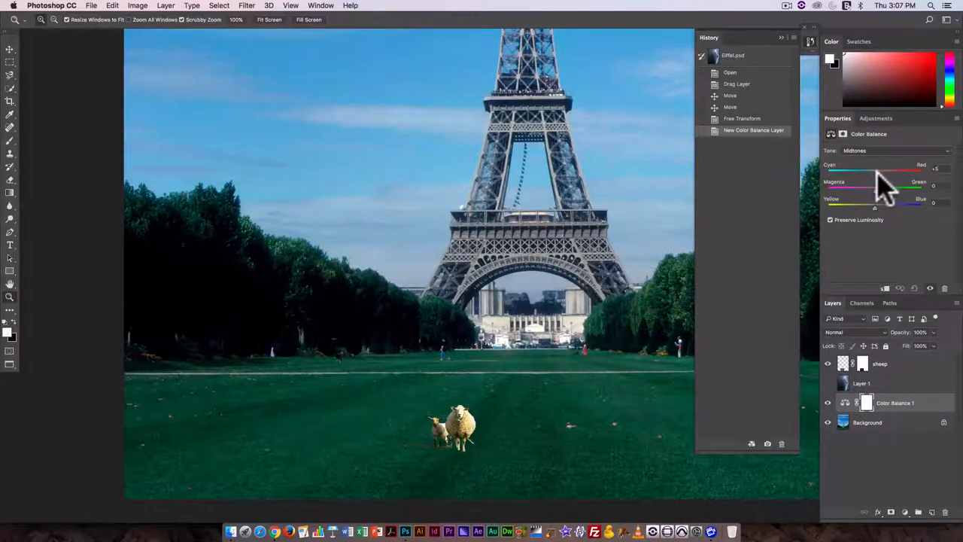
{"action": "left_click_drag", "start_coordinate": [896, 182], "coordinate": [873, 182]}
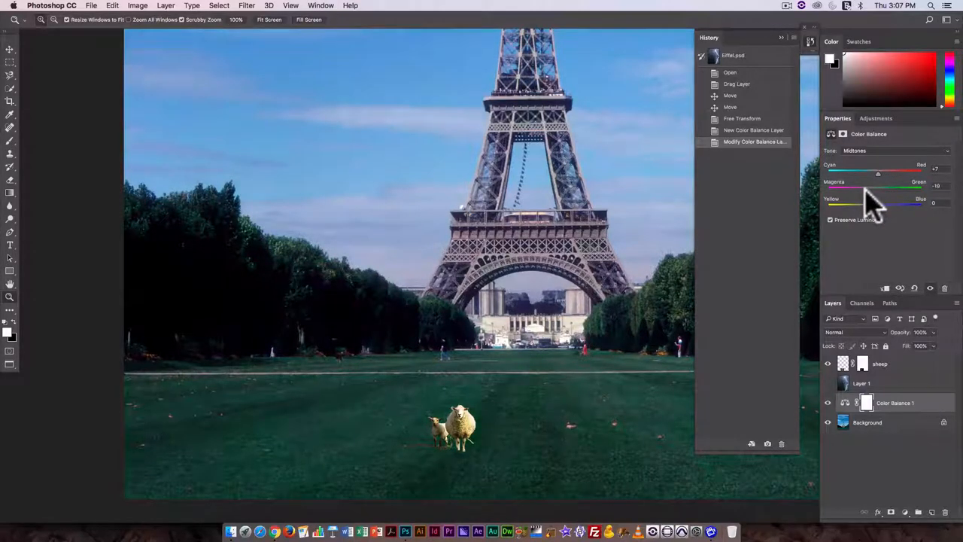
{"action": "left_click_drag", "start_coordinate": [878, 193], "coordinate": [868, 193]}
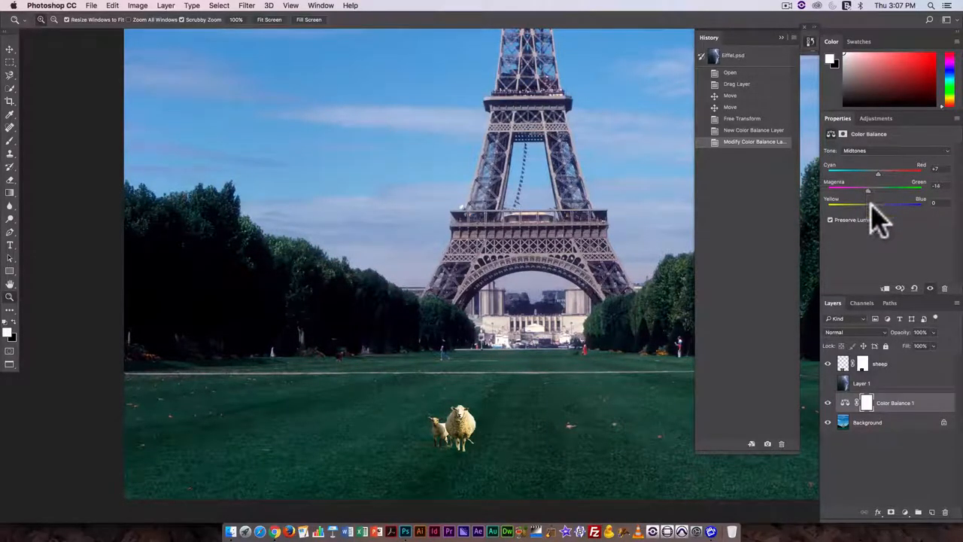
{"action": "left_click_drag", "start_coordinate": [920, 203], "coordinate": [896, 203]}
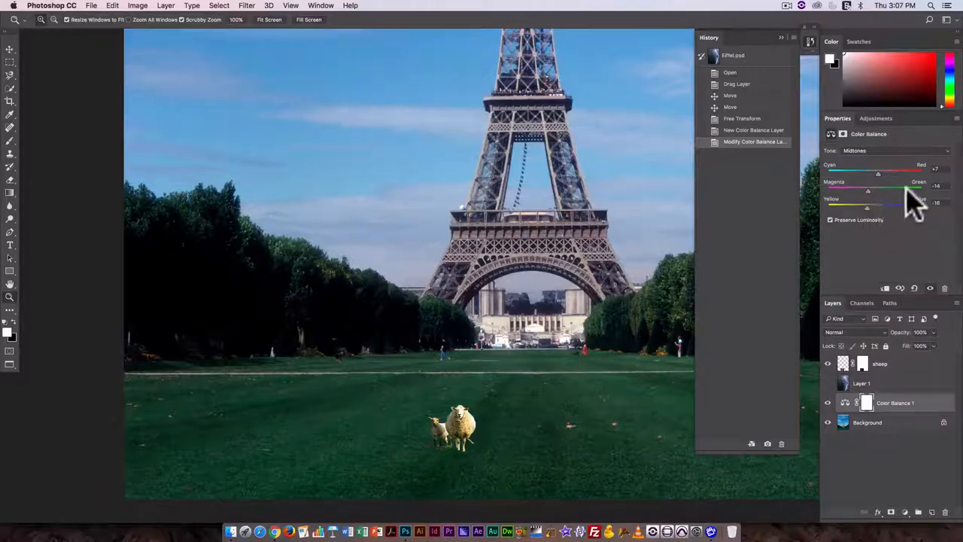
Warm the Color Balance highlights slightly toward red while zoomed in on the sheep
{"action": "left_click", "coordinate": [888, 151]}
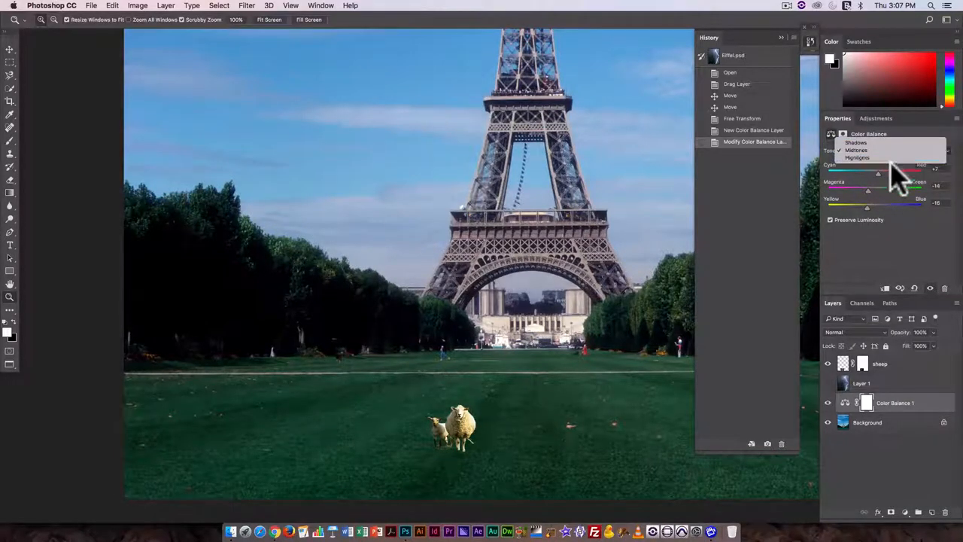
{"action": "left_click", "coordinate": [857, 158]}
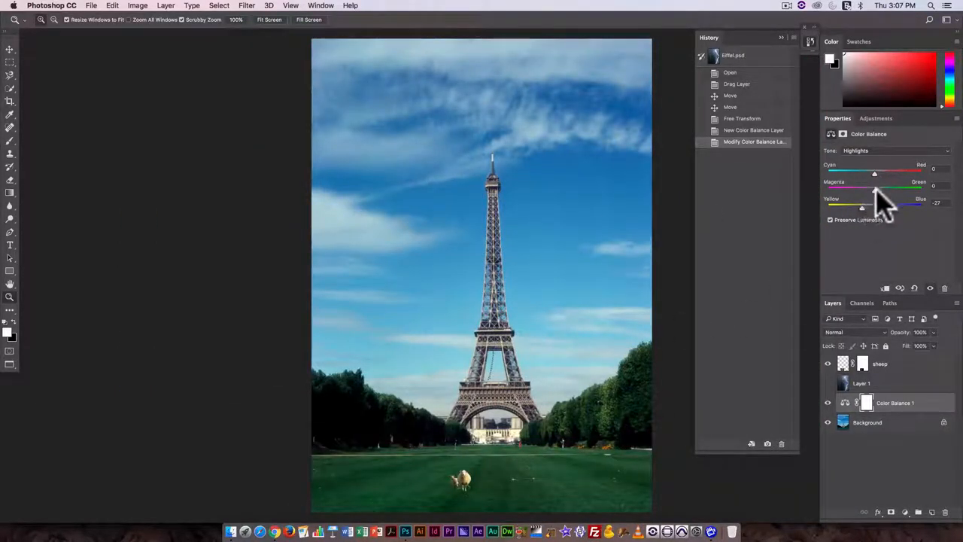
{"action": "left_click_drag", "start_coordinate": [875, 174], "coordinate": [887, 173]}
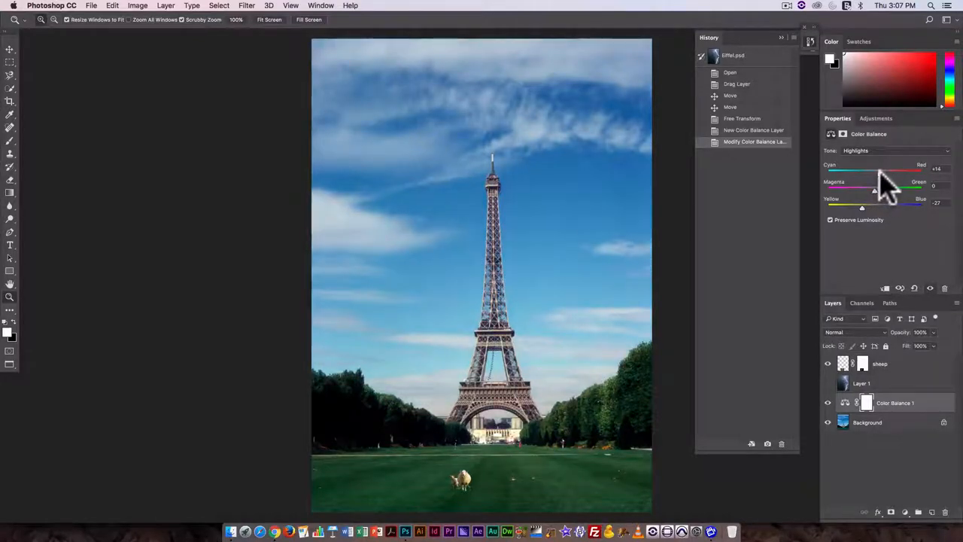
{"action": "left_click", "coordinate": [464, 482]}
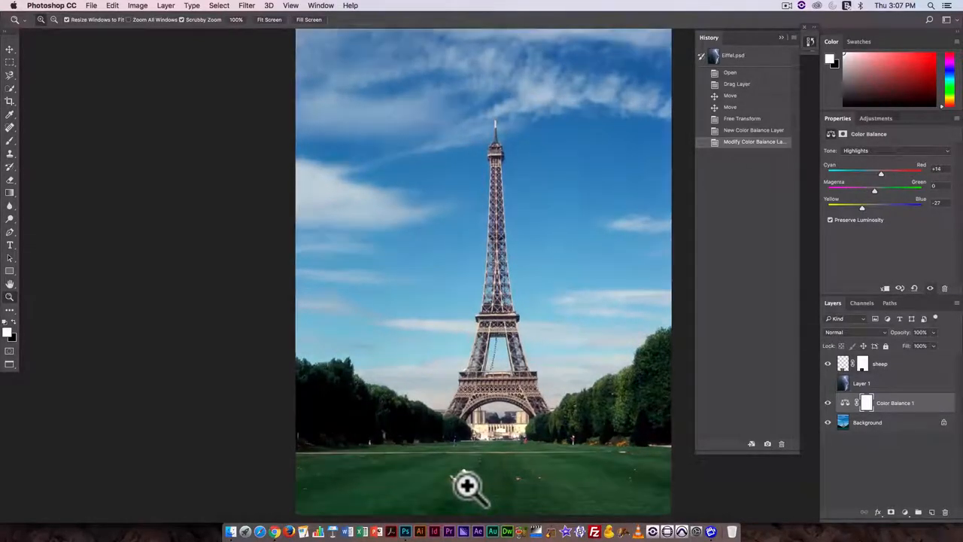
{"action": "left_click", "coordinate": [467, 486]}
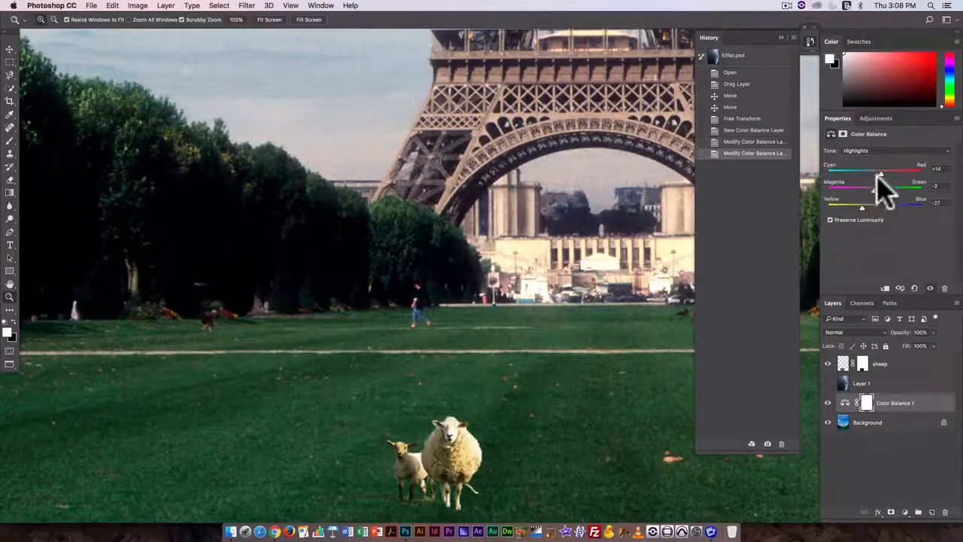
{"action": "left_click_drag", "start_coordinate": [882, 175], "coordinate": [874, 174]}
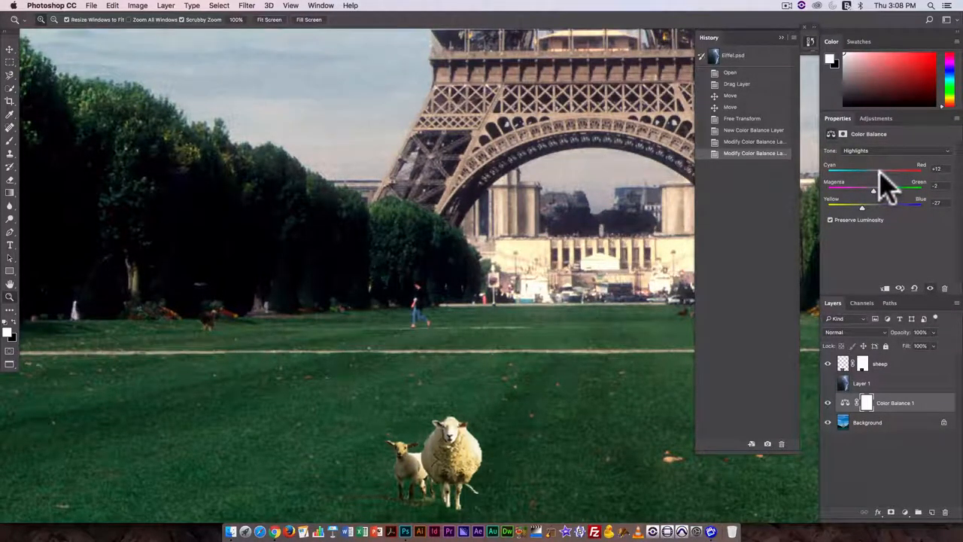
{"action": "mouse_move", "coordinate": [925, 456]}
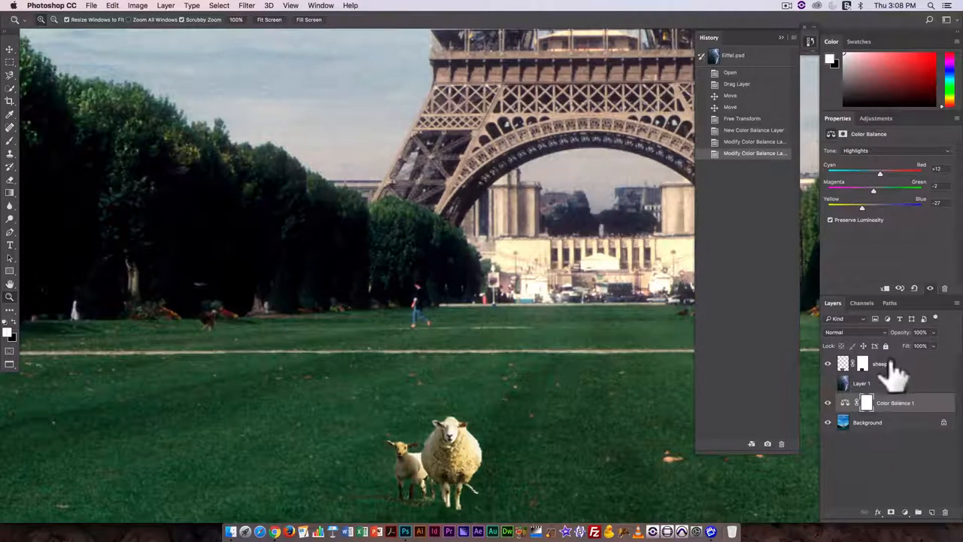
Add a Levels layer to the sheep and set its midtone gamma to about 0.79
{"action": "left_click", "coordinate": [881, 363]}
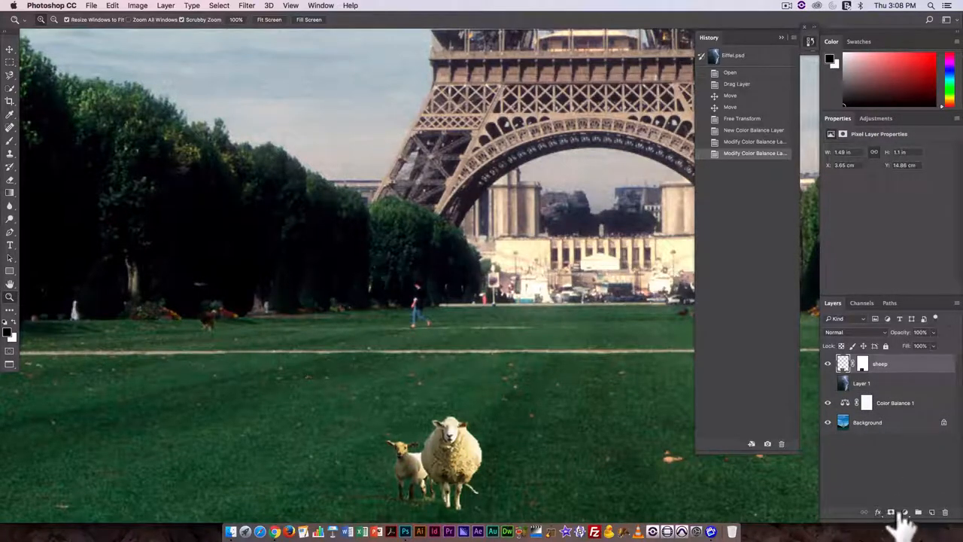
{"action": "left_click", "coordinate": [904, 512]}
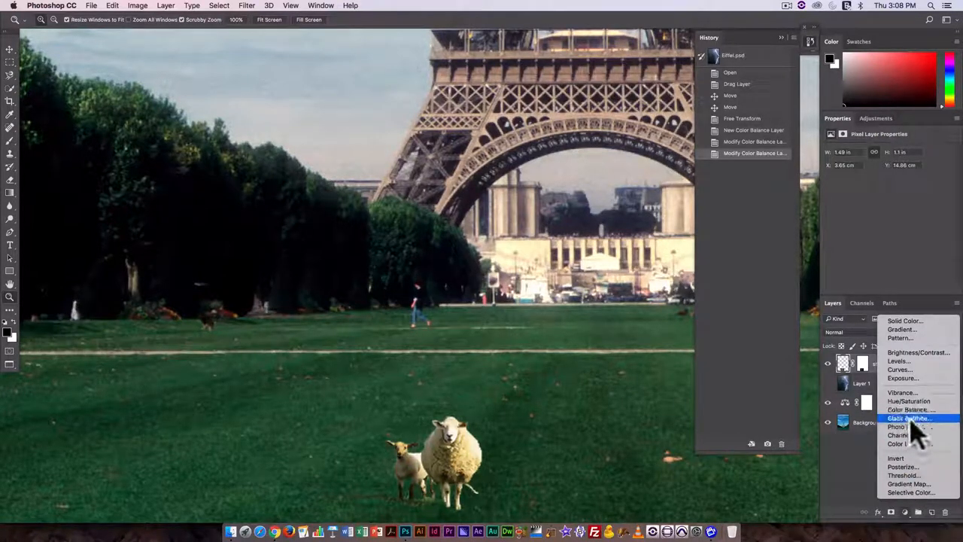
{"action": "left_click", "coordinate": [898, 360]}
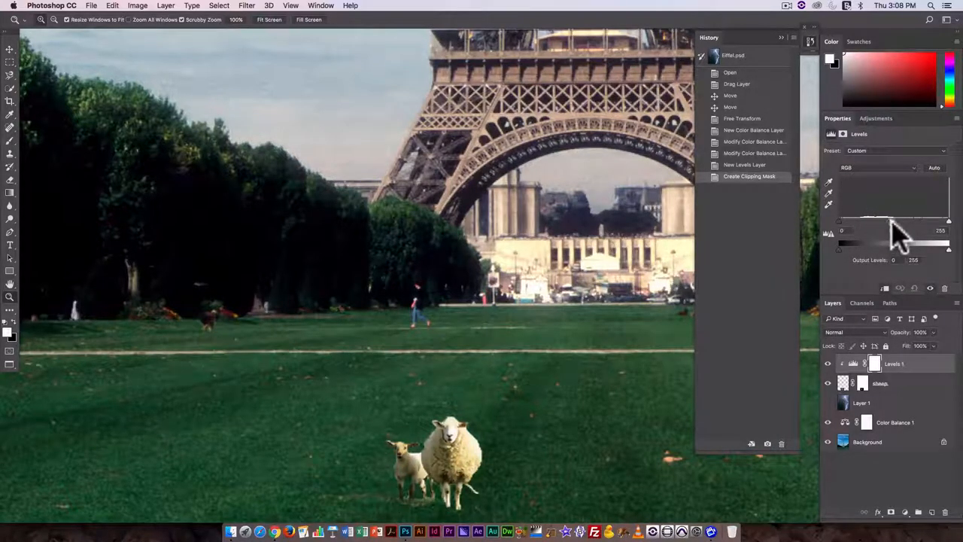
{"action": "left_click_drag", "start_coordinate": [911, 245], "coordinate": [892, 245]}
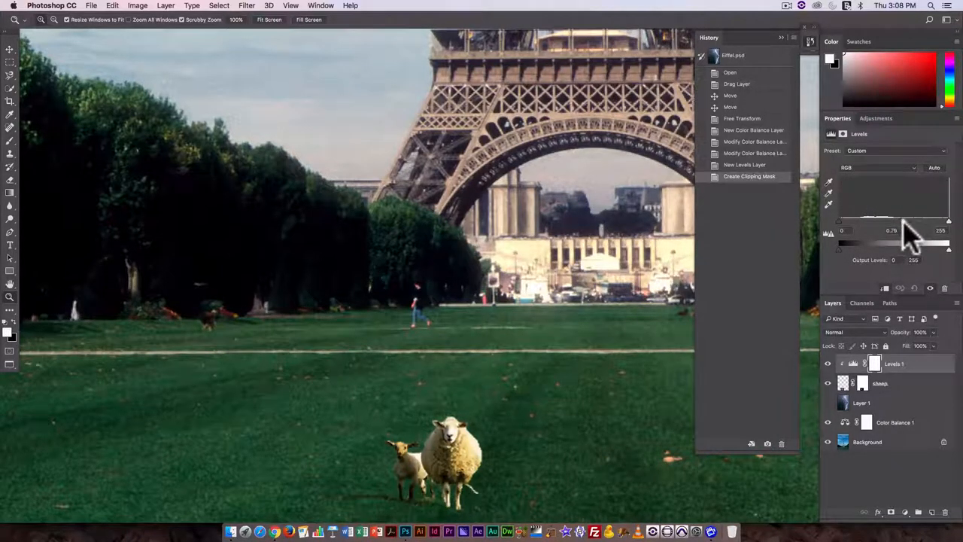
{"action": "left_click_drag", "start_coordinate": [893, 242], "coordinate": [901, 243]}
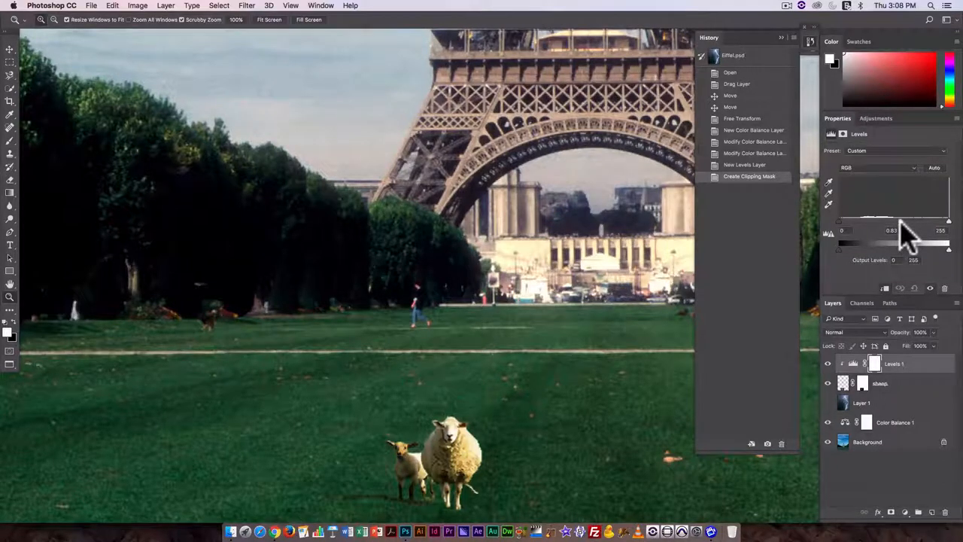
{"action": "left_click_drag", "start_coordinate": [907, 242], "coordinate": [902, 242]}
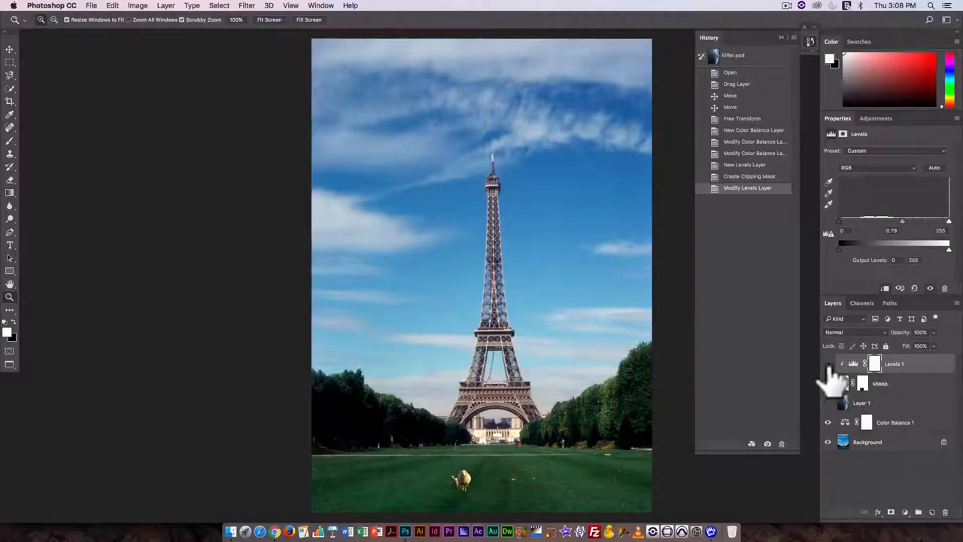
Compare the Levels effect, then flip the sheep layer horizontally
{"action": "left_click", "coordinate": [827, 363]}
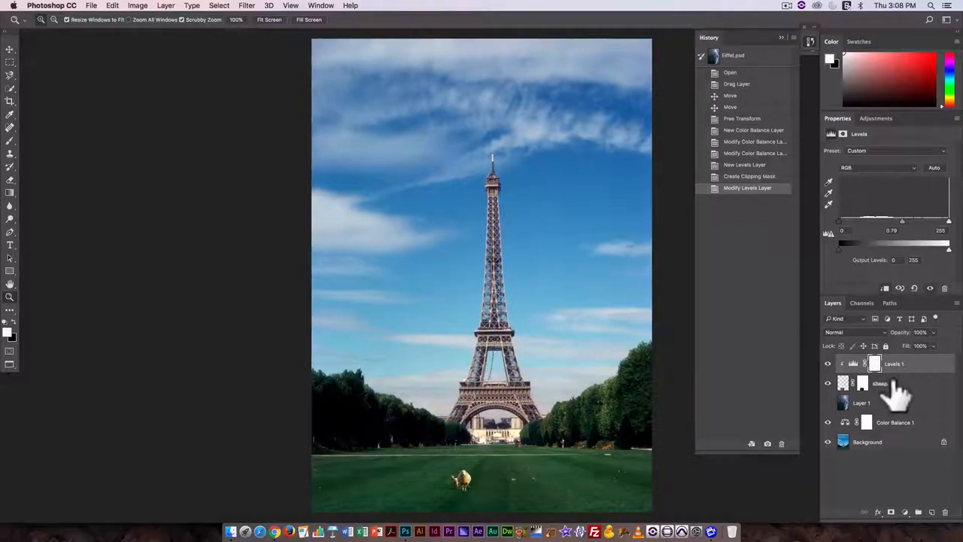
{"action": "left_click", "coordinate": [881, 383]}
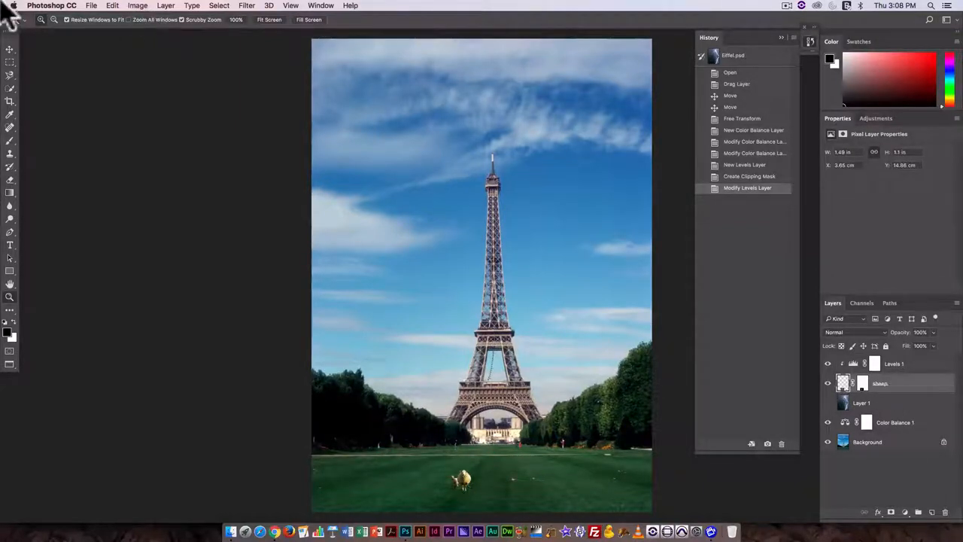
{"action": "left_click", "coordinate": [113, 5]}
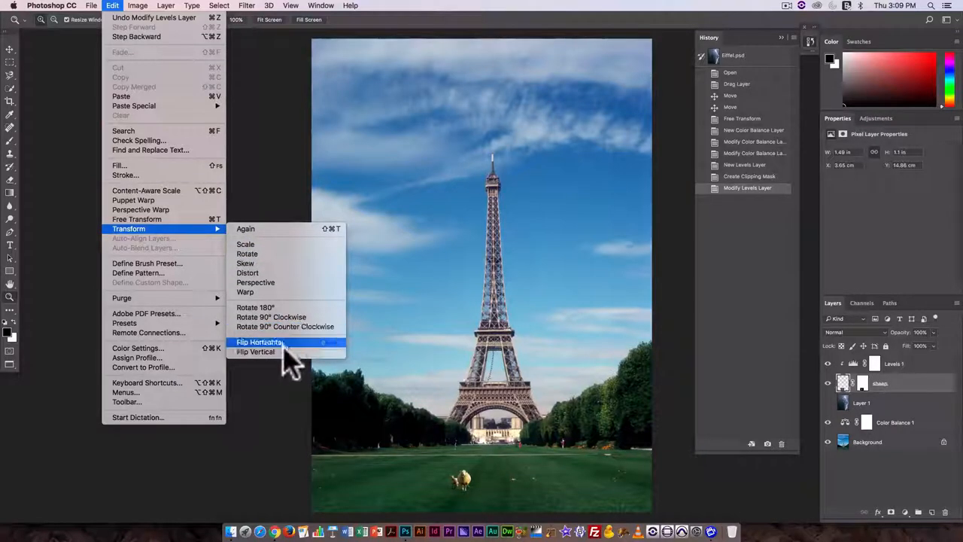
{"action": "left_click", "coordinate": [259, 342]}
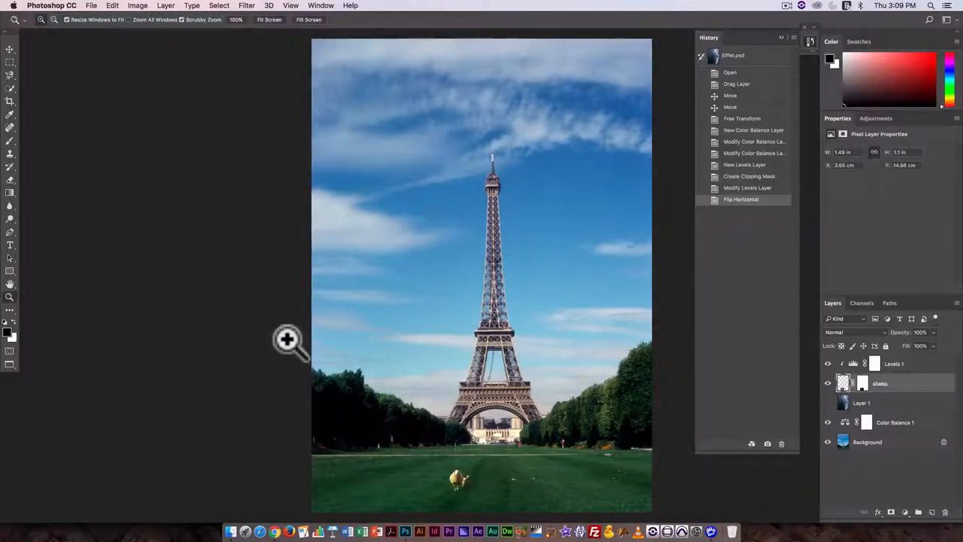
{"action": "mouse_move", "coordinate": [258, 459]}
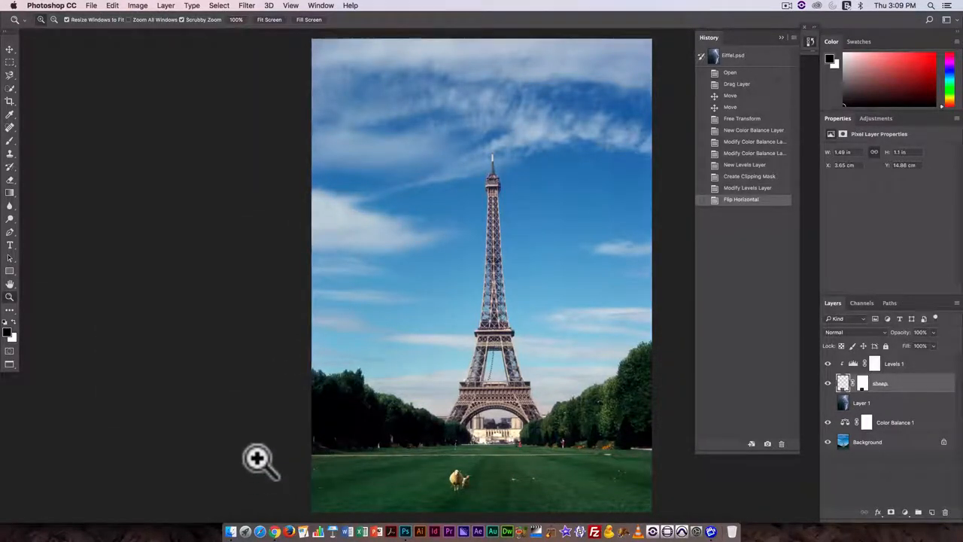
{"action": "mouse_move", "coordinate": [365, 327]}
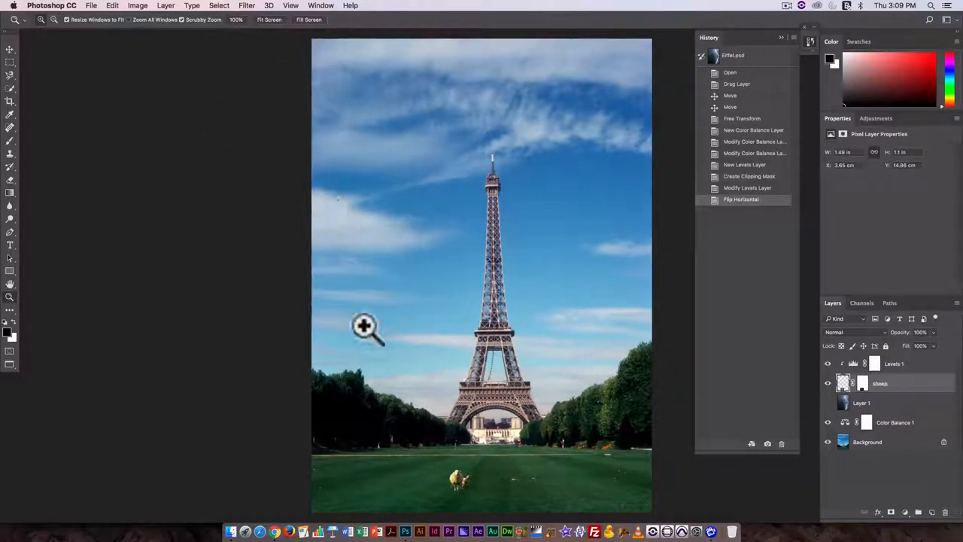
{"action": "mouse_move", "coordinate": [375, 419]}
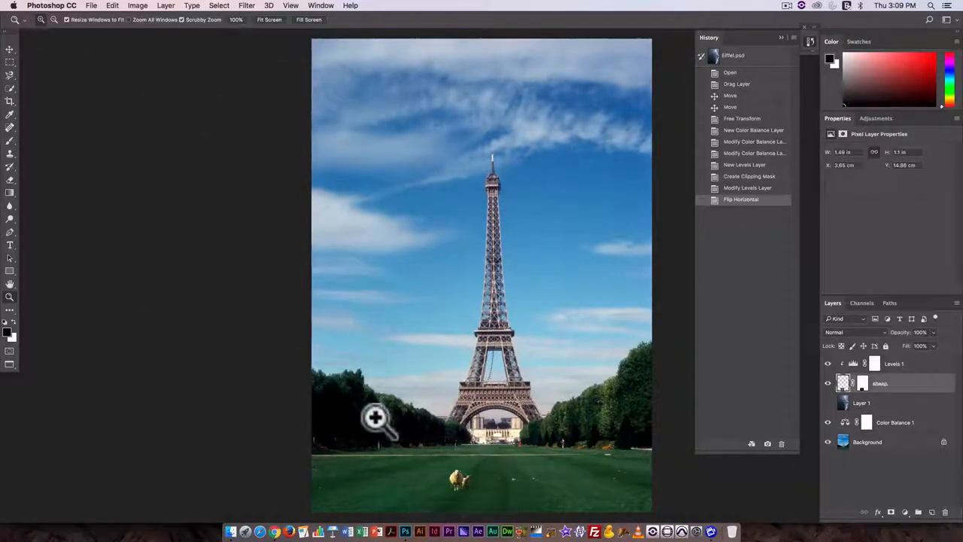
{"action": "mouse_move", "coordinate": [606, 397]}
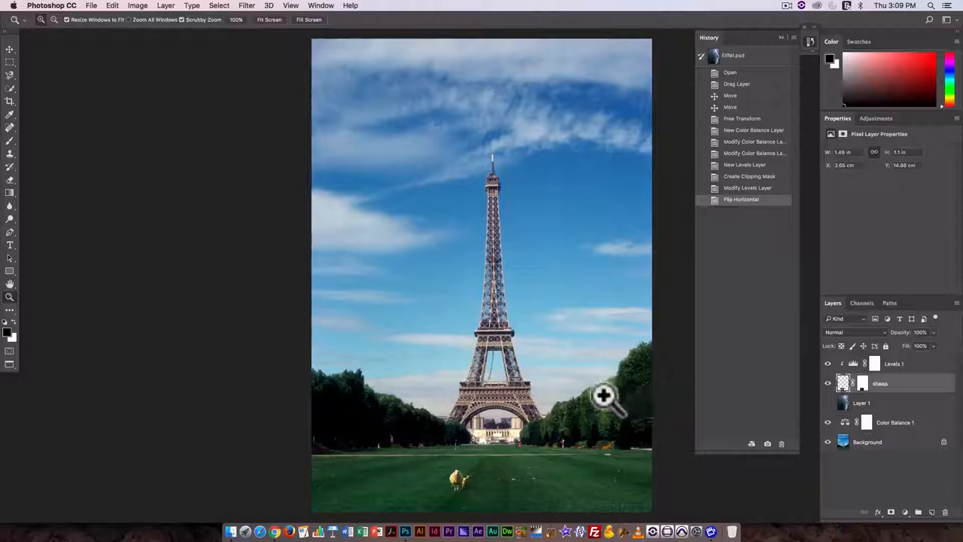
Drag the flipped sheep lower and to the right on the grass
{"action": "left_click", "coordinate": [9, 51]}
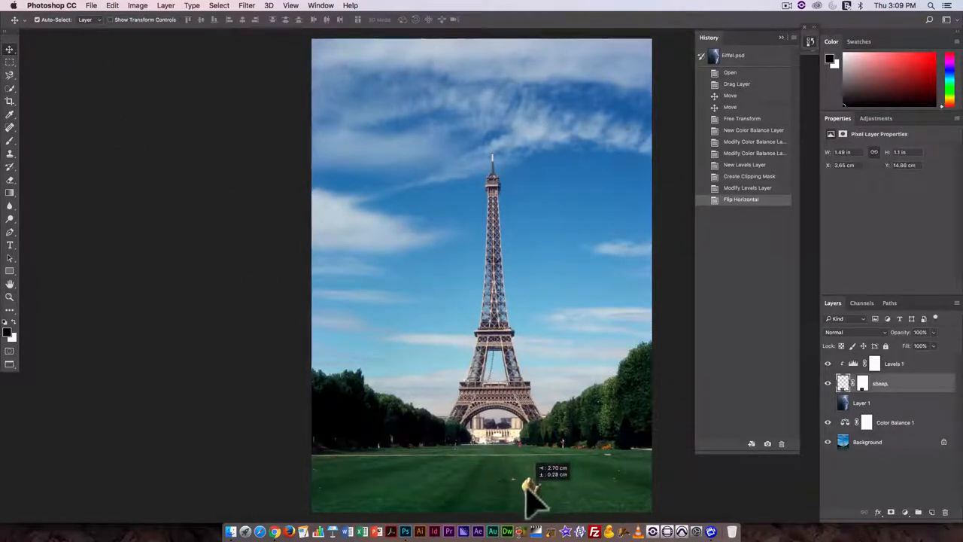
{"action": "left_click_drag", "start_coordinate": [531, 489], "coordinate": [474, 497]}
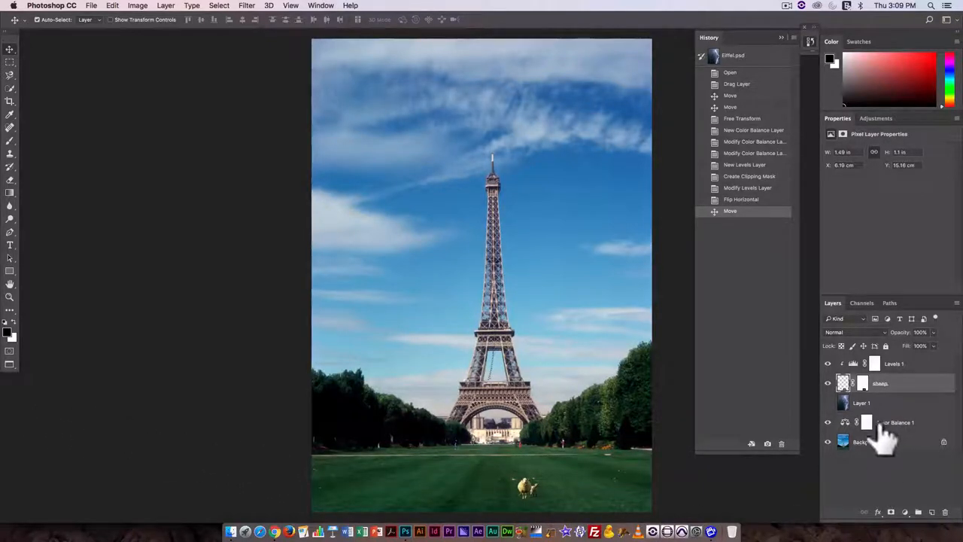
{"action": "left_click", "coordinate": [828, 423]}
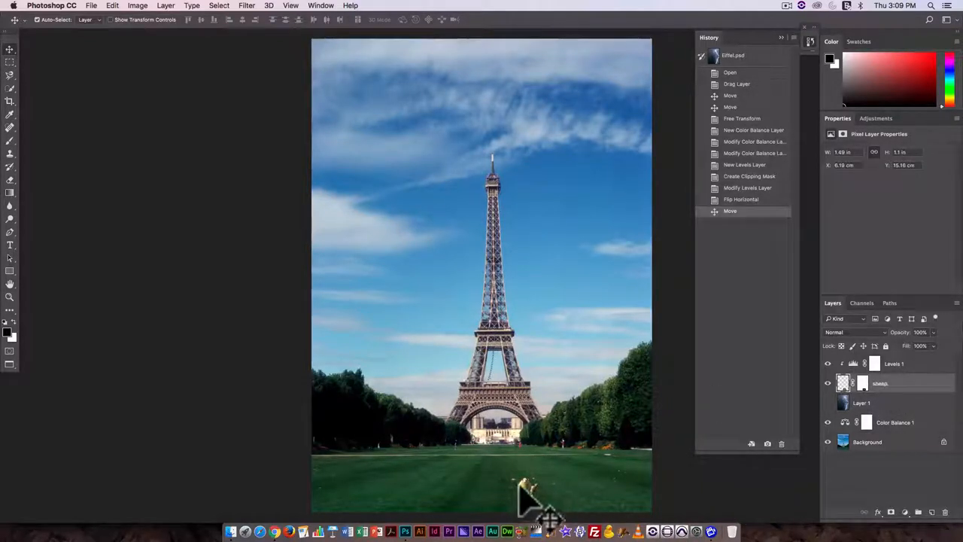
Zoom in close on the sheep and darken the clipped Levels midtones to 0.50
{"action": "key", "text": "cmd+="}
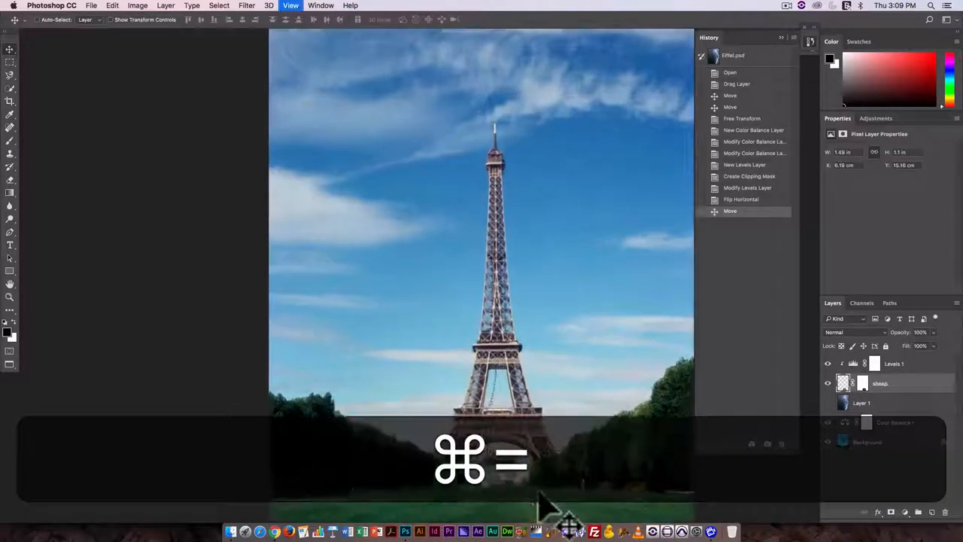
{"action": "key", "text": "cmd+="}
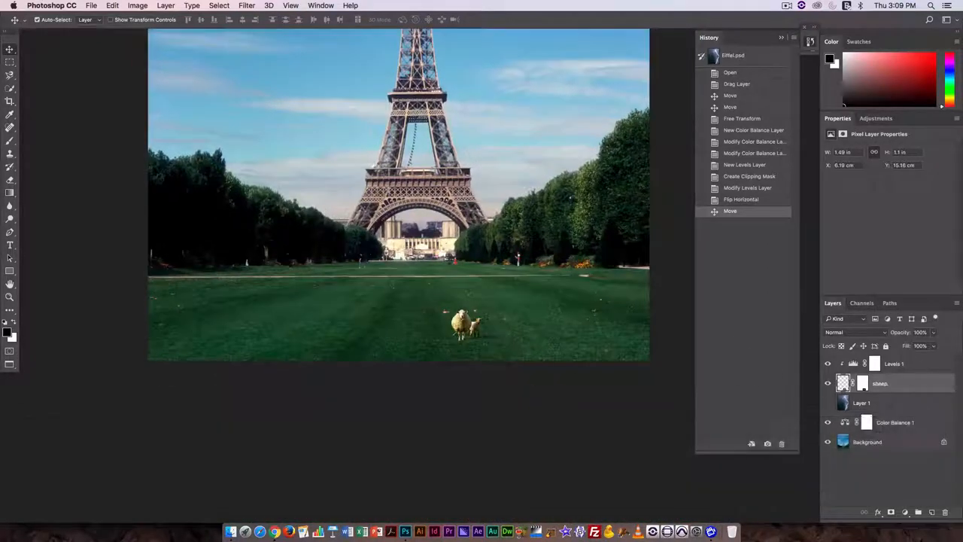
{"action": "left_click", "coordinate": [10, 283]}
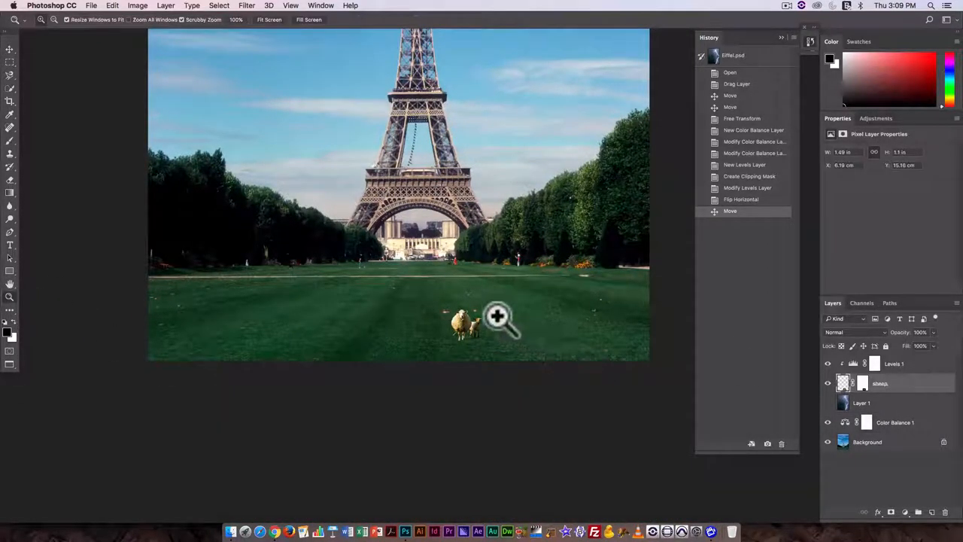
{"action": "left_click", "coordinate": [497, 318]}
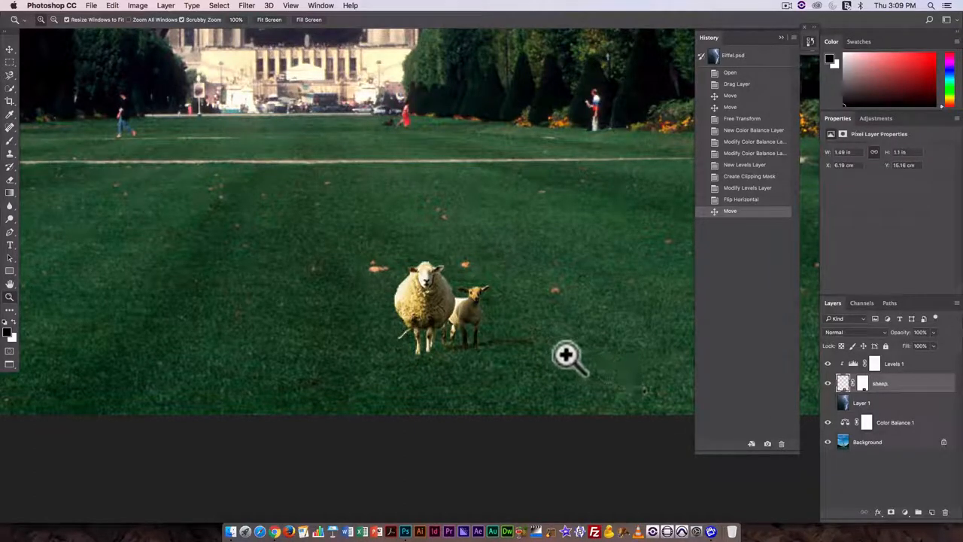
{"action": "mouse_move", "coordinate": [484, 367]}
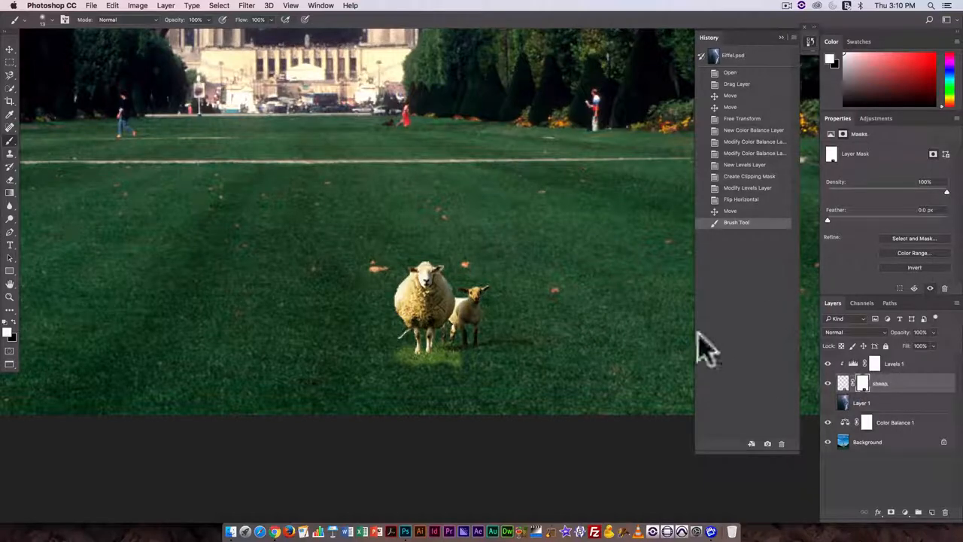
{"action": "mouse_move", "coordinate": [67, 250]}
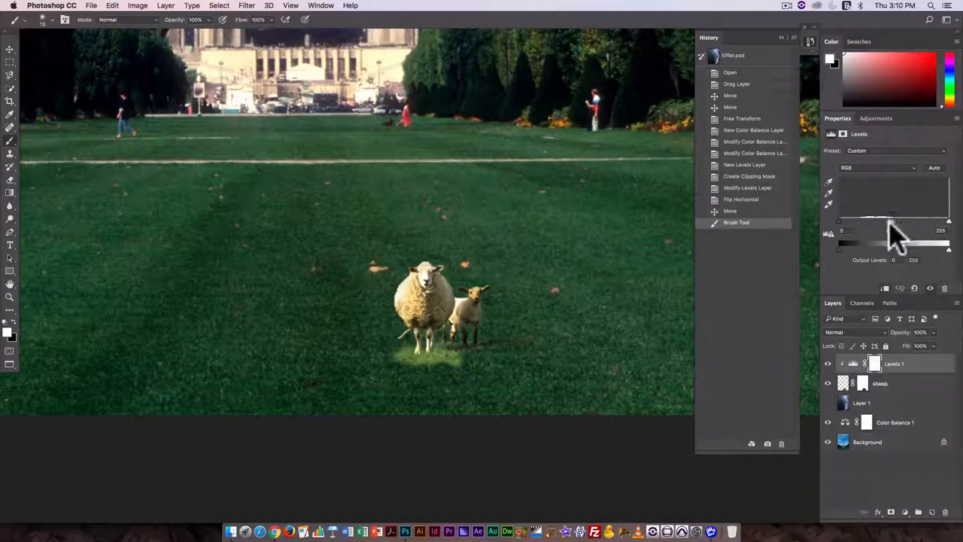
{"action": "left_click_drag", "start_coordinate": [911, 242], "coordinate": [924, 242]}
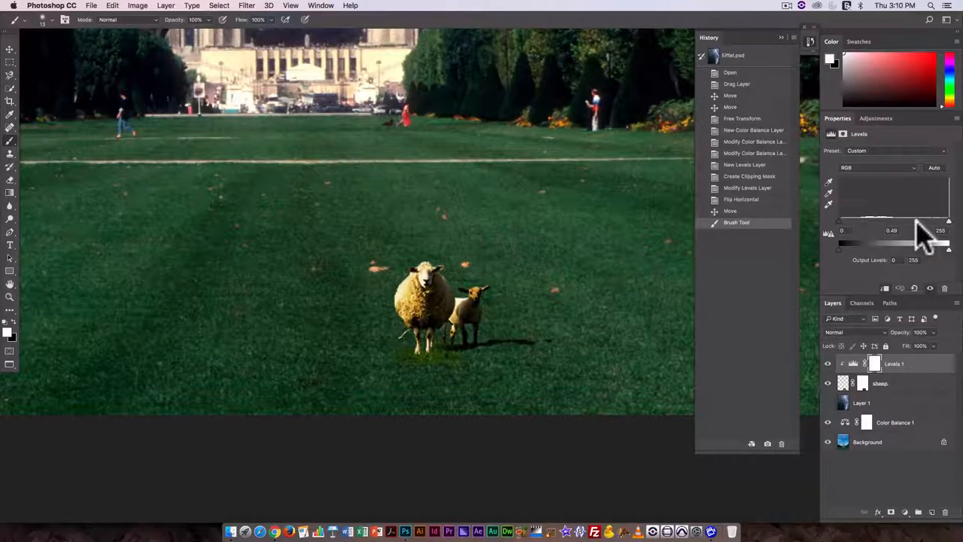
{"action": "left_click_drag", "start_coordinate": [892, 242], "coordinate": [895, 243]}
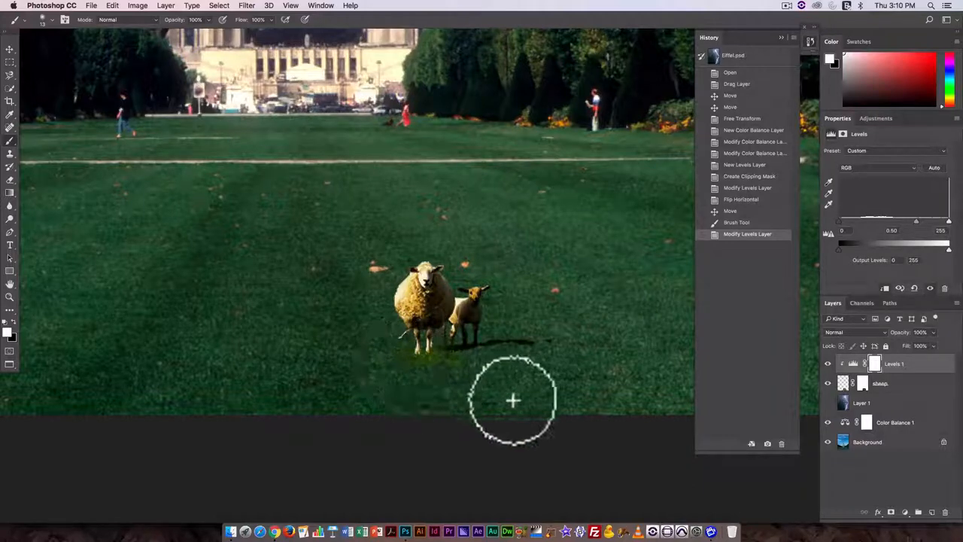
{"action": "mouse_move", "coordinate": [554, 374]}
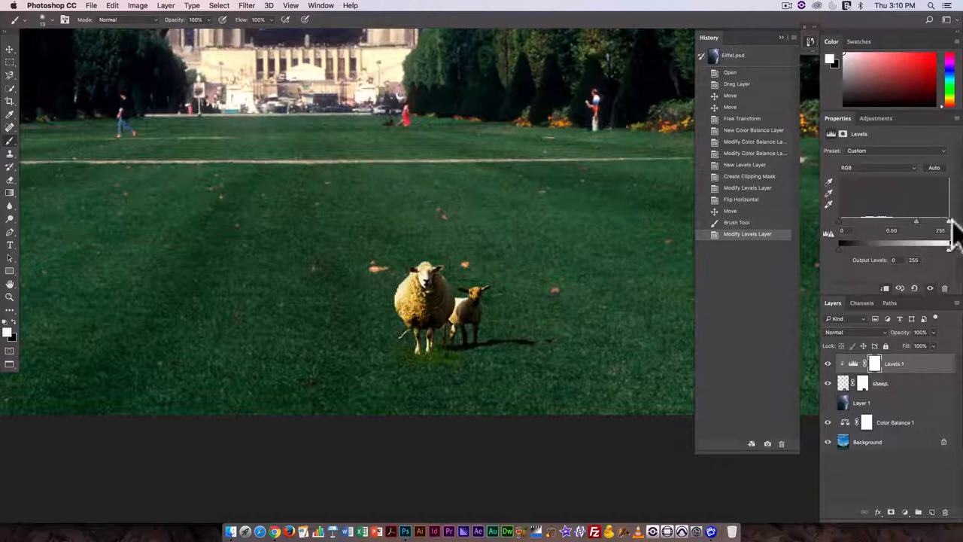
{"action": "mouse_move", "coordinate": [582, 324]}
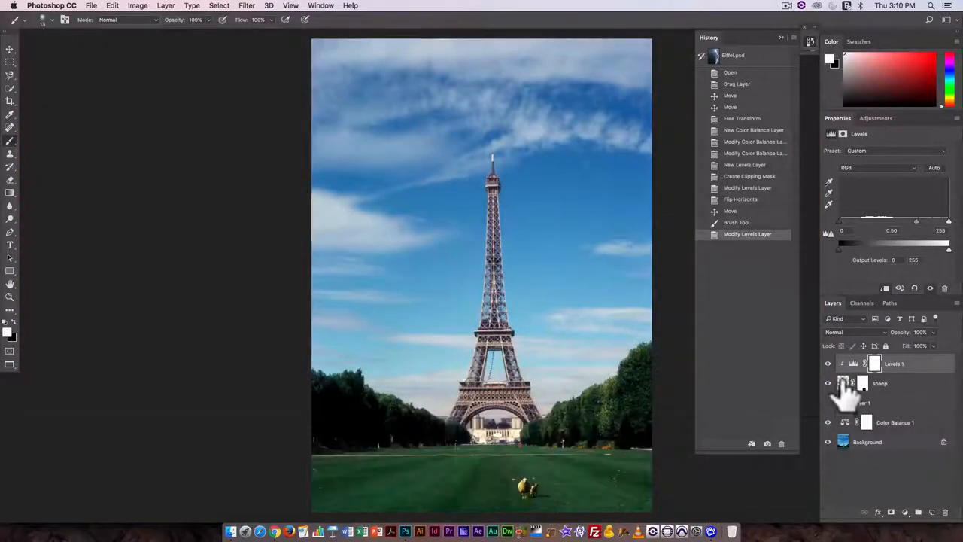
Undo the last eraser strokes under the sheep and re-enable the sheep's layer mask
{"action": "key", "text": "cmd"}
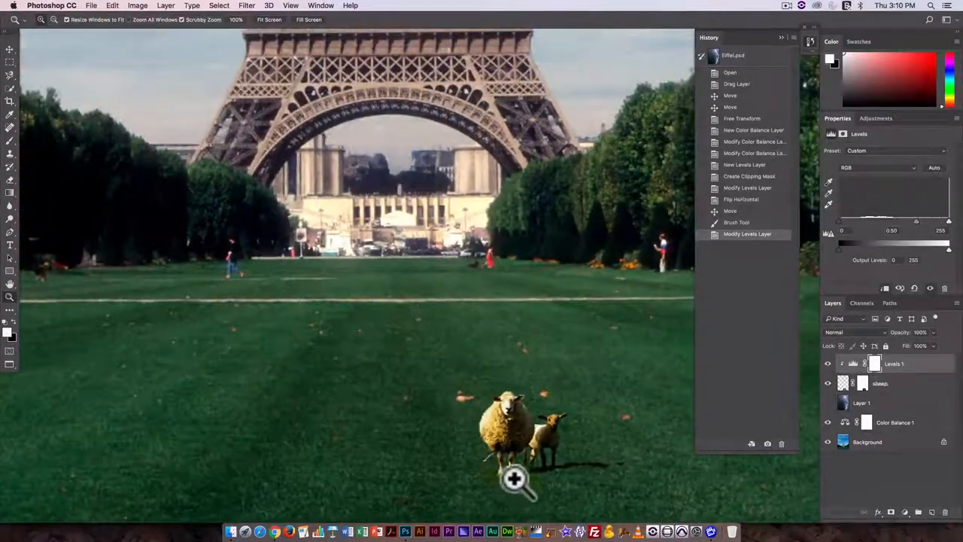
{"action": "mouse_move", "coordinate": [26, 222]}
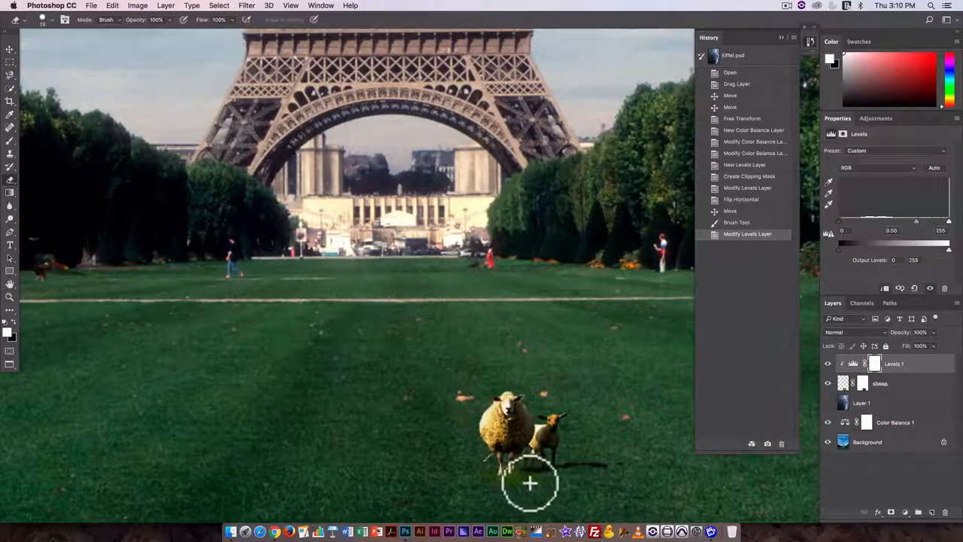
{"action": "mouse_move", "coordinate": [517, 491]}
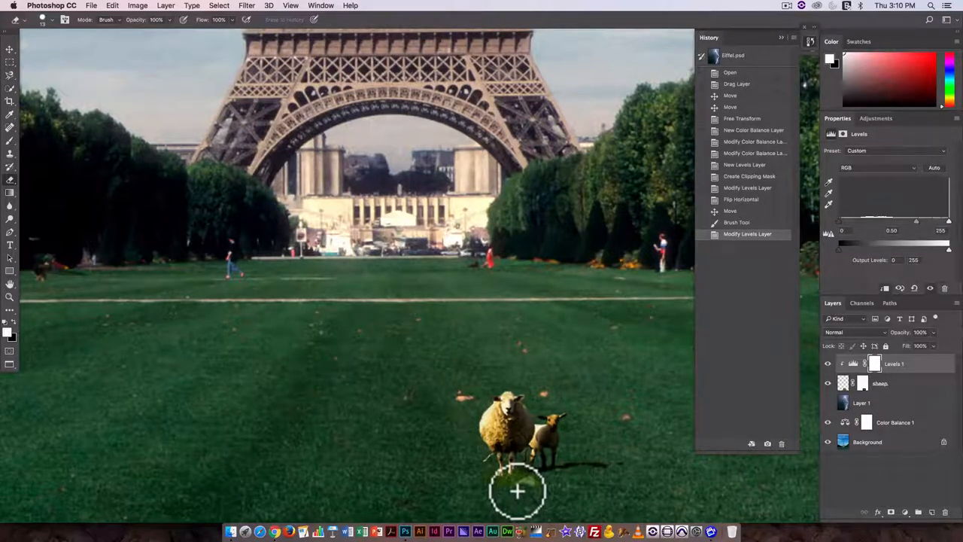
{"action": "key", "text": "cmd+z"}
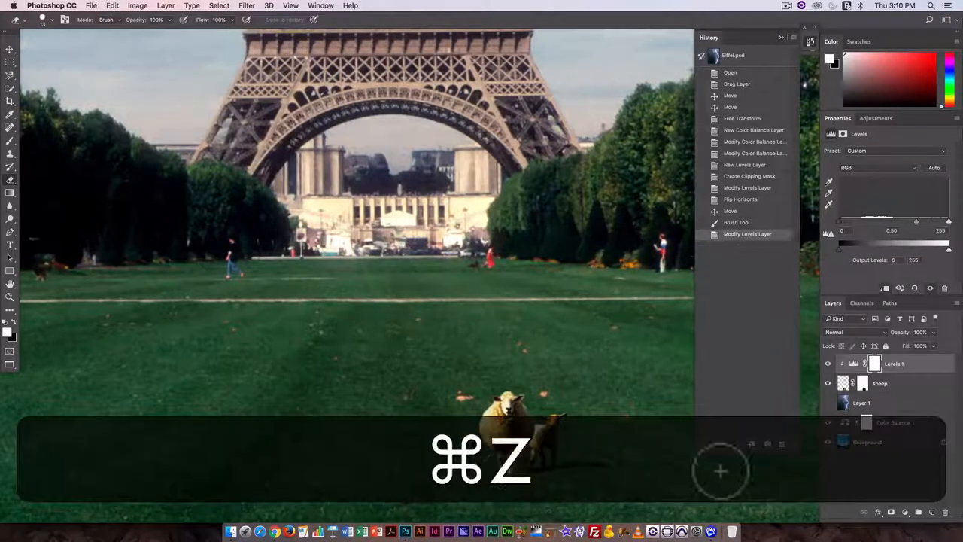
{"action": "key", "text": "cmd+z"}
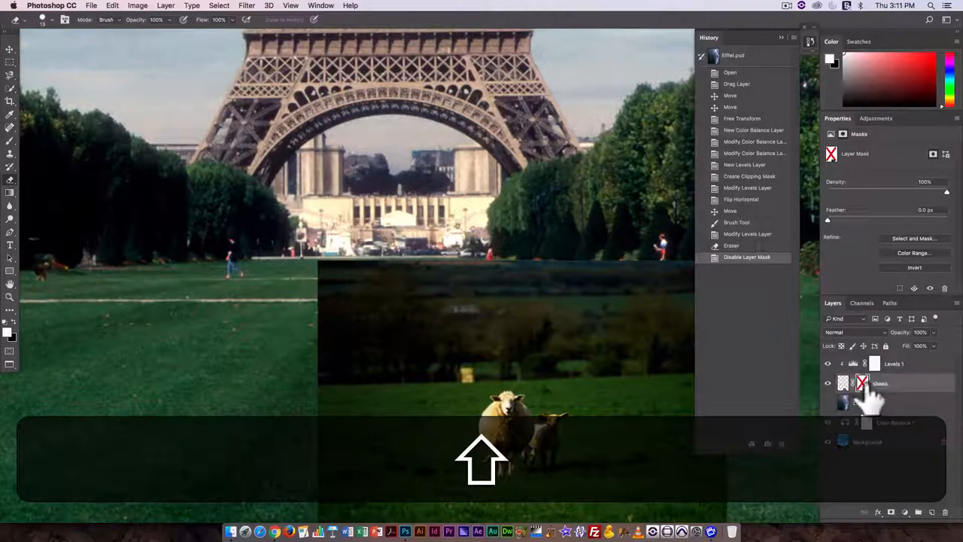
{"action": "left_click", "coordinate": [862, 383]}
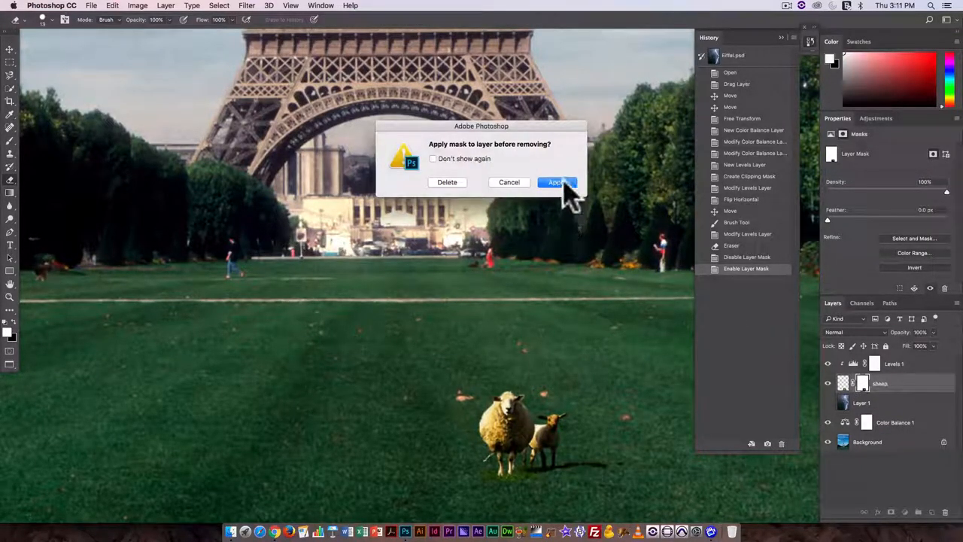
{"action": "mouse_move", "coordinate": [447, 182]}
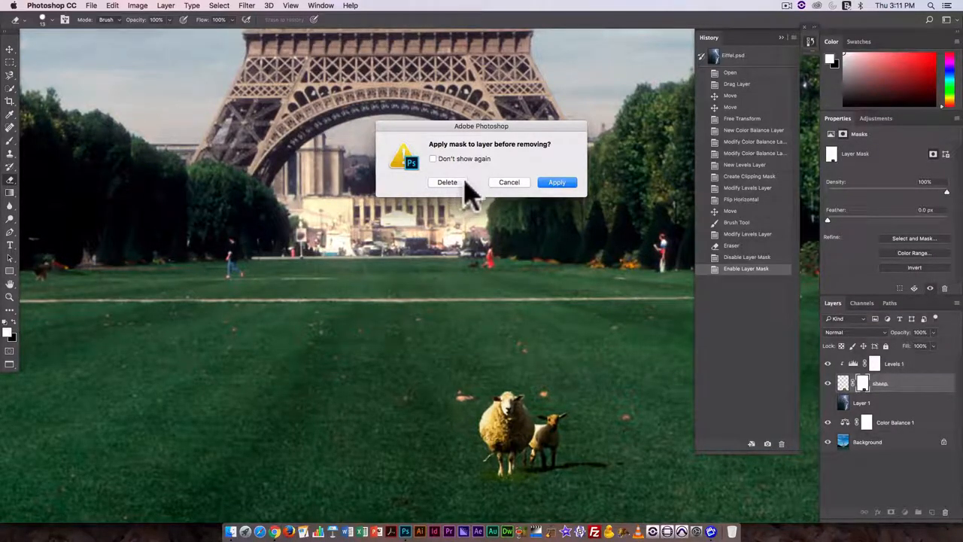
{"action": "mouse_move", "coordinate": [512, 195]}
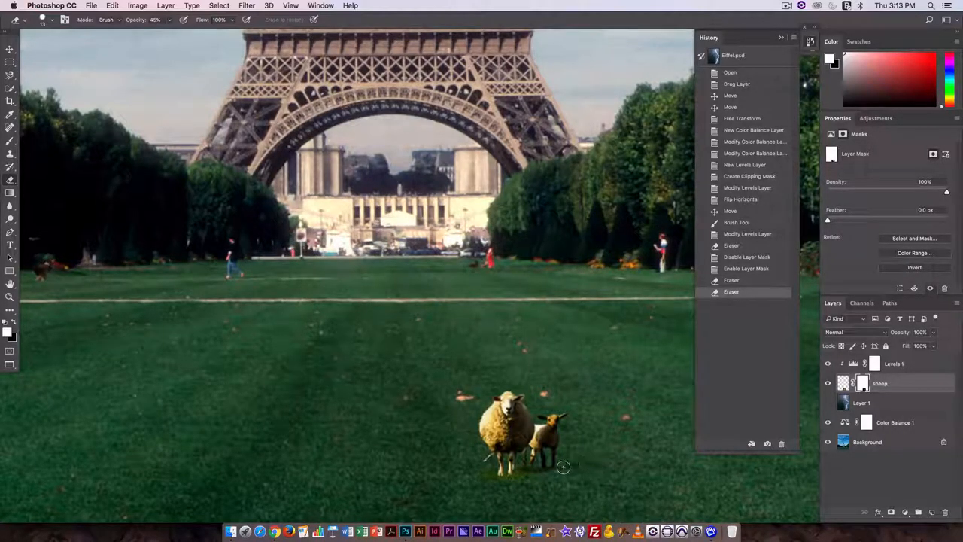
Erase the grass edge beside the sheep's feet with a 45% opacity eraser
{"action": "left_click", "coordinate": [562, 467]}
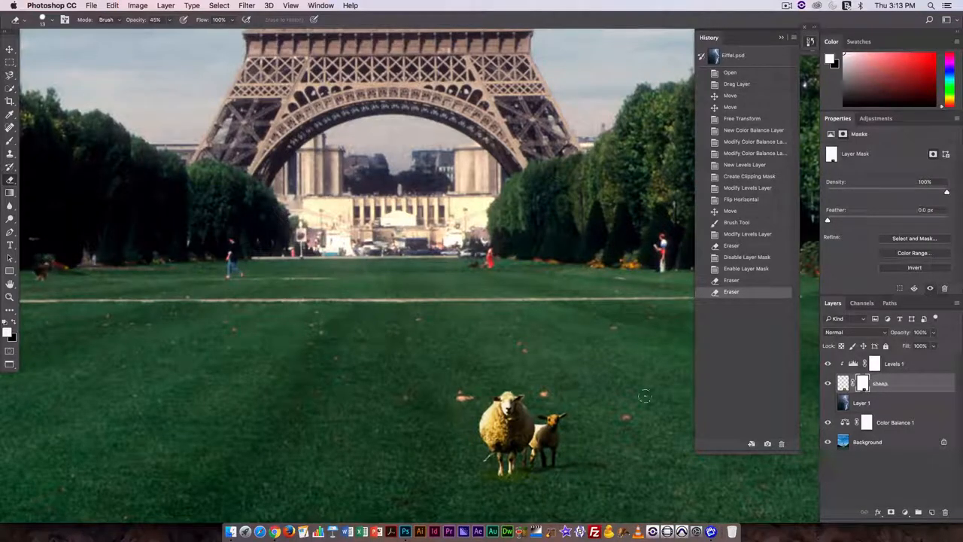
{"action": "mouse_move", "coordinate": [736, 448]}
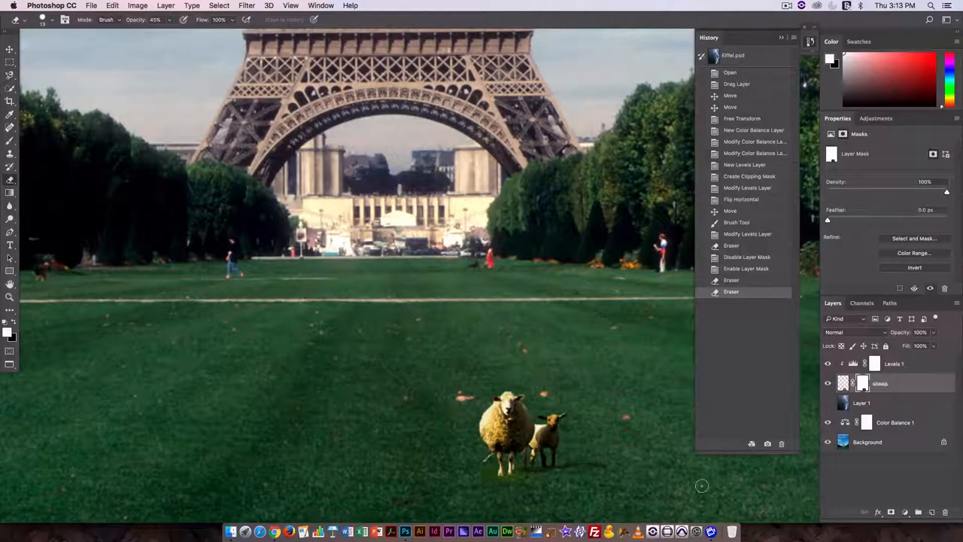
{"action": "left_click", "coordinate": [787, 5]}
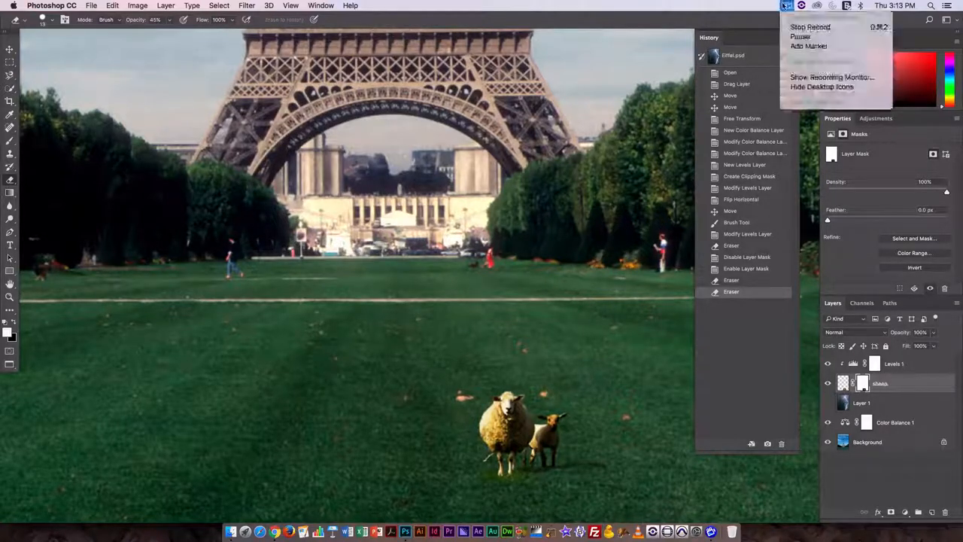